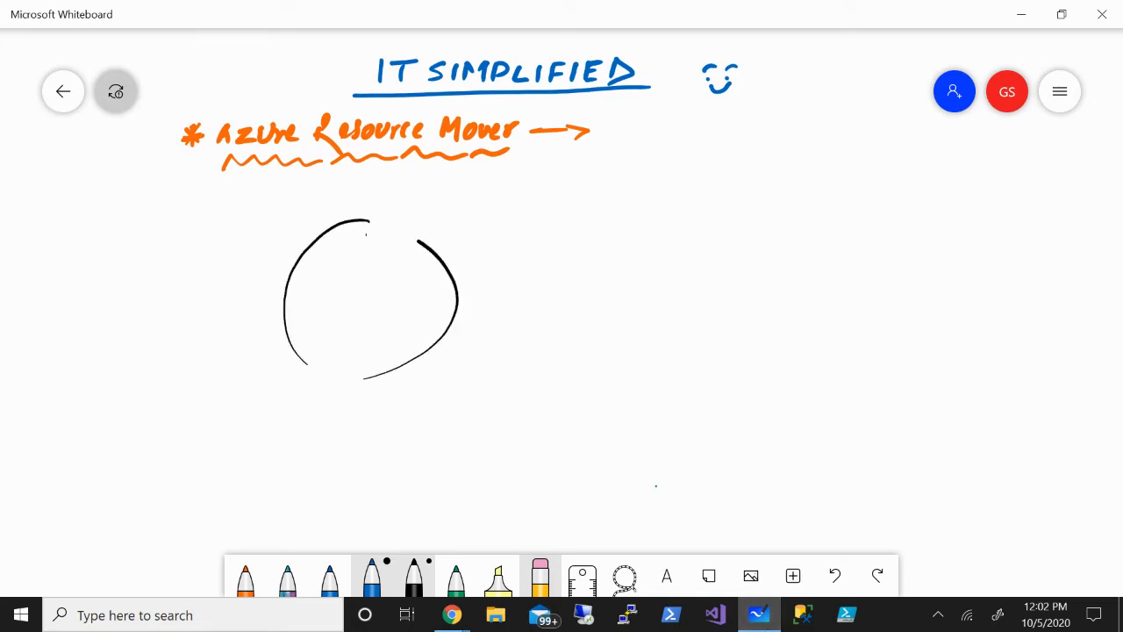
Draw a second circle on the right and label the circles Region1 (Source) and Region2 (Destination).
left_click_drag(807, 215, 719, 329)
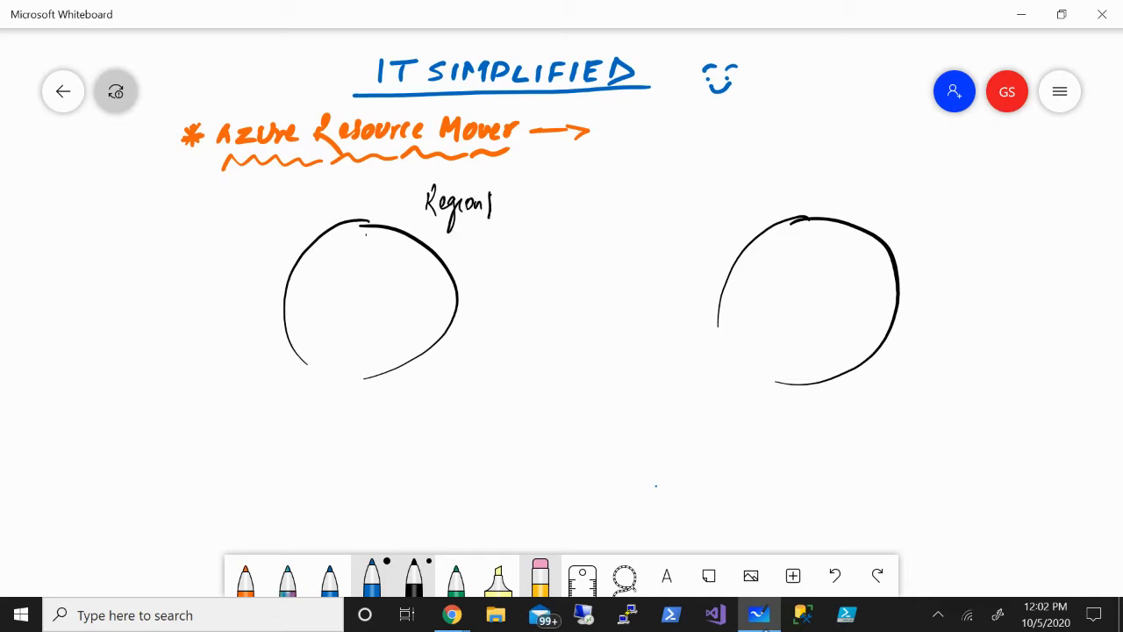
left_click_drag(886, 202, 934, 233)
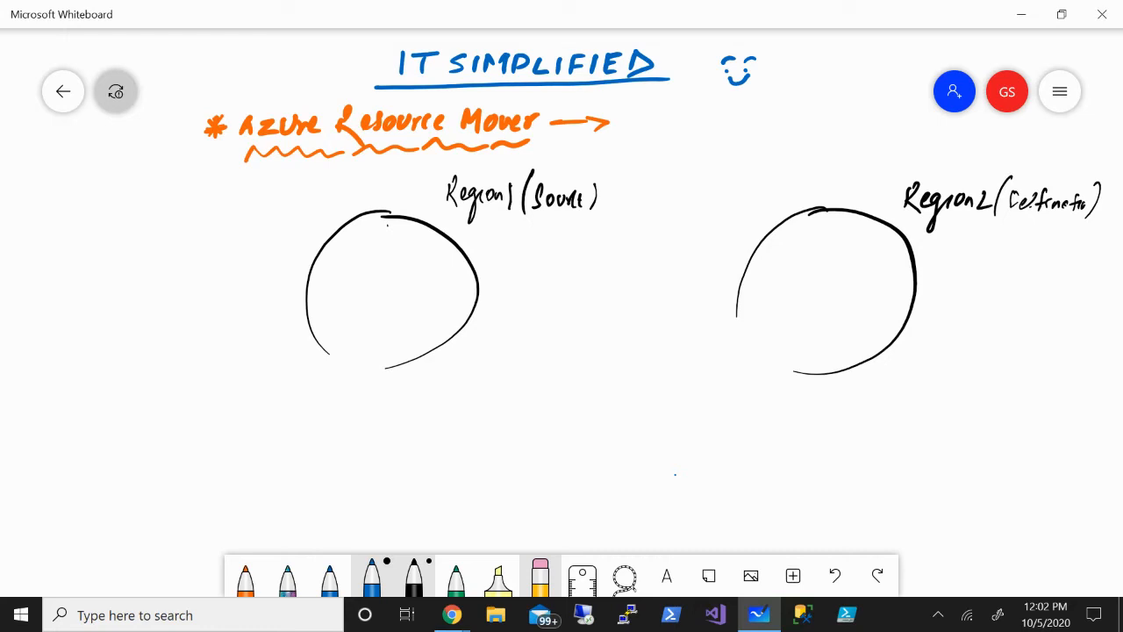
Close the left circle and handwrite the starred bullet 'Centralised location' to its left.
left_click_drag(324, 355, 364, 367)
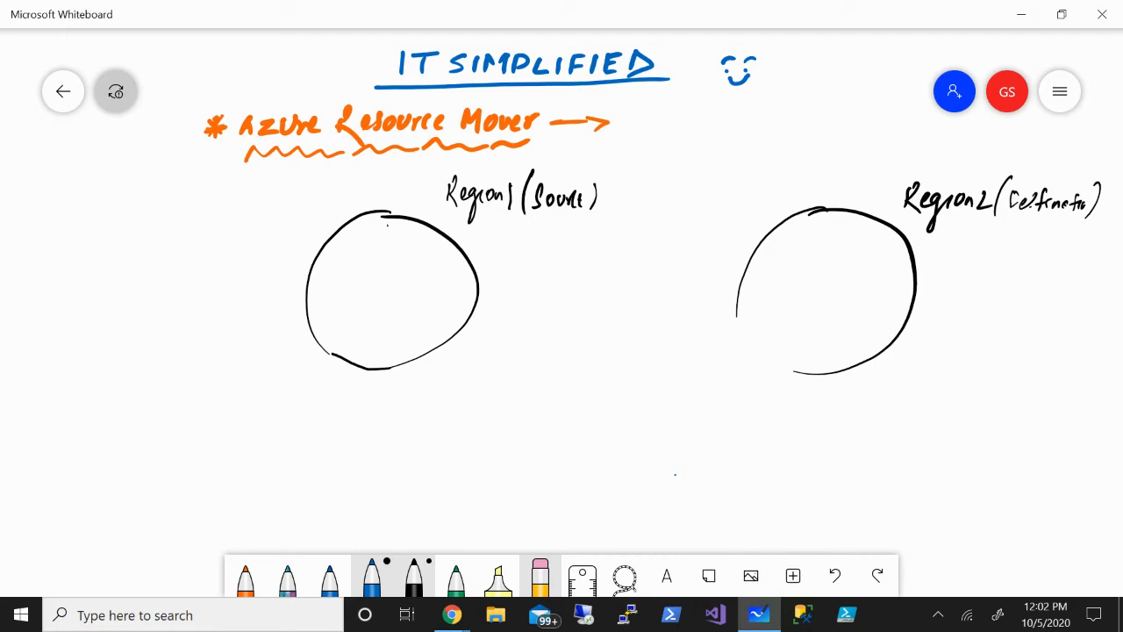
left_click_drag(732, 321, 753, 355)
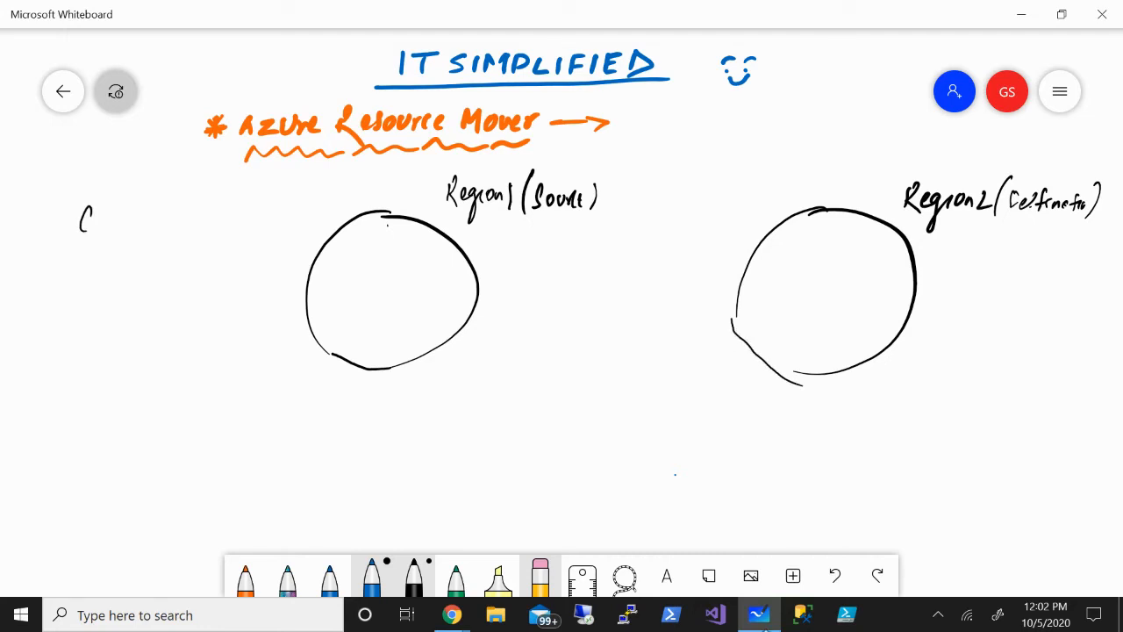
left_click_drag(88, 219, 118, 224)
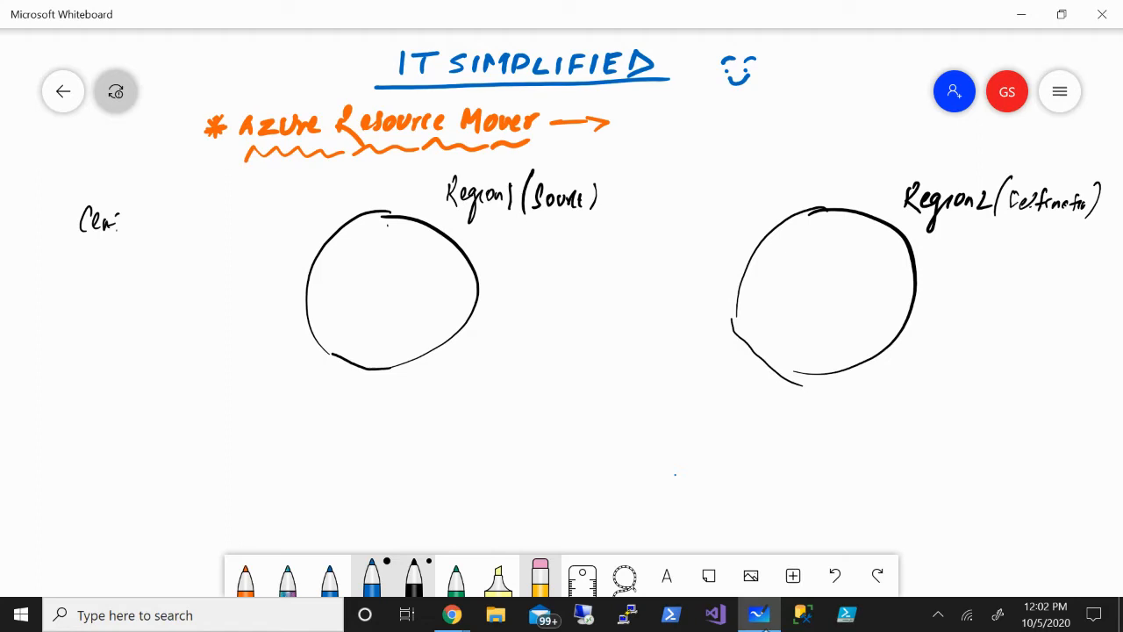
left_click_drag(101, 224, 162, 223)
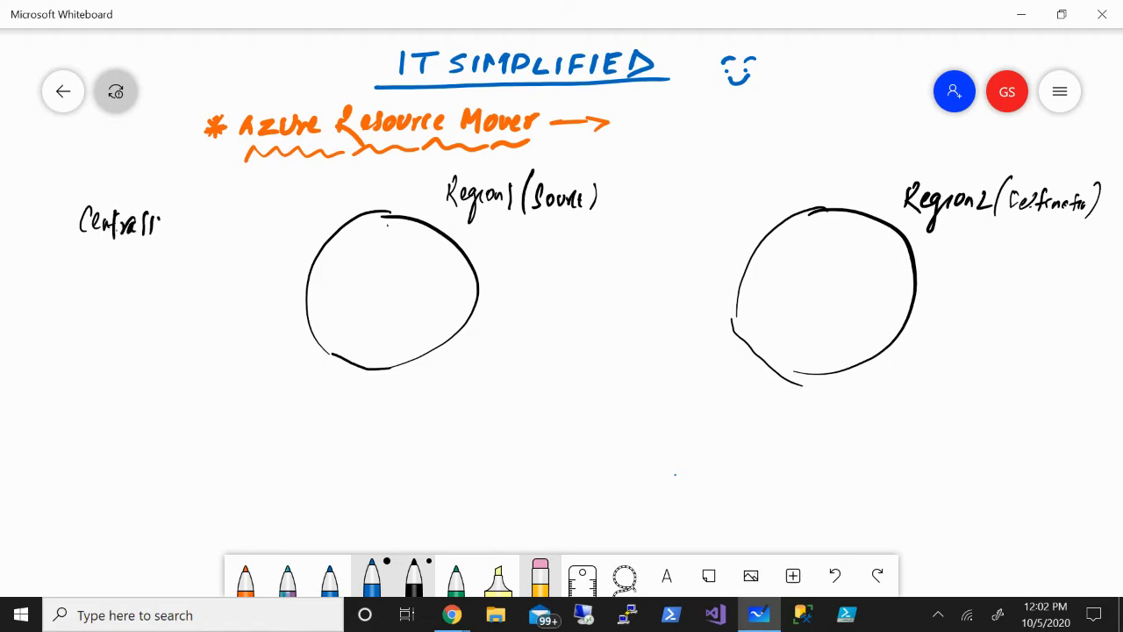
left_click_drag(158, 224, 193, 219)
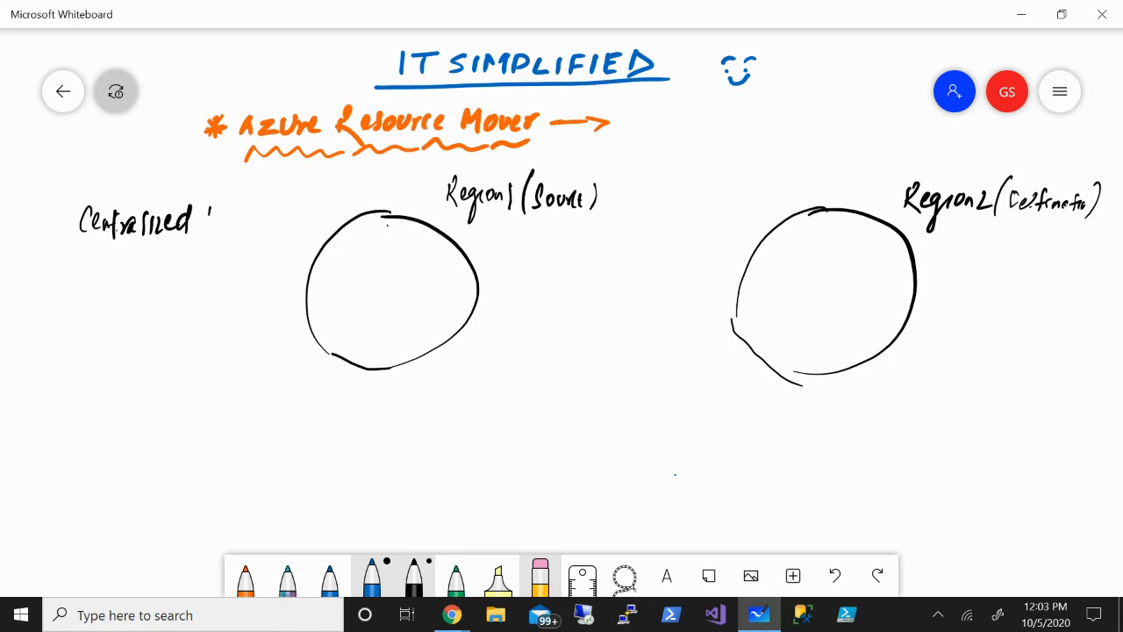
left_click_drag(206, 219, 259, 219)
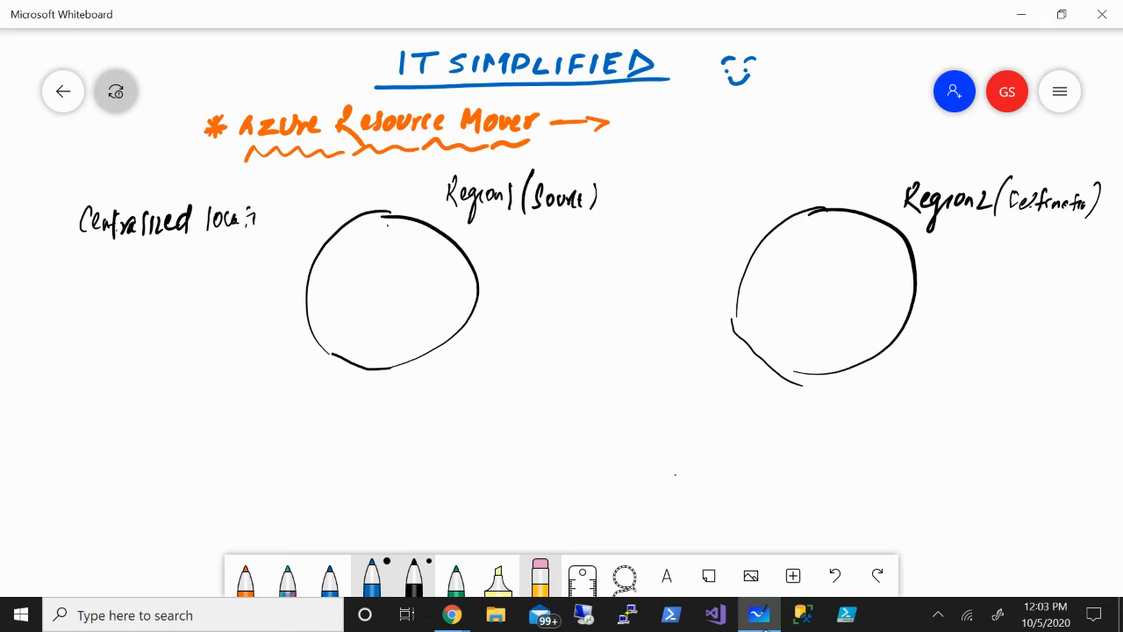
left_click_drag(254, 220, 285, 219)
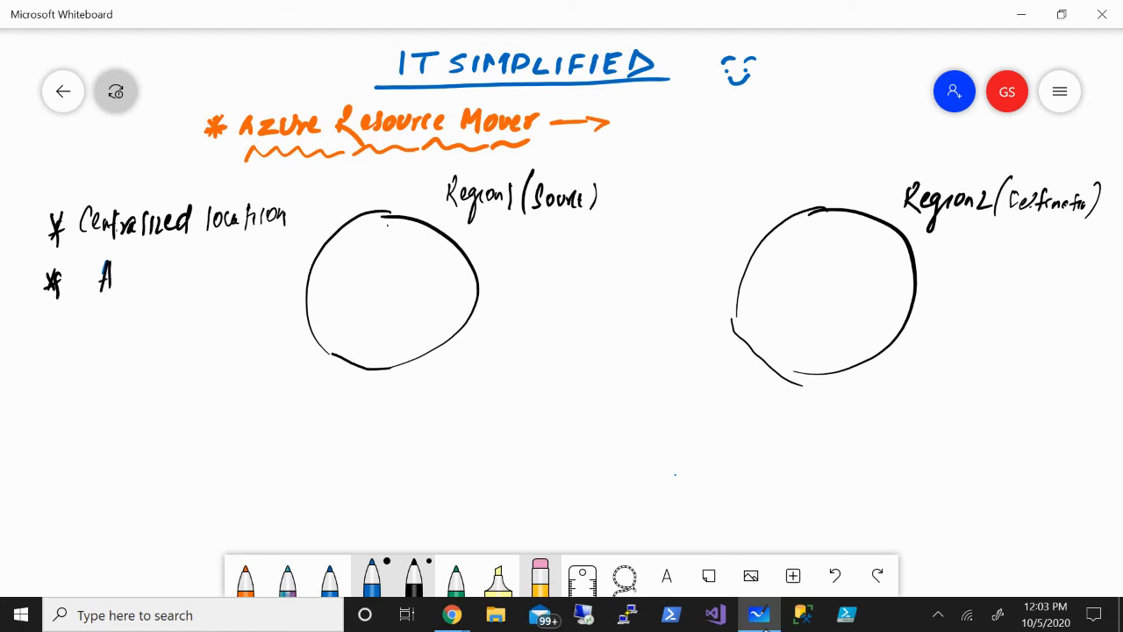
Handwrite the second starred bullet 'Automatically deletion from Source'.
left_click_drag(105, 276, 171, 276)
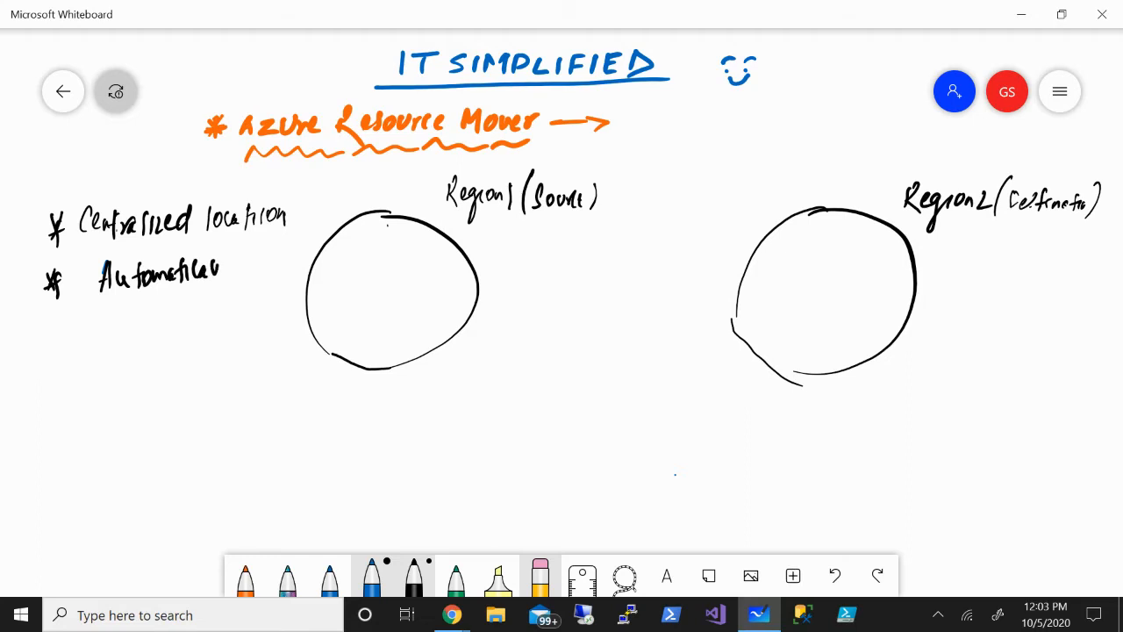
left_click_drag(96, 316, 132, 324)
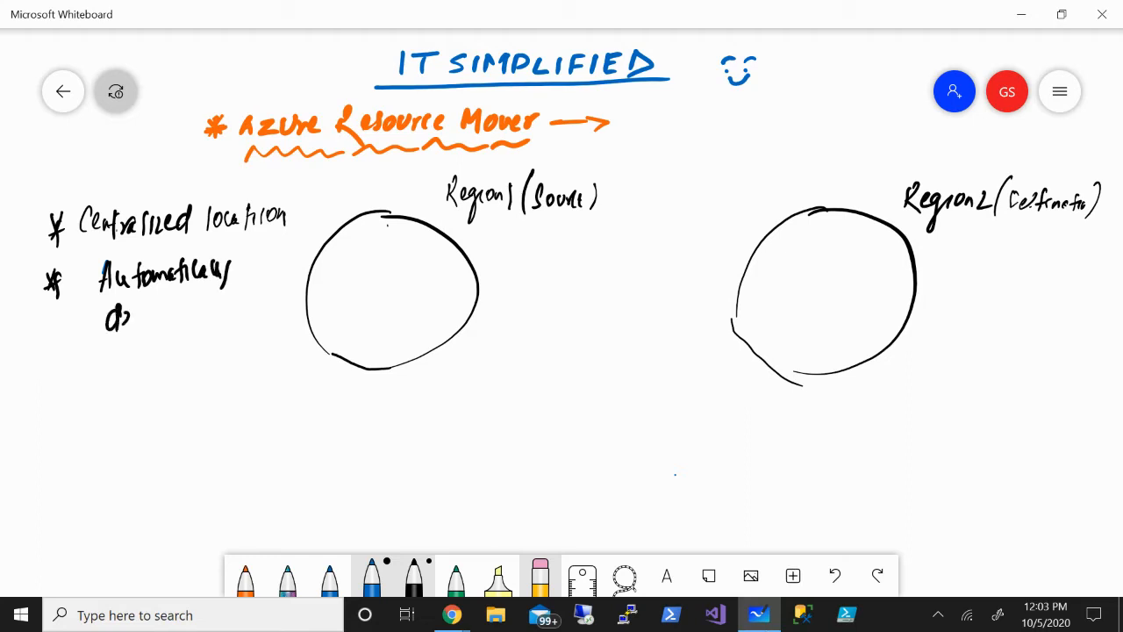
left_click_drag(131, 316, 184, 316)
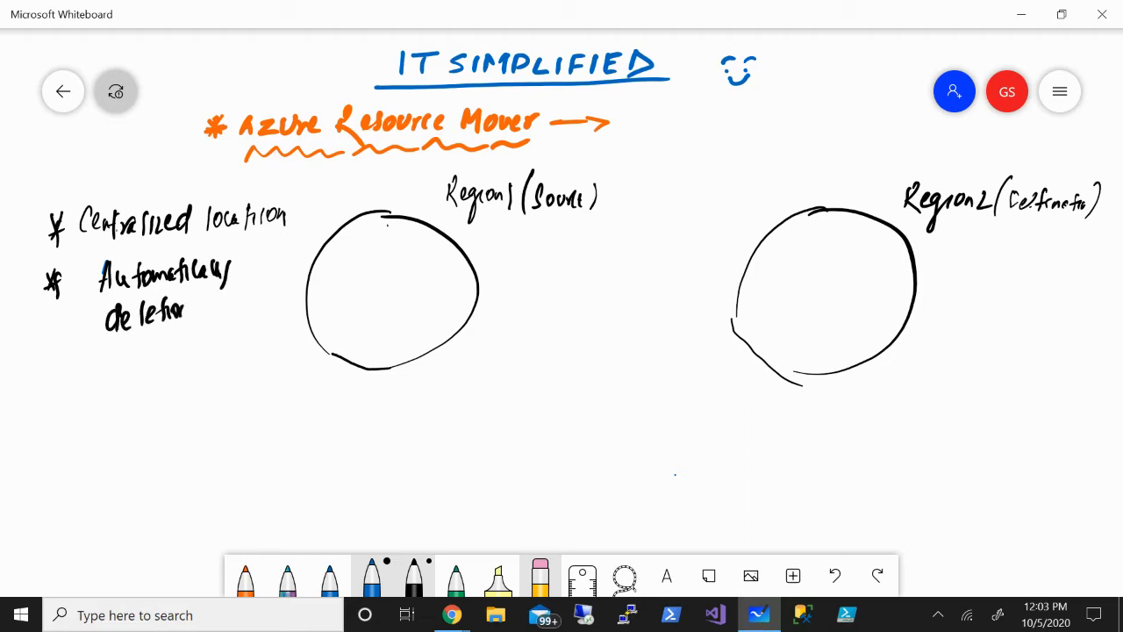
left_click_drag(185, 316, 241, 316)
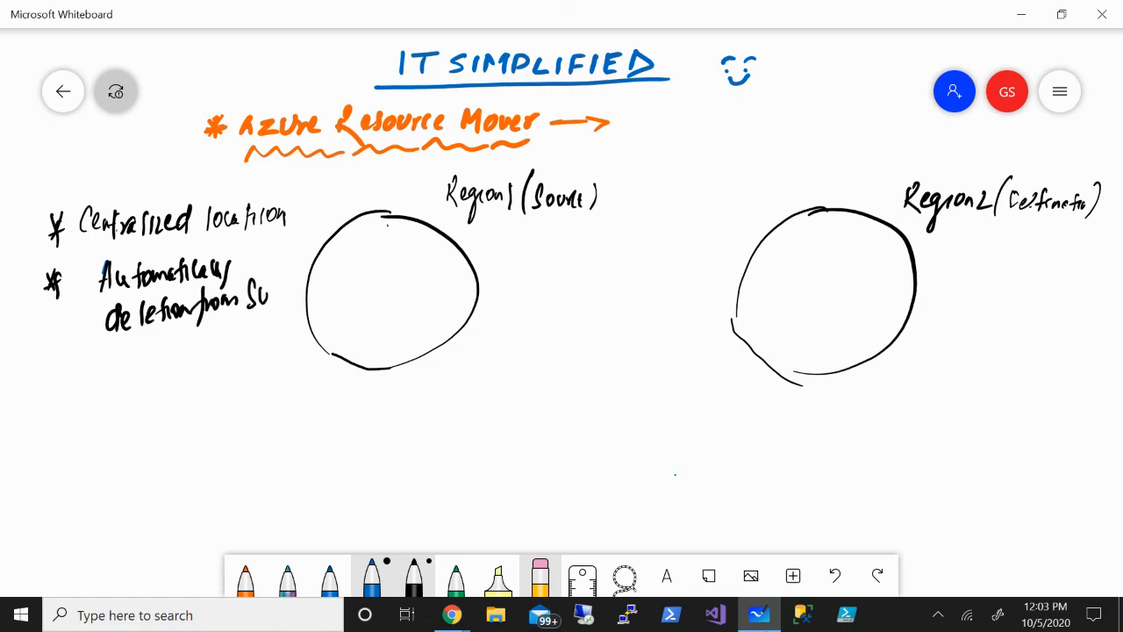
left_click_drag(259, 294, 298, 294)
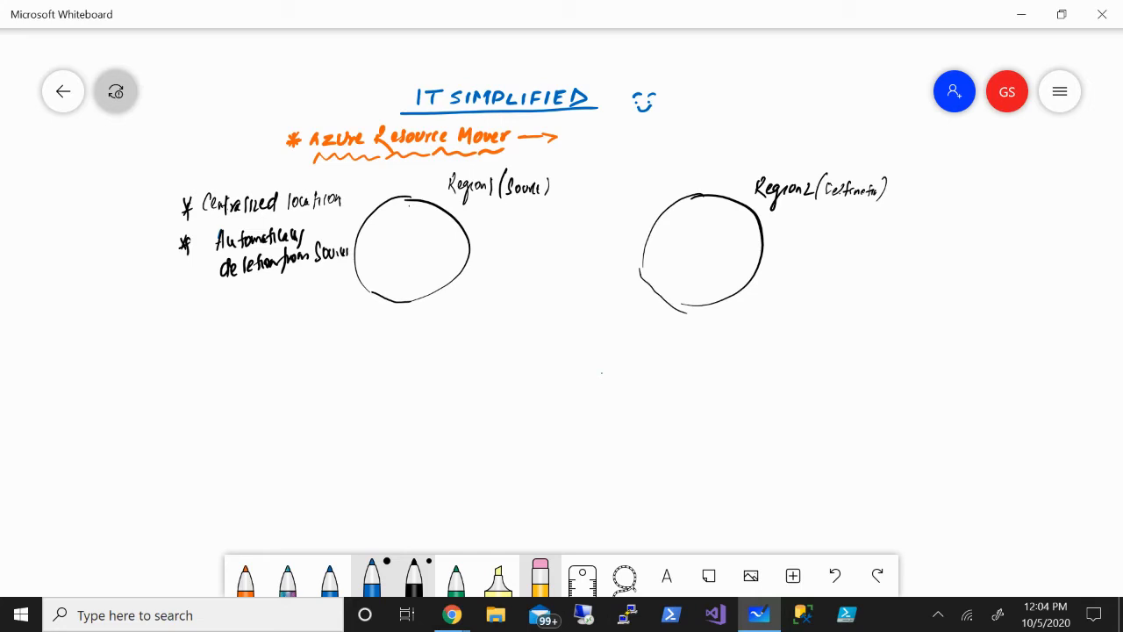
Handwrite the first numbered reason '① Data Residency' below the bullets.
left_click(59, 306)
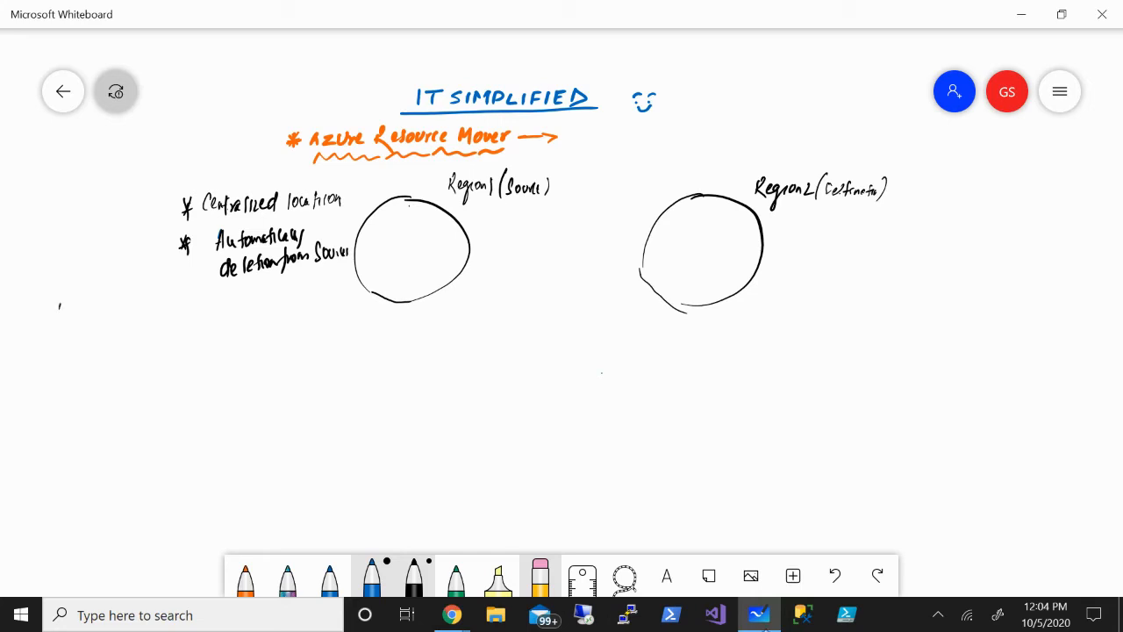
left_click_drag(57, 303, 60, 325)
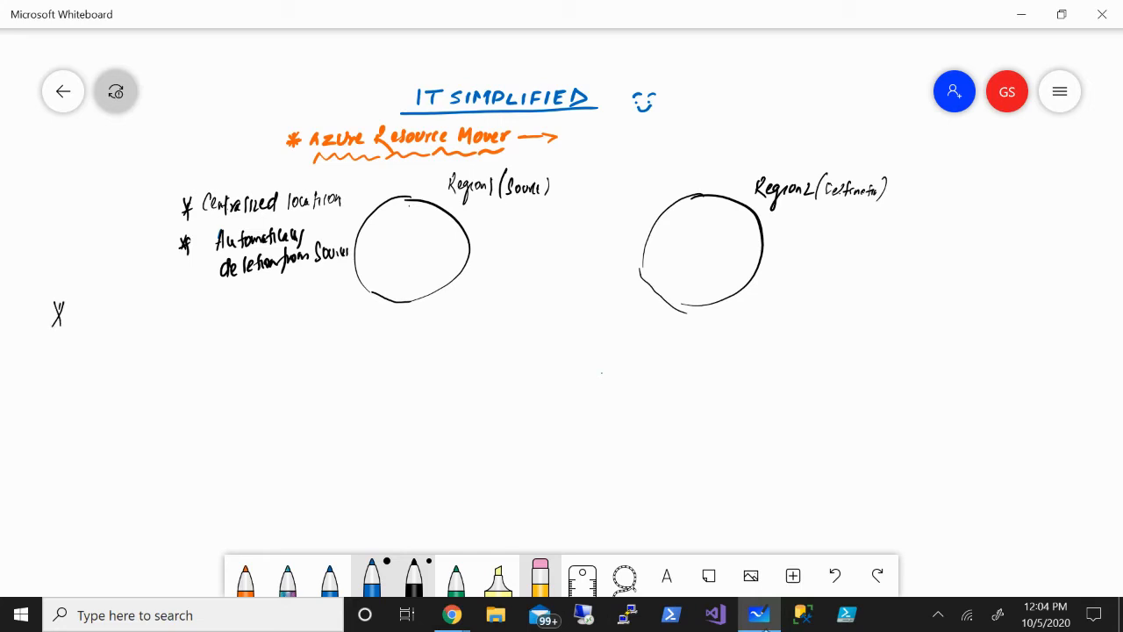
left_click_drag(75, 311, 83, 325)
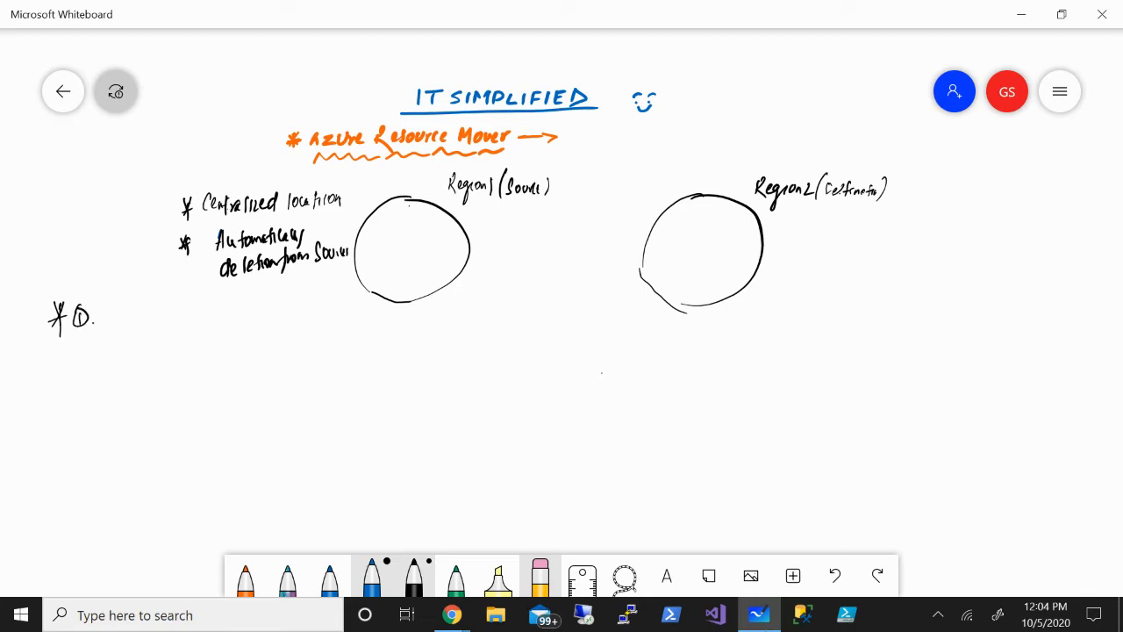
scroll("up", 3)
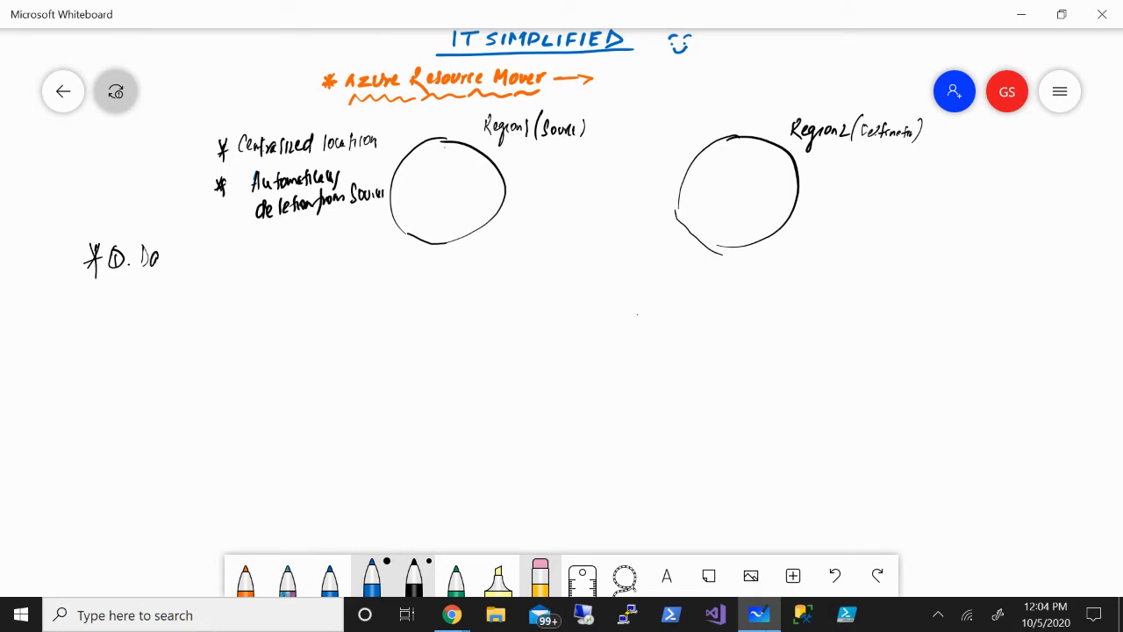
left_click_drag(141, 257, 197, 257)
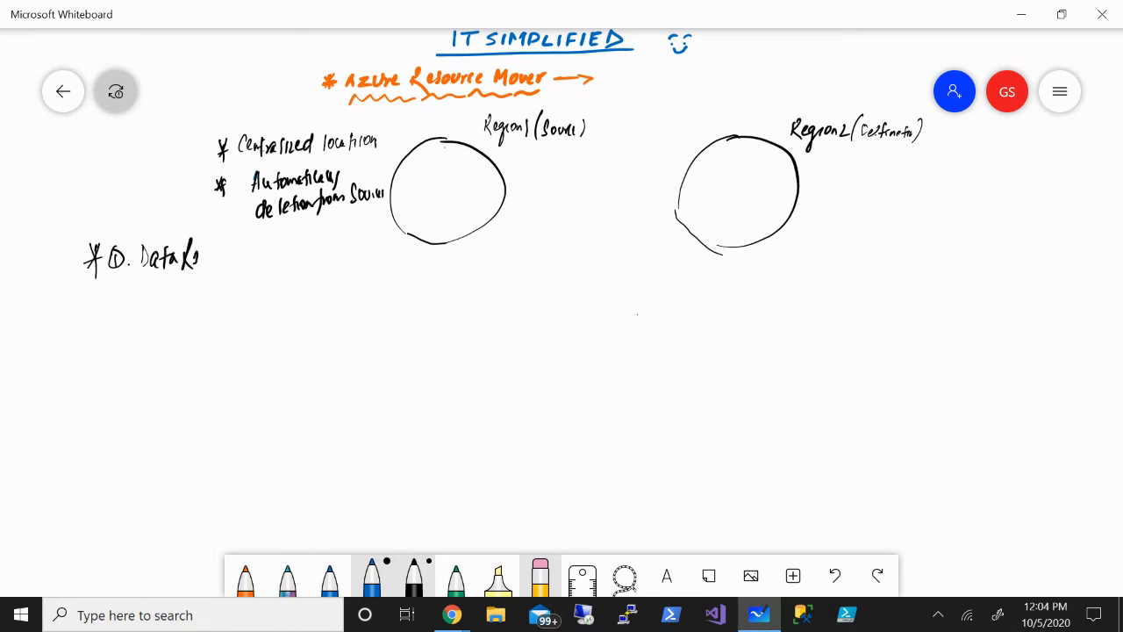
left_click_drag(199, 257, 237, 258)
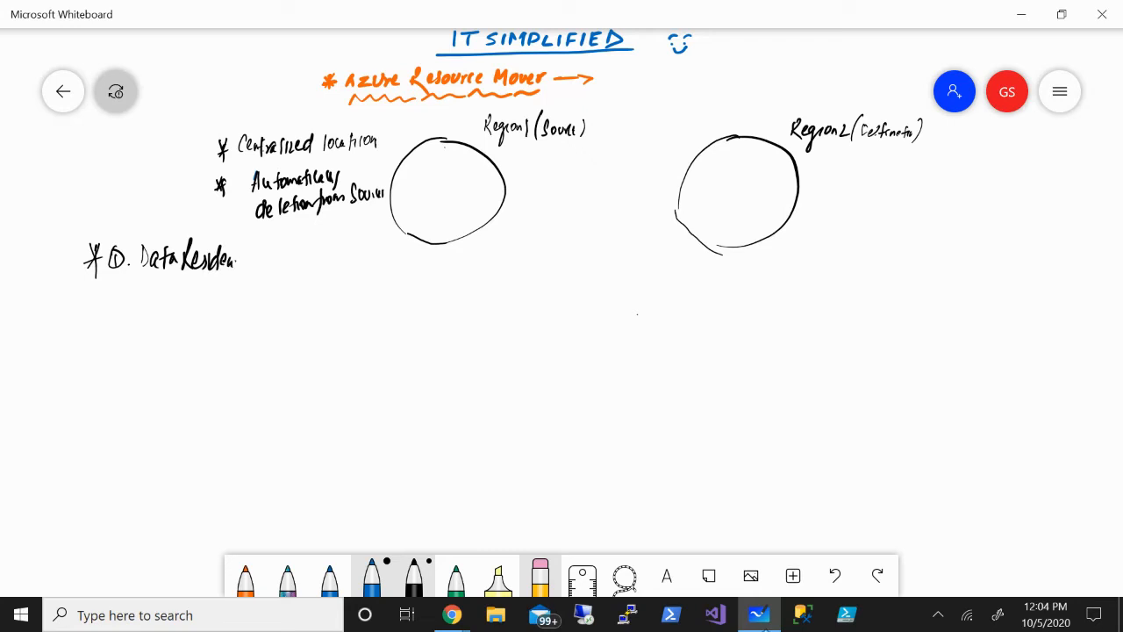
left_click_drag(237, 255, 248, 281)
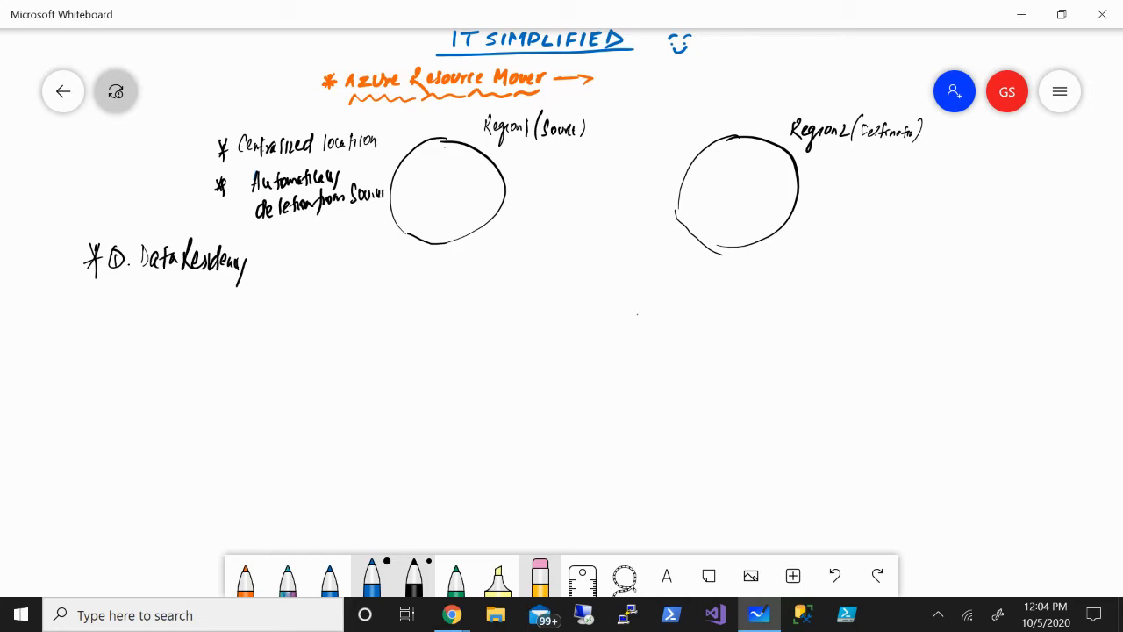
Handwrite the second numbered reason '② Axes of Service'.
left_click_drag(84, 289, 92, 302)
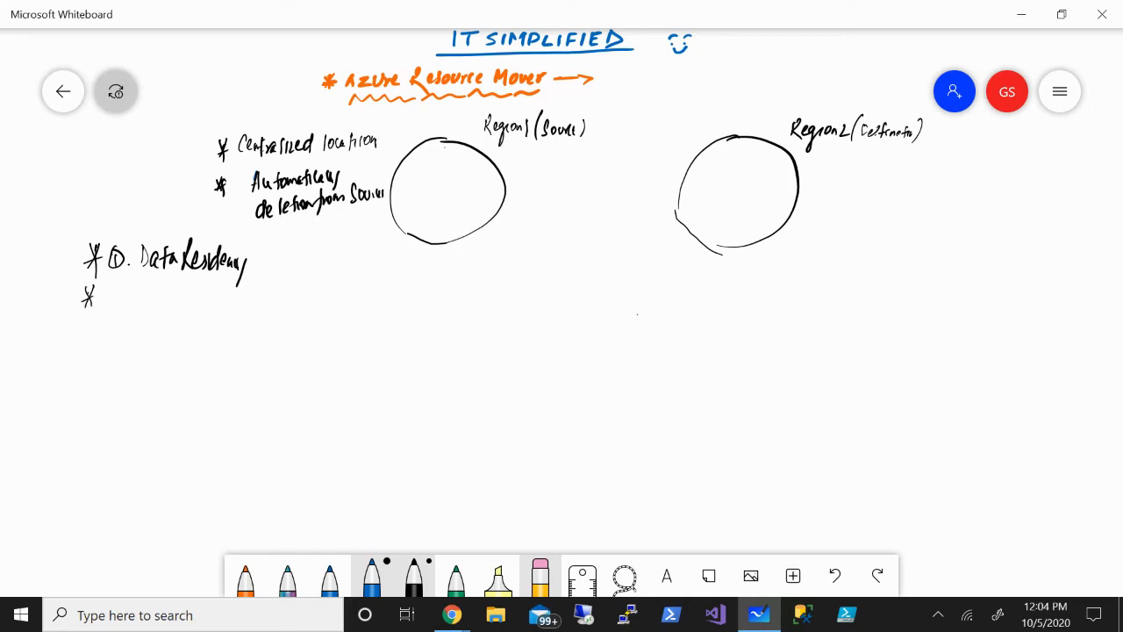
left_click_drag(101, 290, 114, 307)
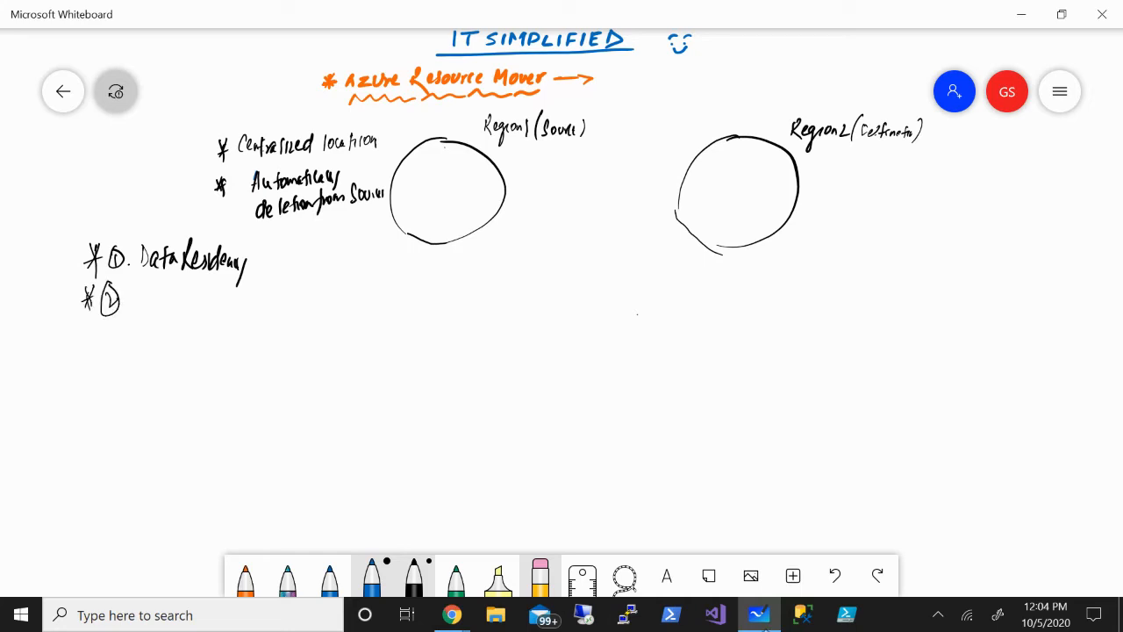
left_click_drag(131, 307, 145, 289)
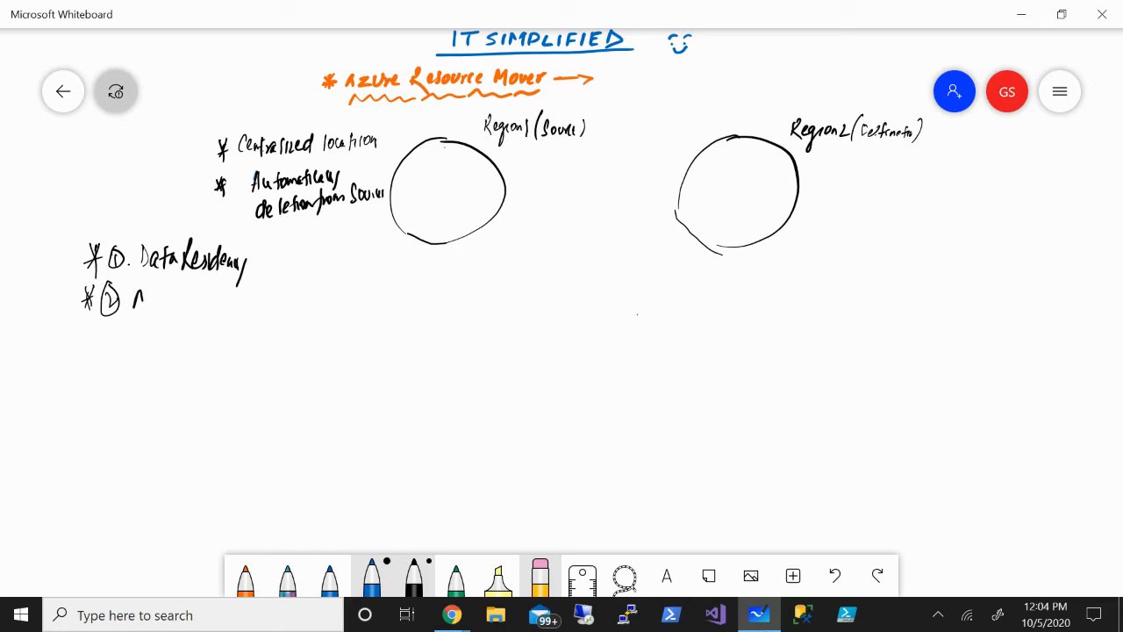
left_click_drag(131, 300, 189, 300)
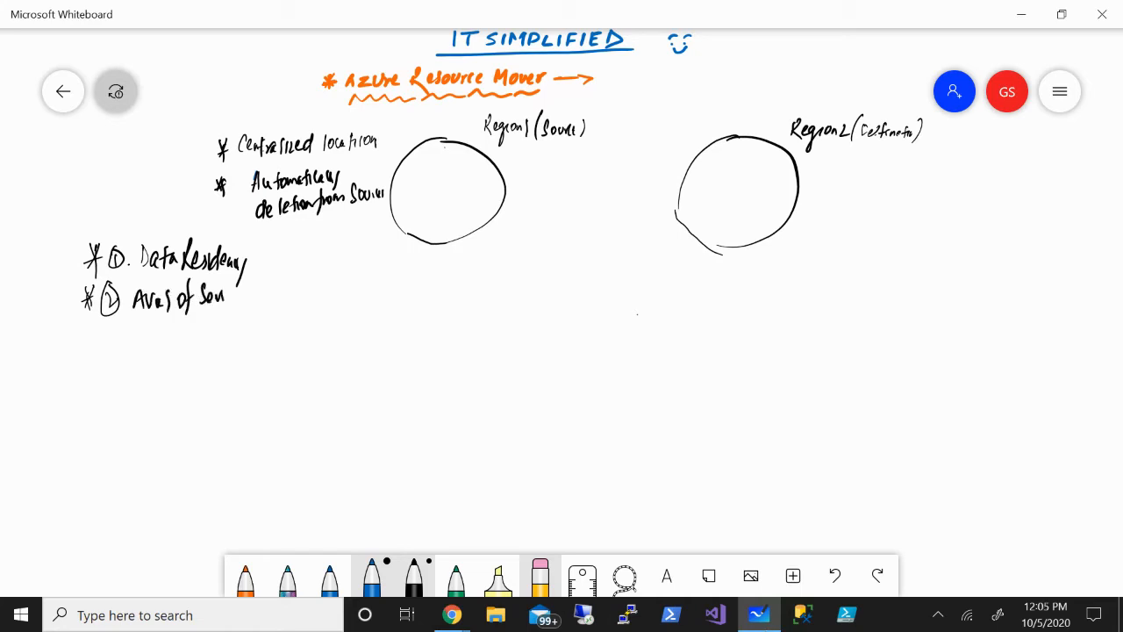
left_click_drag(224, 295, 248, 295)
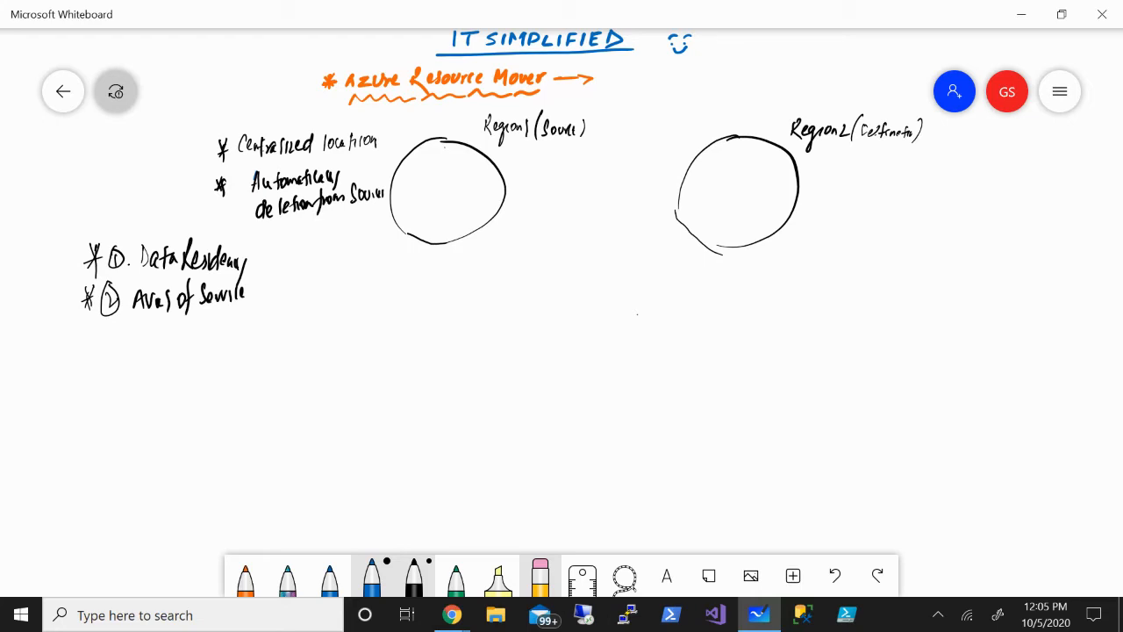
Handwrite '③ Region is decommissioned' and draw a bracket left of the three reasons.
left_click_drag(86, 334, 85, 364)
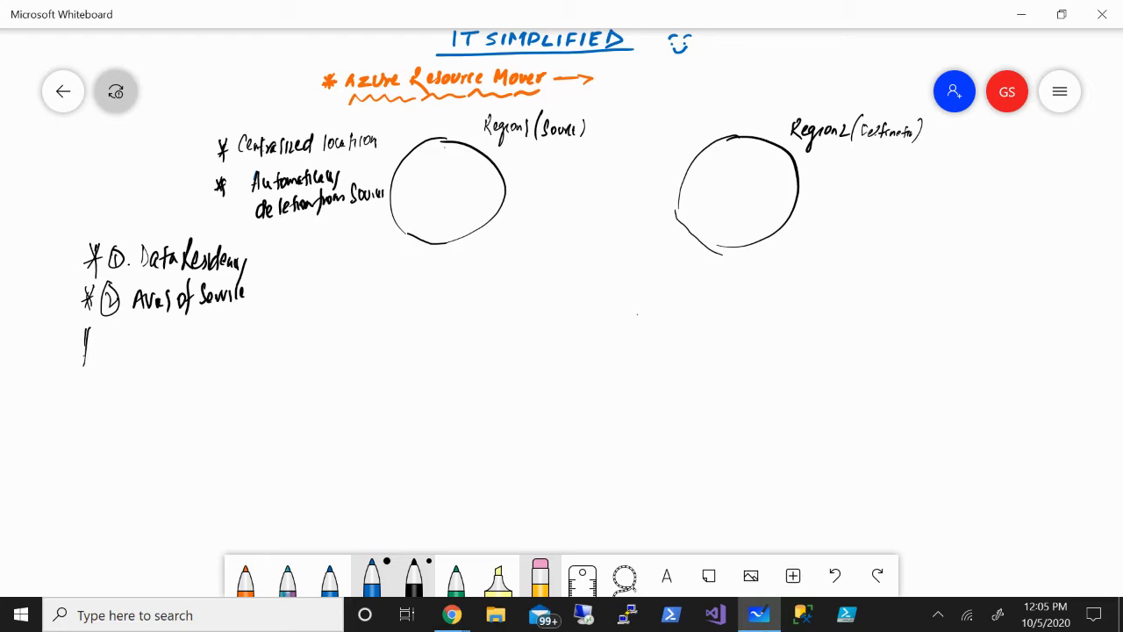
left_click_drag(79, 342, 114, 360)
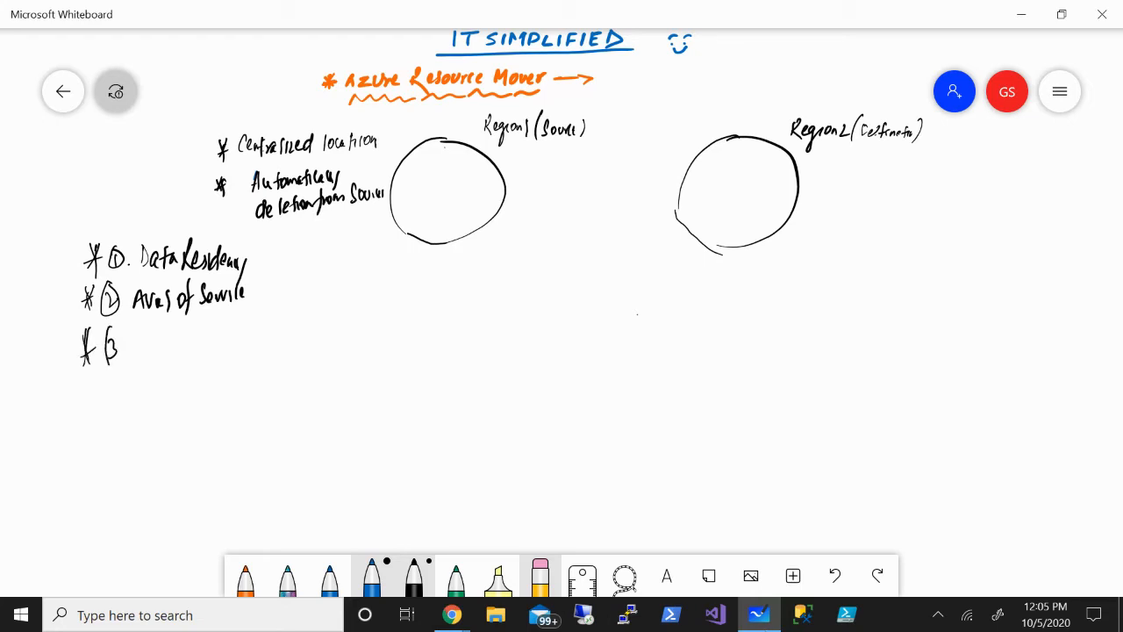
left_click_drag(104, 347, 114, 359)
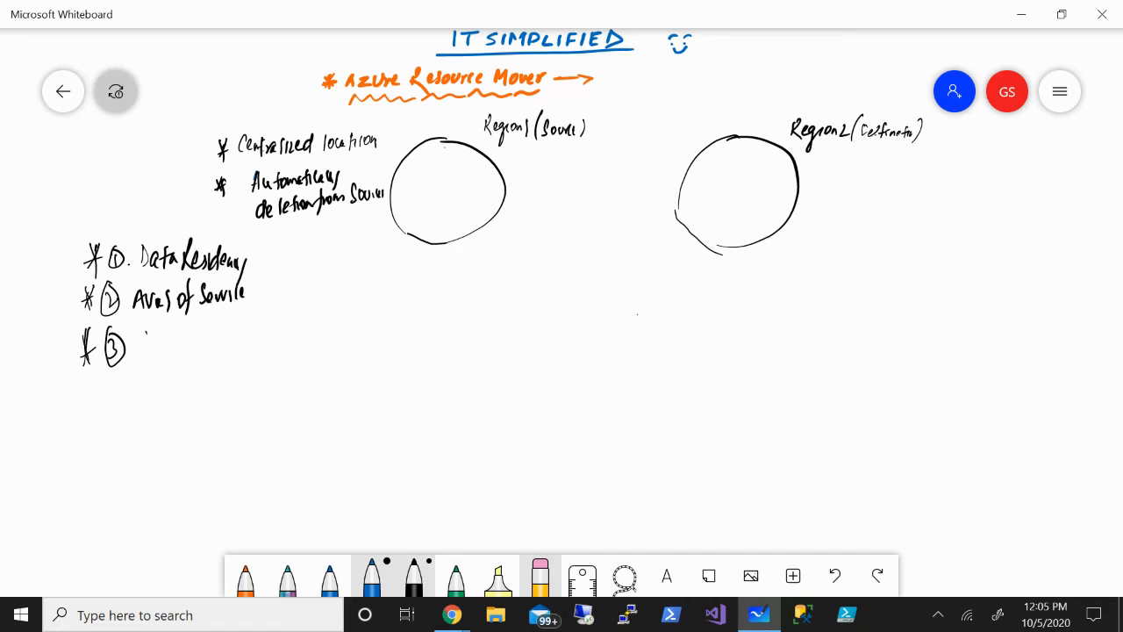
left_click_drag(145, 338, 180, 360)
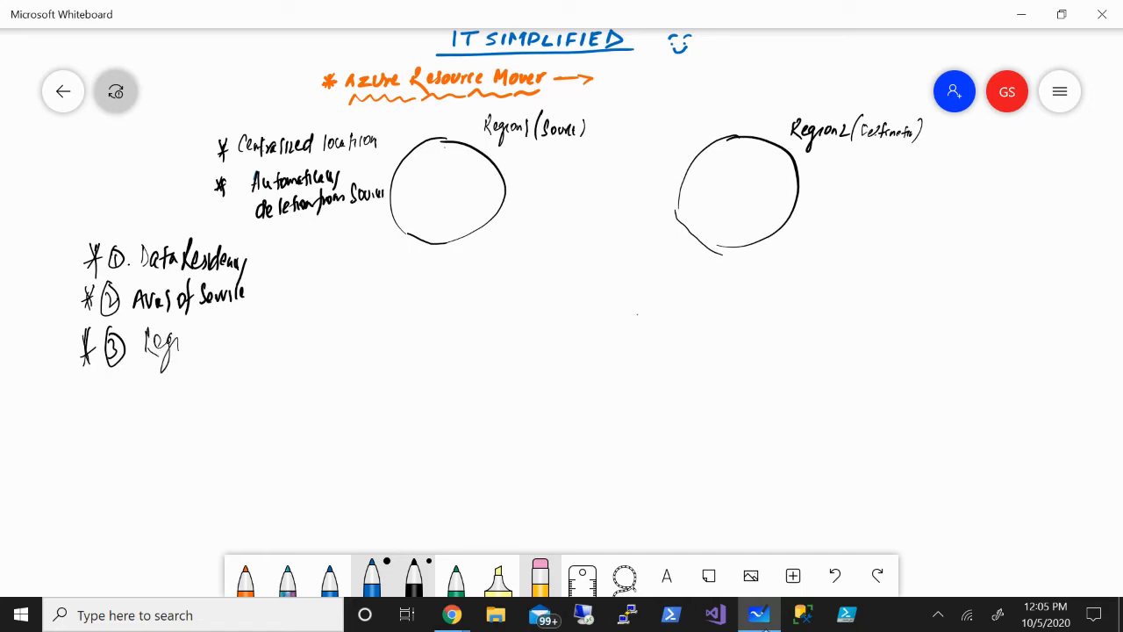
left_click_drag(180, 338, 215, 342)
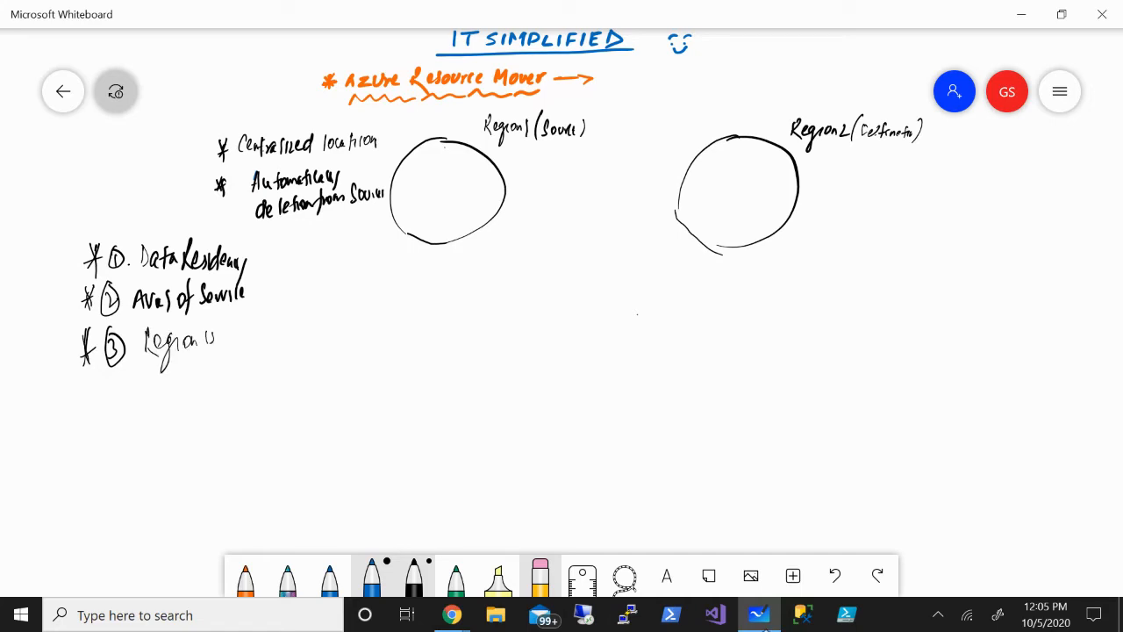
left_click_drag(217, 343, 263, 333)
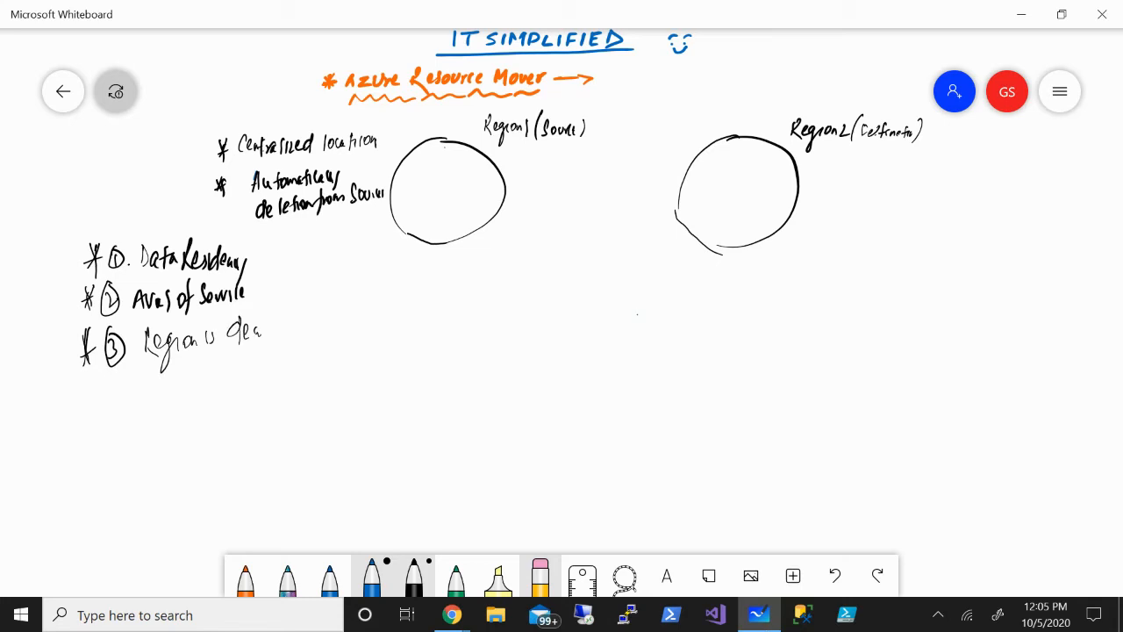
left_click_drag(254, 331, 299, 331)
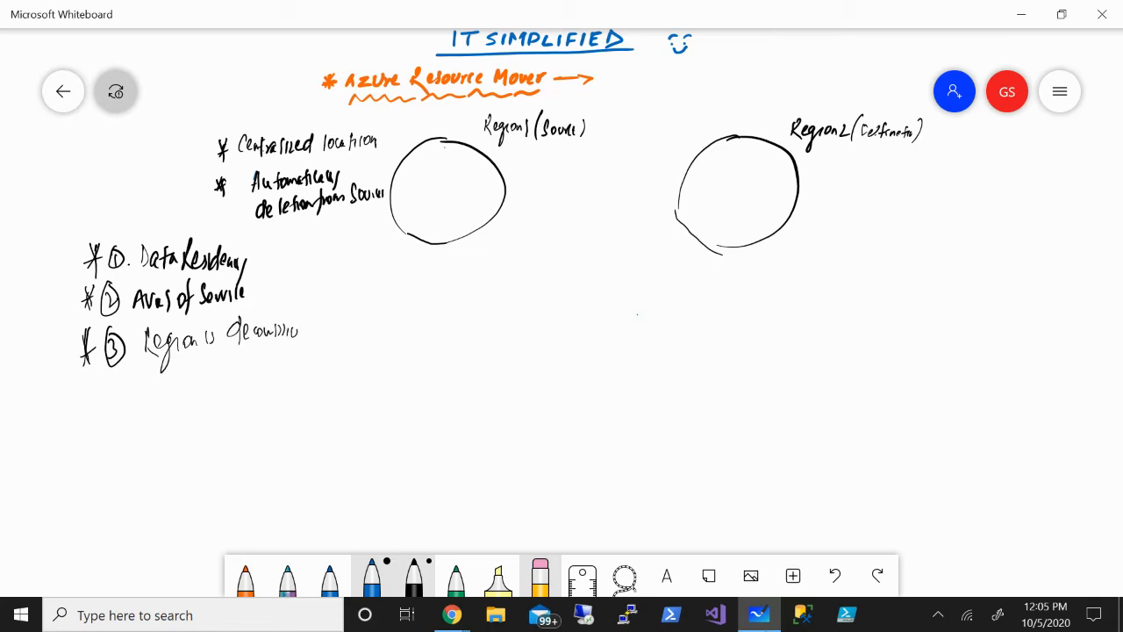
left_click_drag(290, 332, 318, 329)
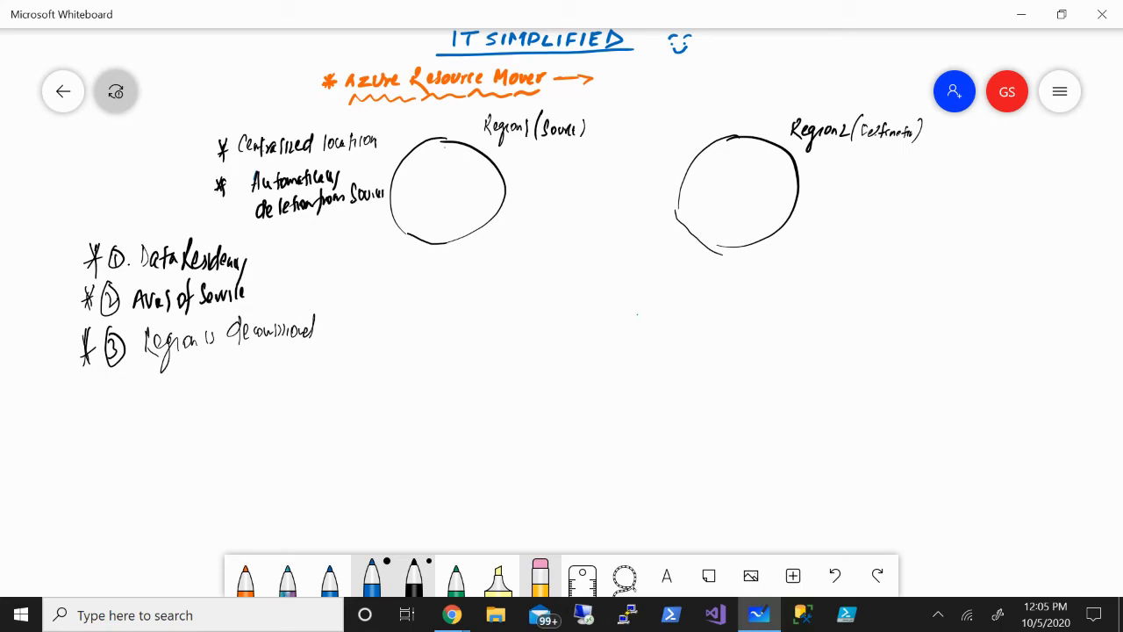
left_click_drag(66, 230, 25, 399)
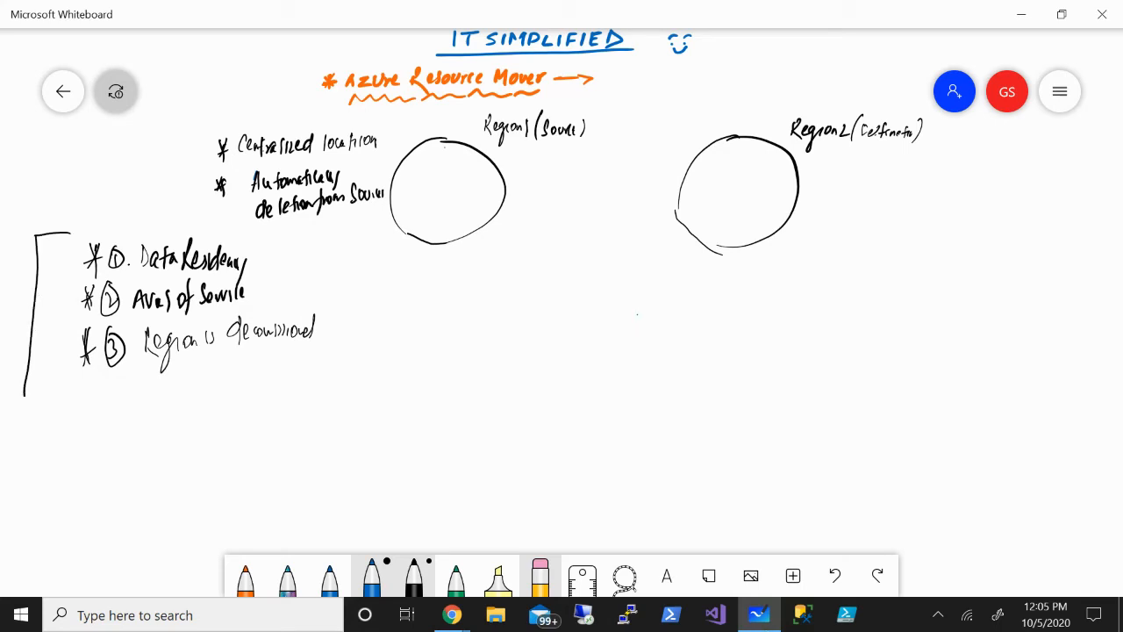
Draw the bottom stroke of the bracket beneath the third reason to close it.
left_click_drag(27, 402, 75, 401)
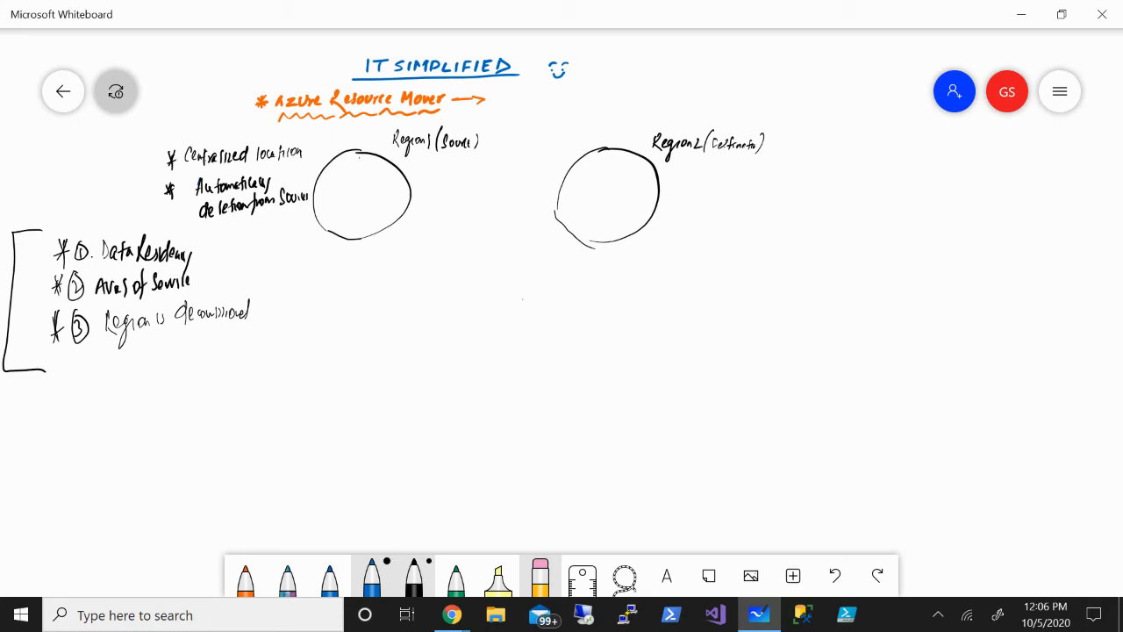
Handwrite VMs, Disk and NSG in a column below the Region1 circle.
left_click_drag(308, 279, 307, 299)
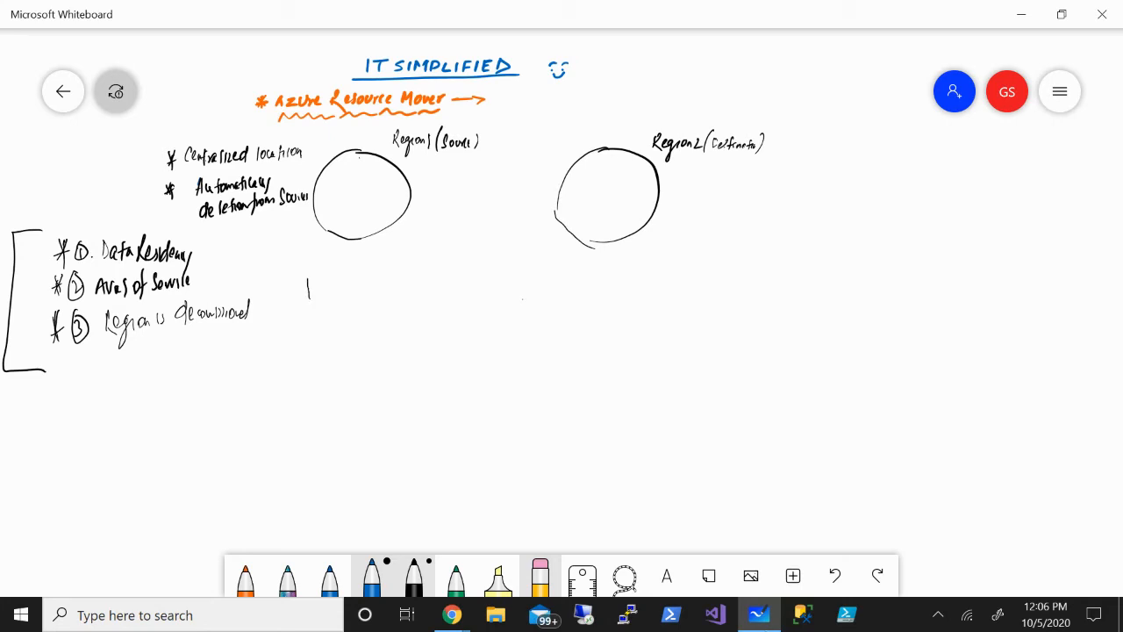
left_click_drag(307, 294, 338, 281)
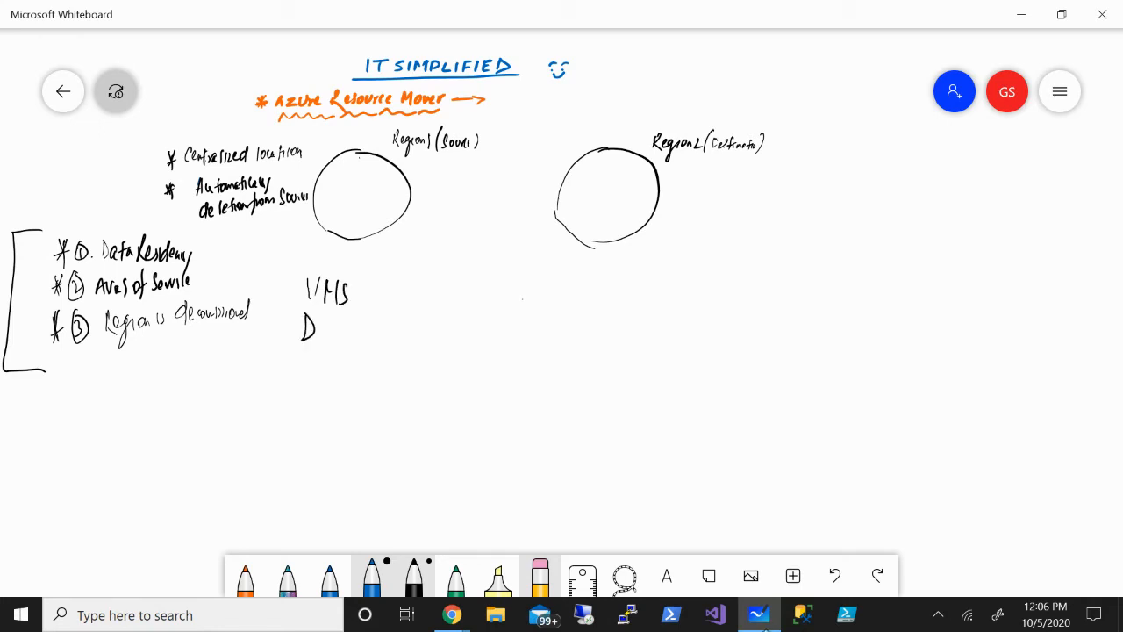
left_click_drag(307, 329, 342, 337)
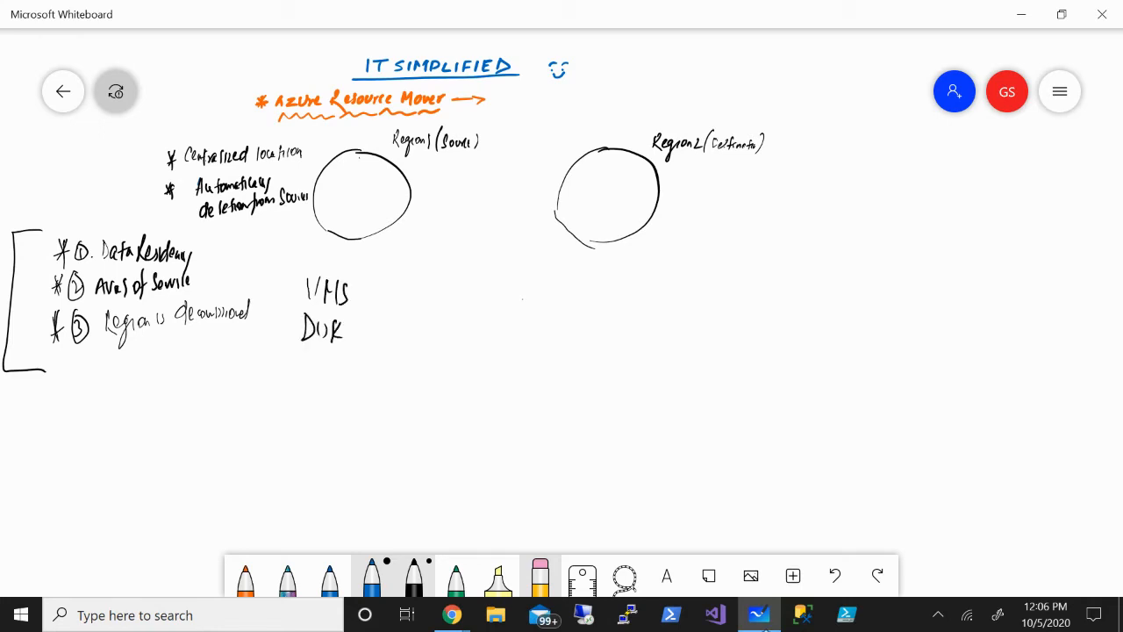
left_click_drag(299, 351, 329, 373)
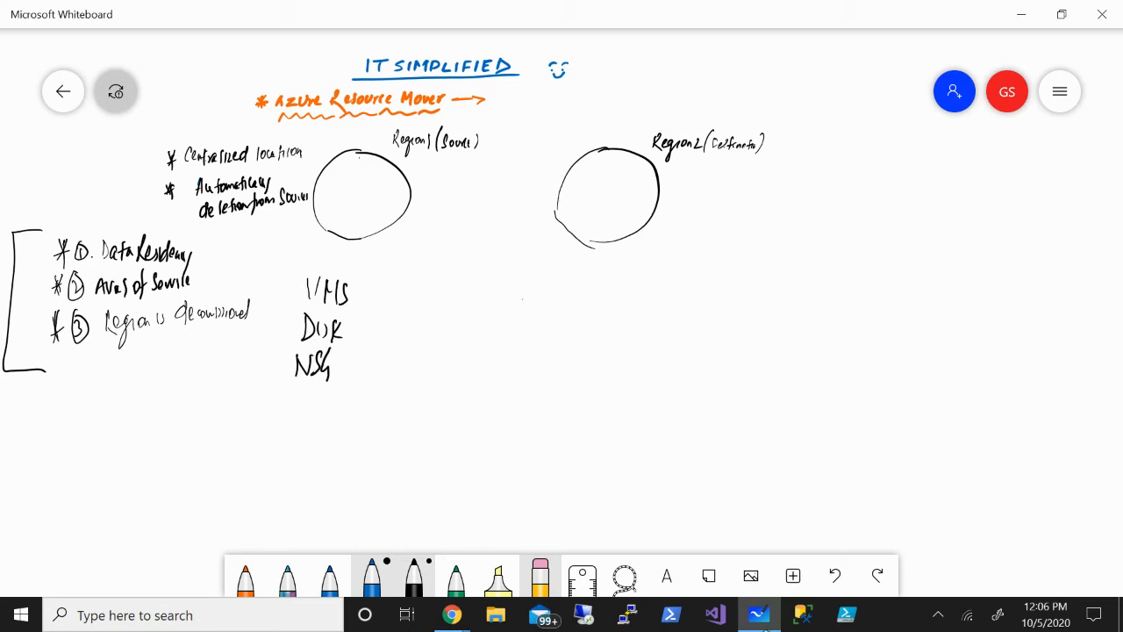
Handwrite Public IP and Int/Ext LB in a second column beside VMs and Disk.
left_click_drag(366, 281, 379, 299)
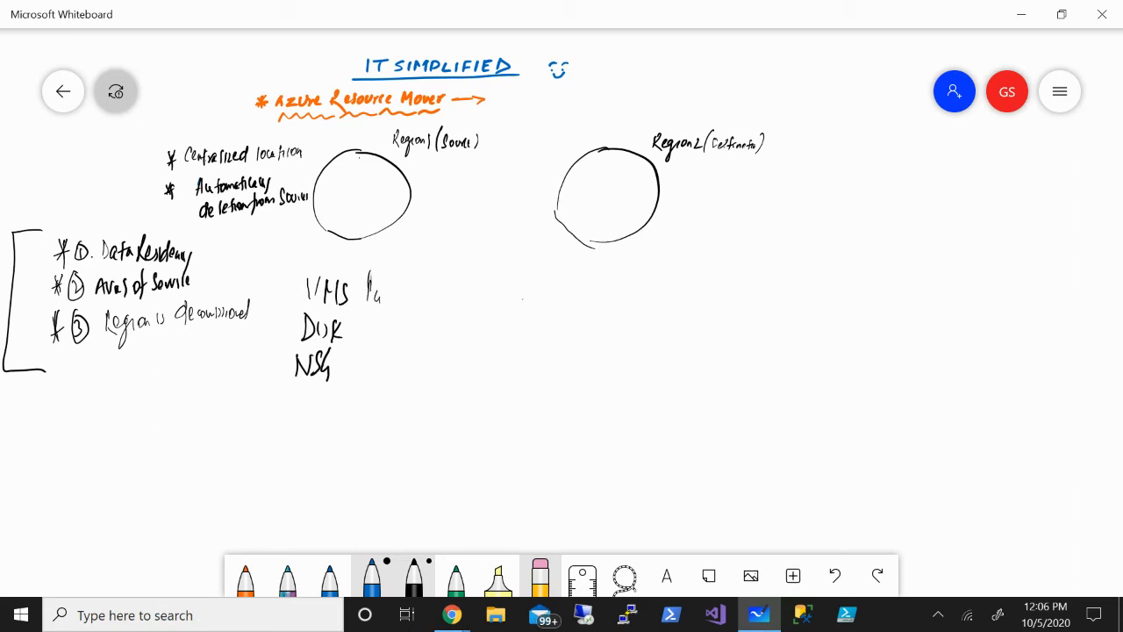
left_click_drag(377, 290, 400, 294)
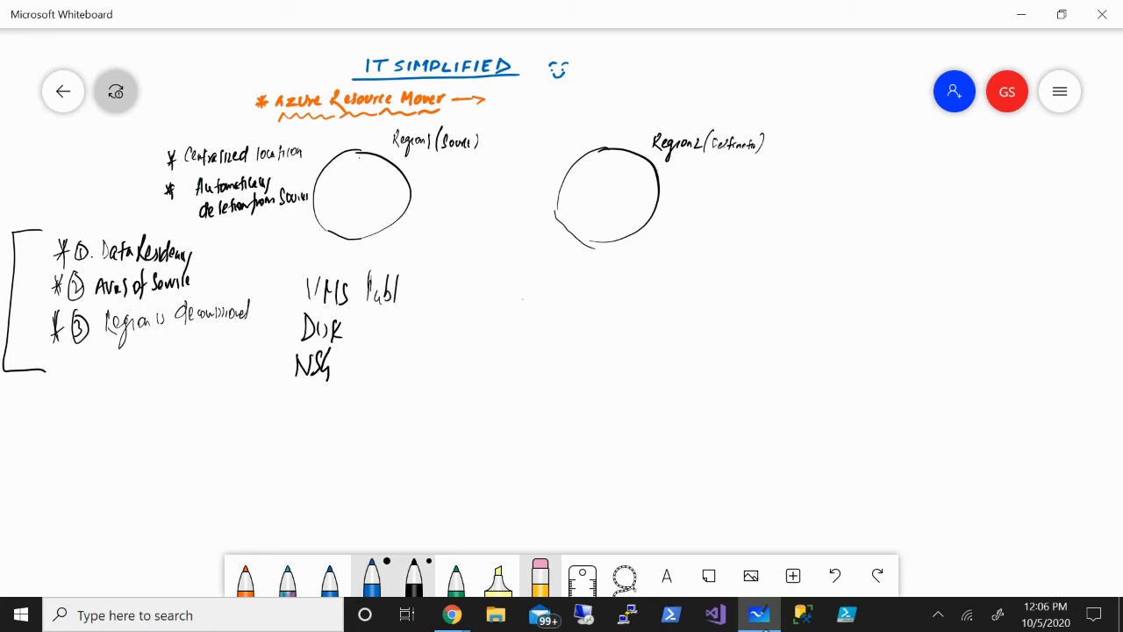
left_click_drag(404, 294, 430, 276)
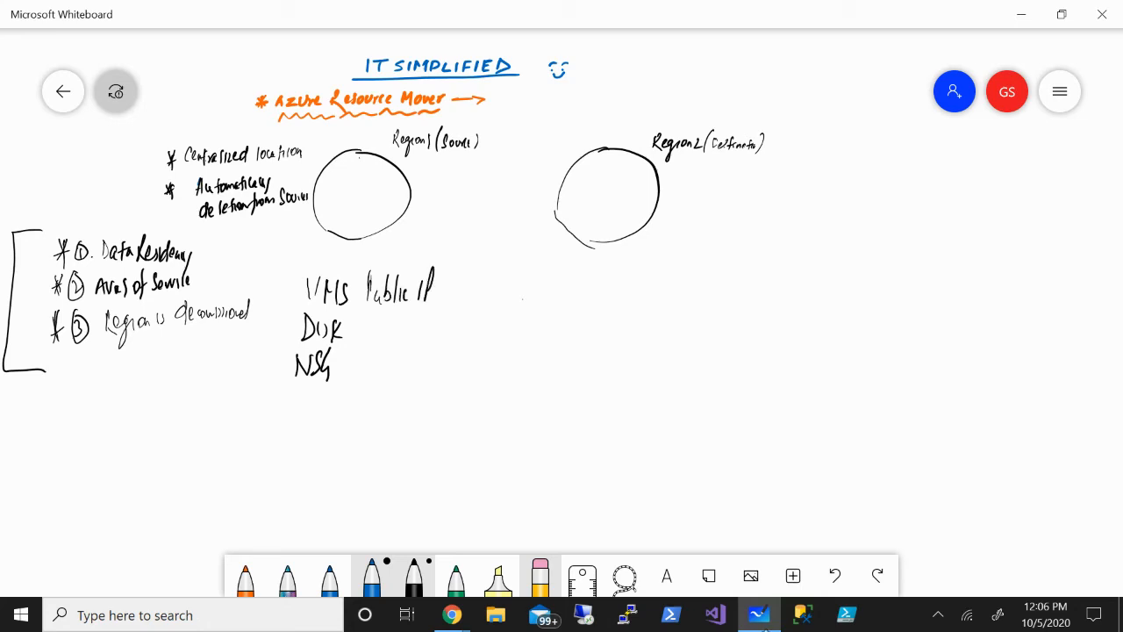
left_click_drag(360, 332, 383, 331)
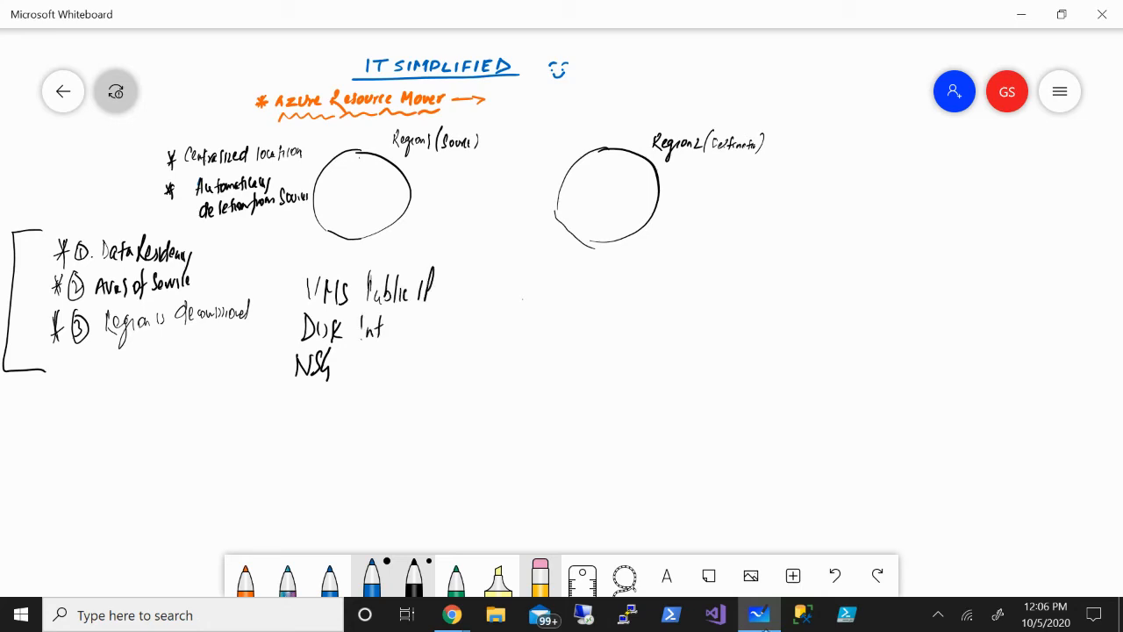
left_click_drag(377, 329, 413, 338)
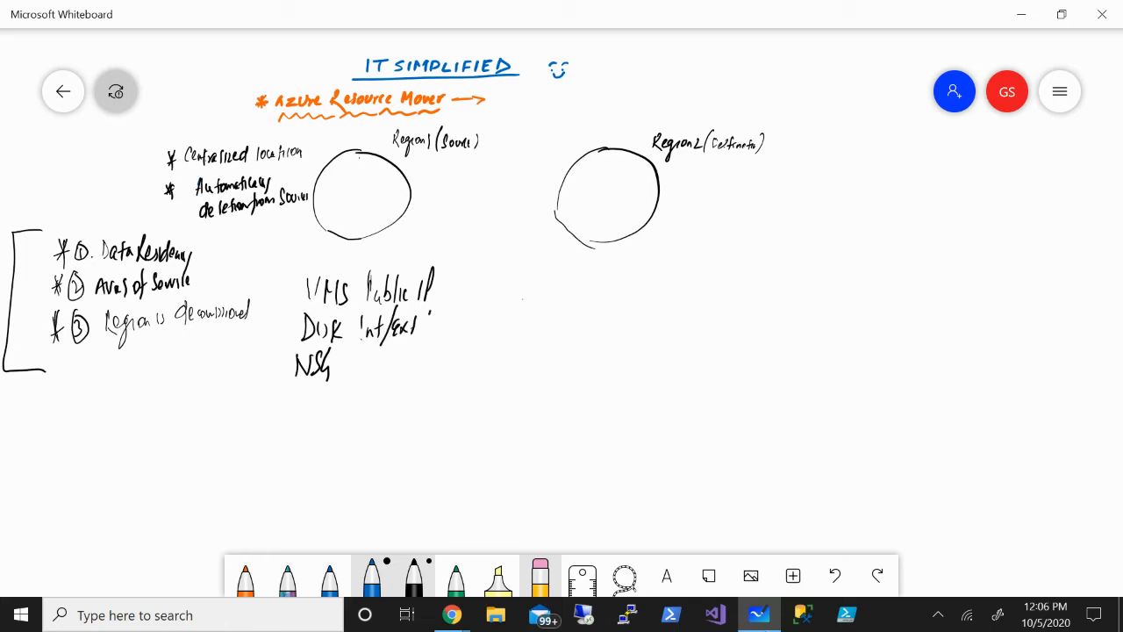
left_click_drag(421, 329, 443, 329)
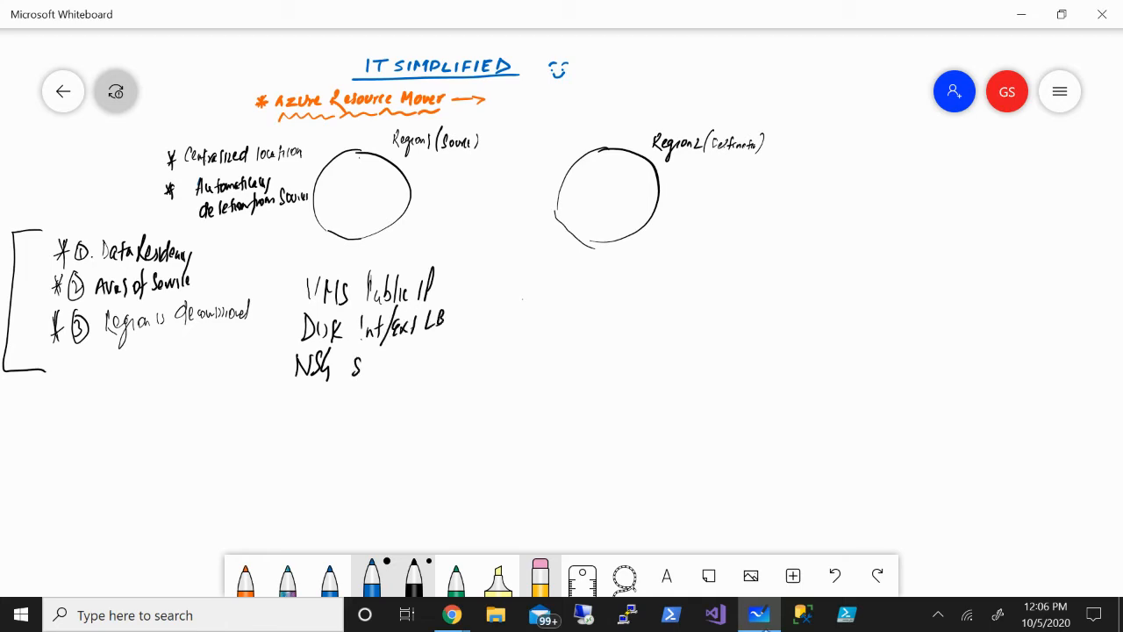
Handwrite SQL DB and NIC beside NSG, then switch to the orange pen.
left_click_drag(360, 367, 399, 367)
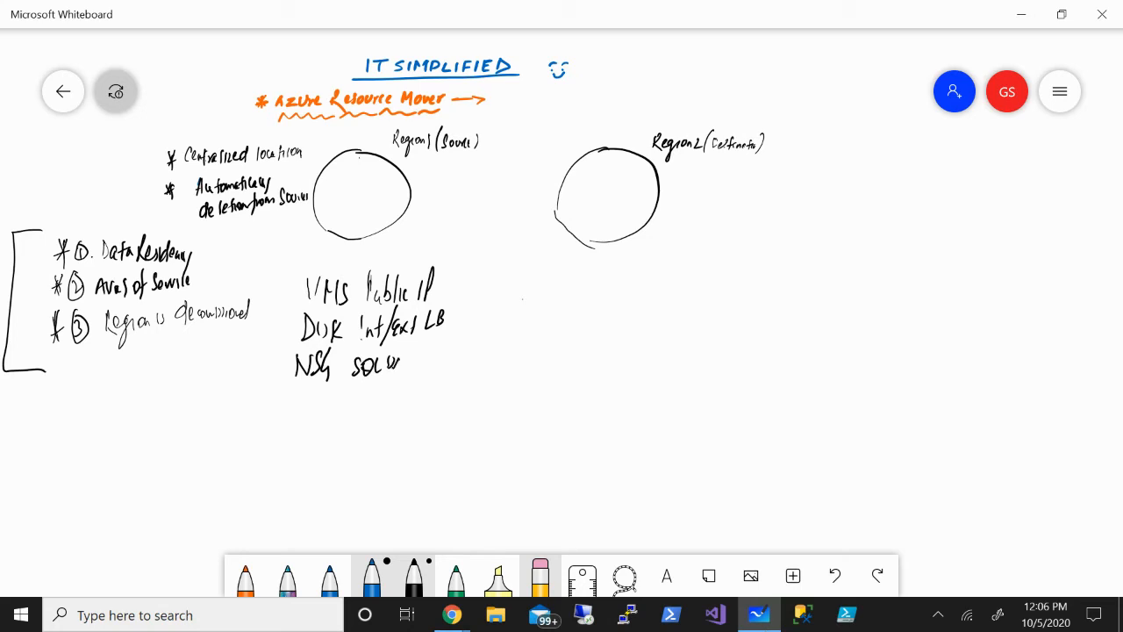
left_click_drag(391, 369, 400, 360)
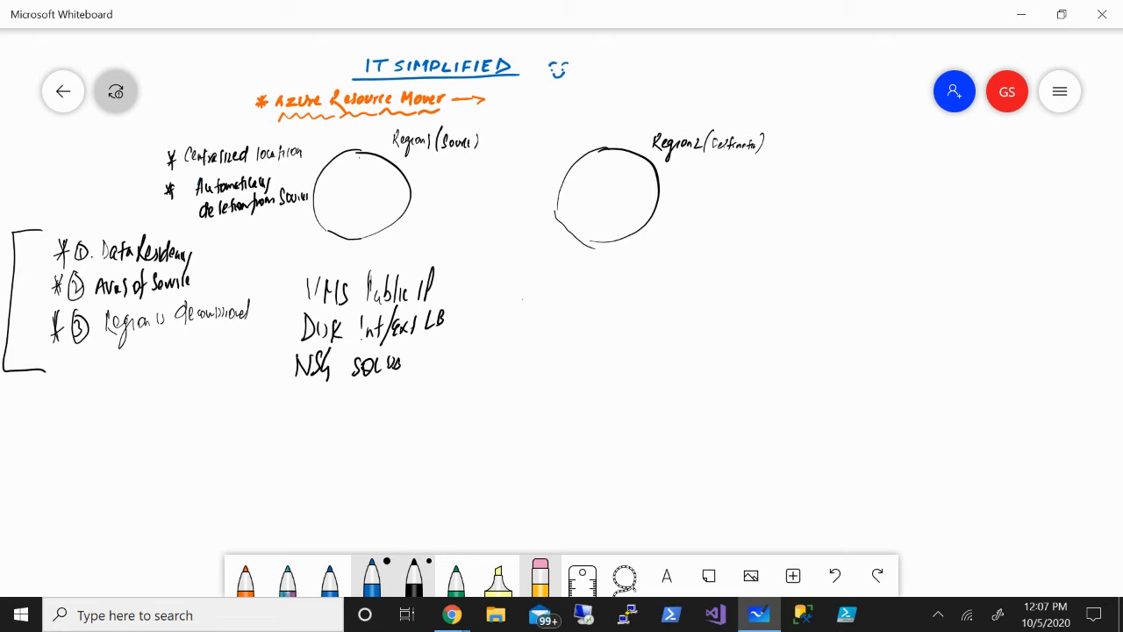
left_click_drag(413, 369, 425, 356)
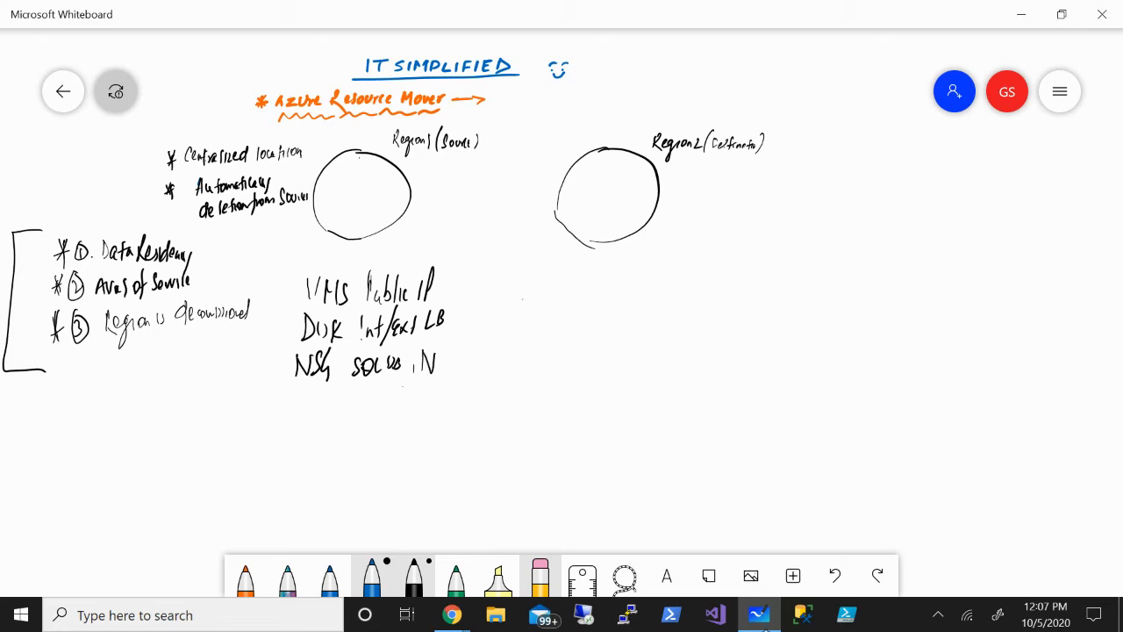
left_click_drag(436, 368, 452, 356)
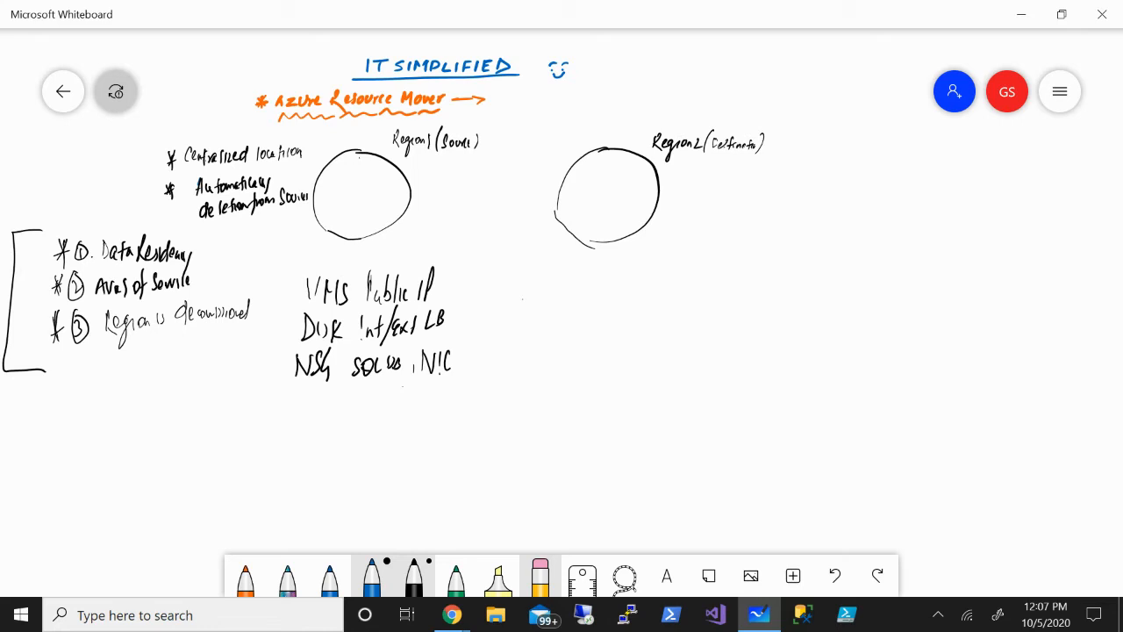
left_click(245, 575)
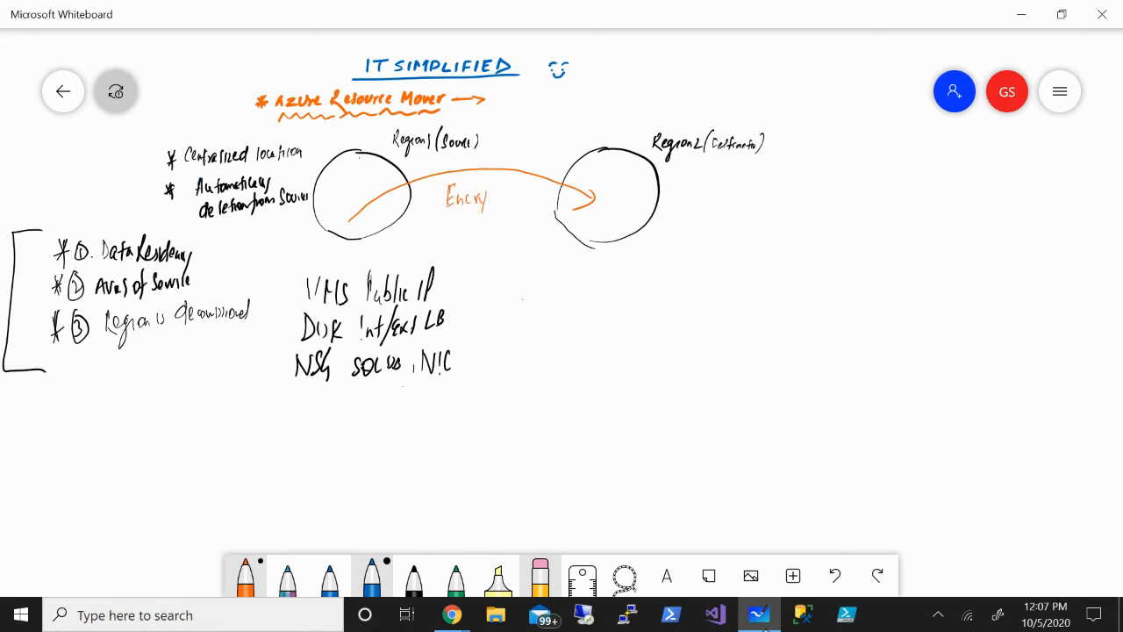
Finish the 'Encrypted' arrow label and write East US 2 and North Europe under Meta Data.
left_click_drag(491, 193, 505, 197)
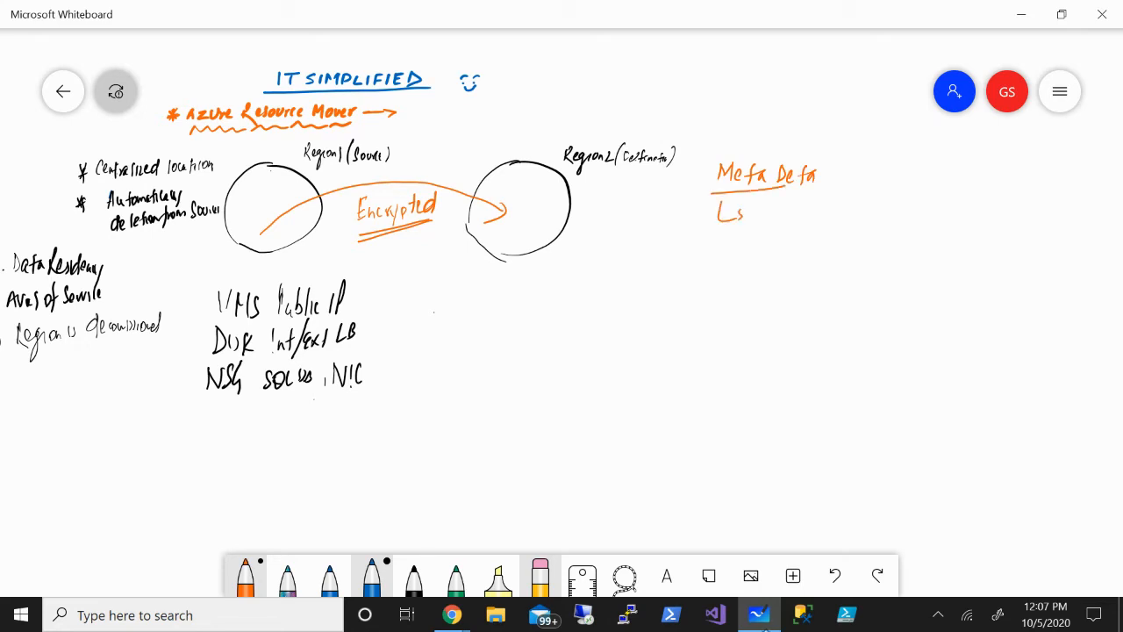
left_click_drag(753, 206, 760, 224)
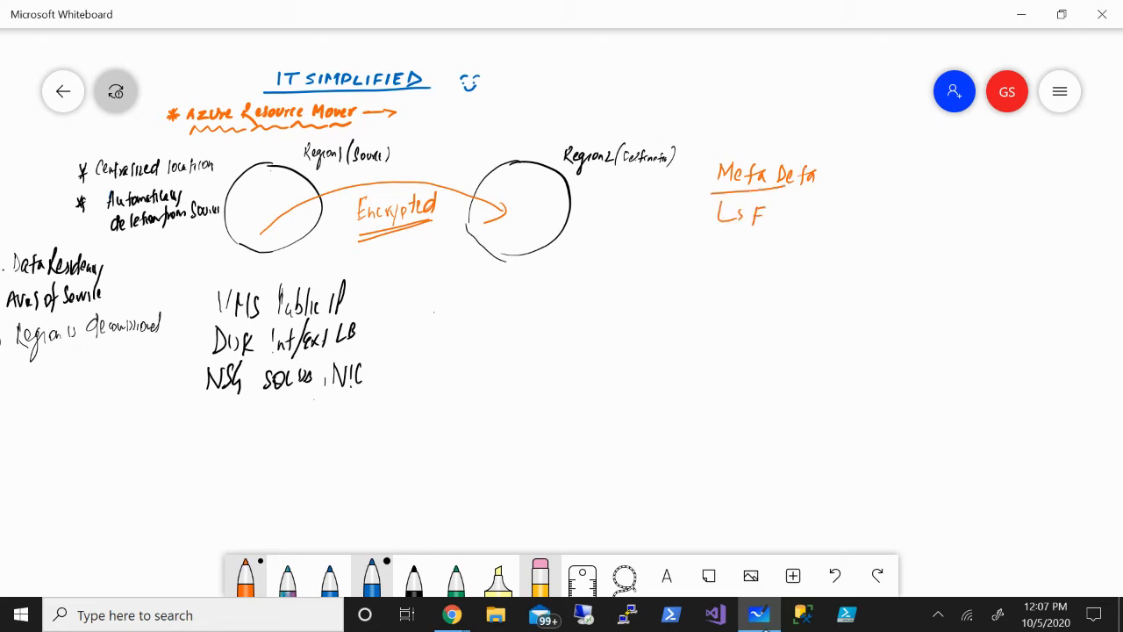
left_click_drag(750, 215, 820, 218)
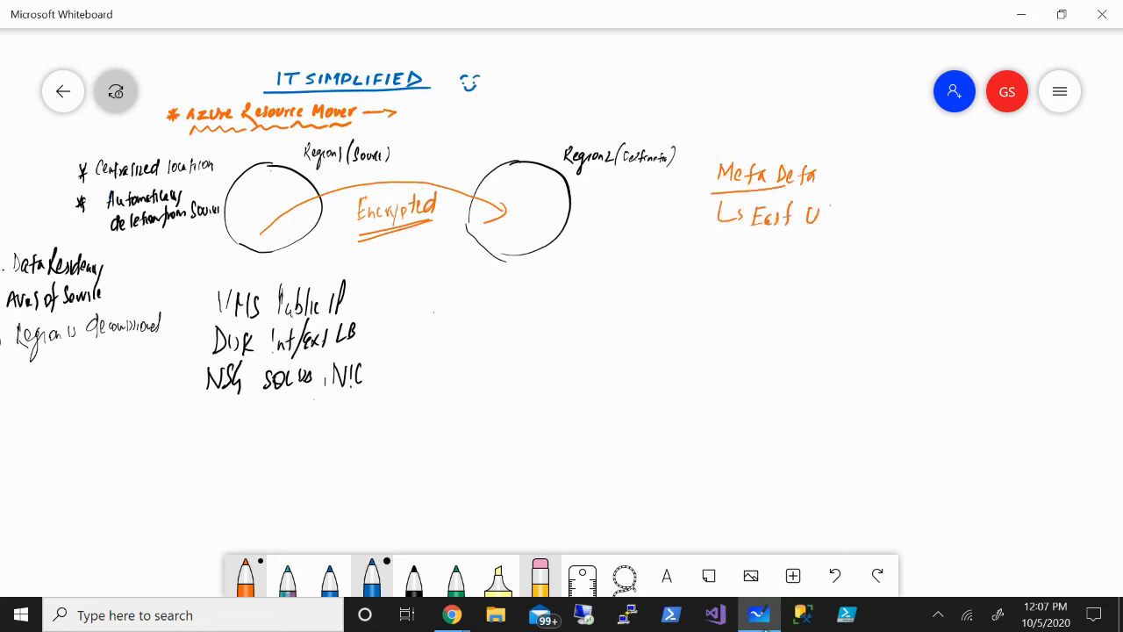
left_click_drag(812, 215, 856, 215)
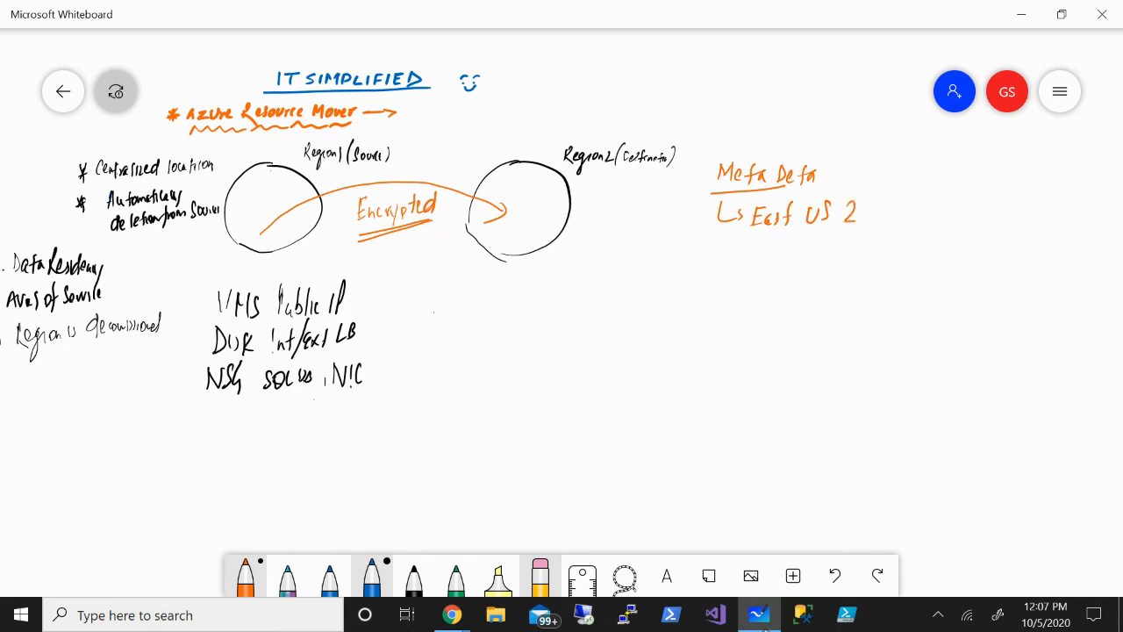
left_click_drag(750, 237, 747, 261)
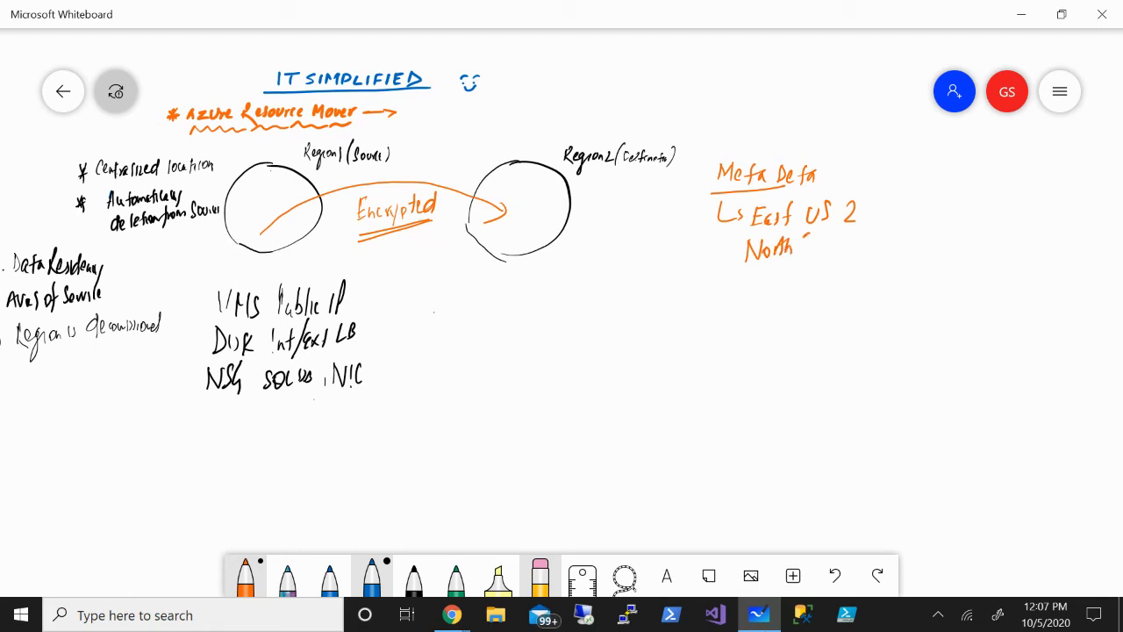
left_click_drag(794, 246, 838, 236)
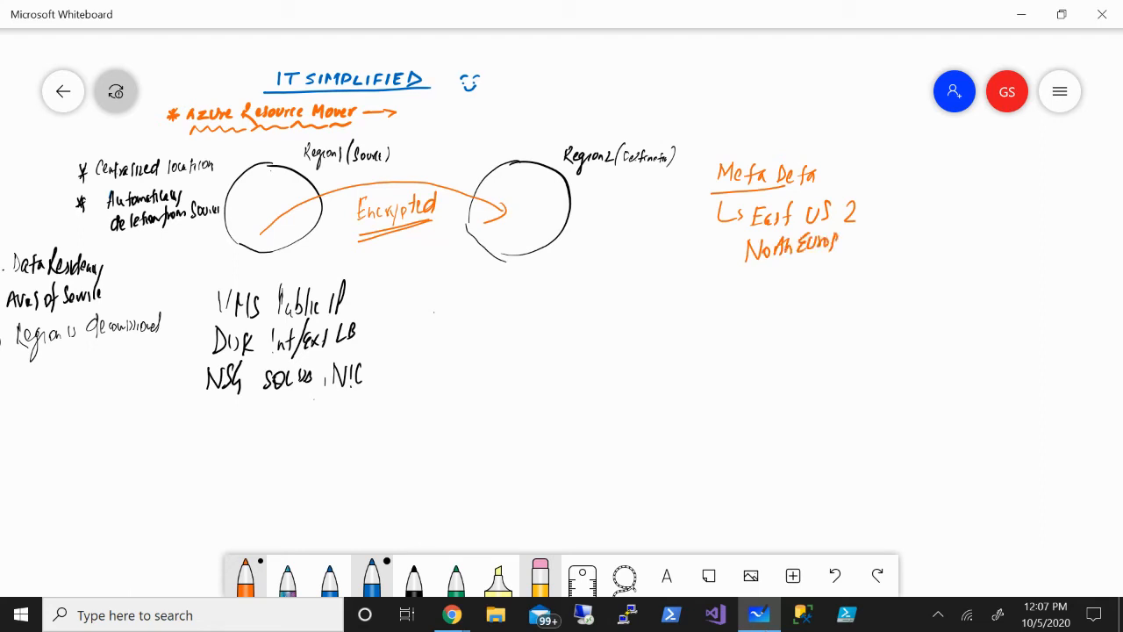
left_click(829, 241)
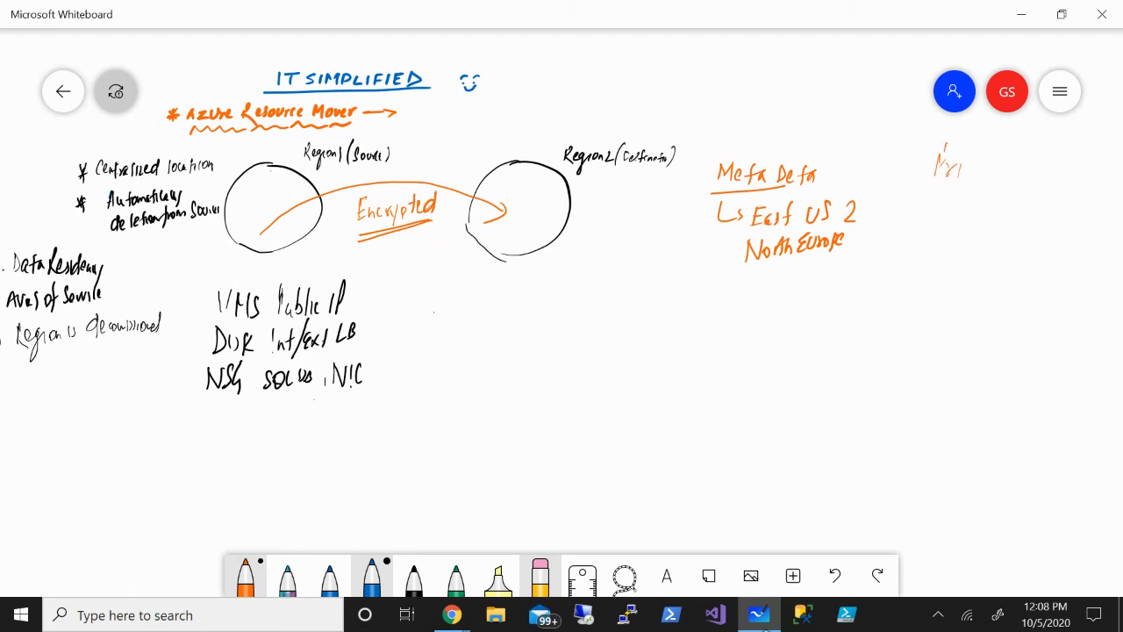
Write an underlined 'Pricing' heading with an arrow and the first service charge line.
left_click_drag(943, 163, 996, 163)
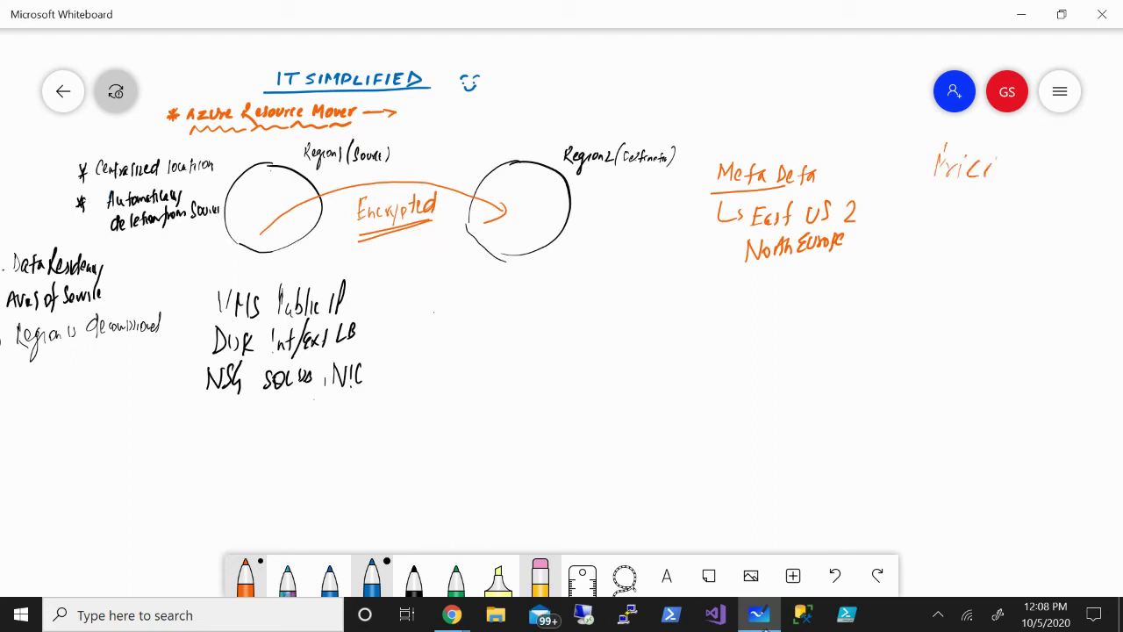
left_click_drag(939, 163, 1009, 175)
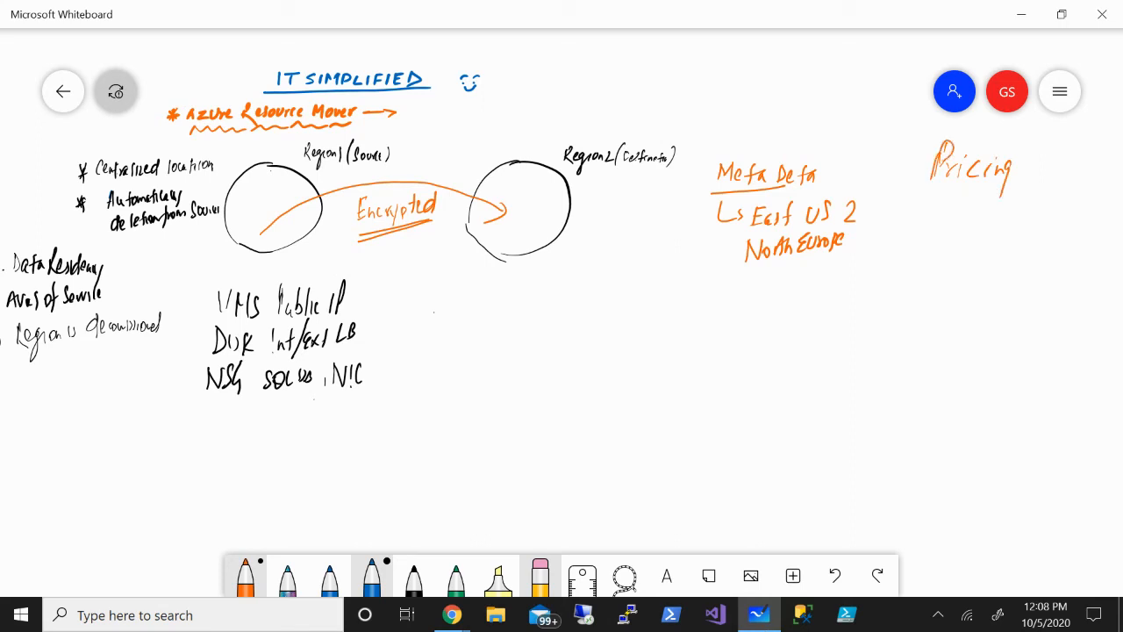
left_click_drag(913, 191, 1000, 191)
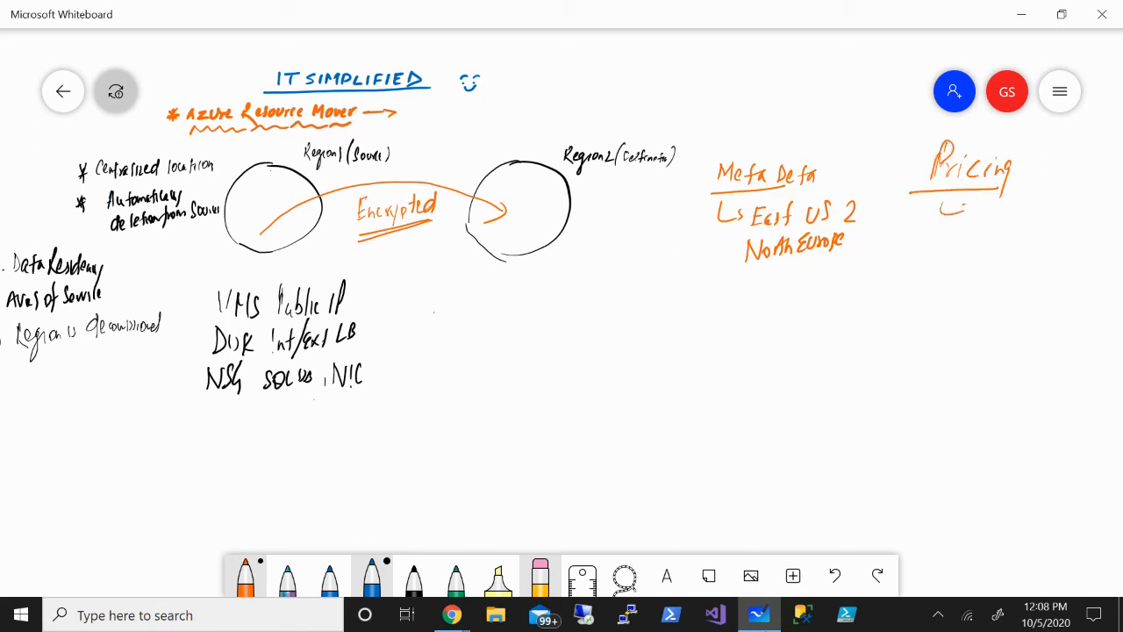
left_click_drag(944, 206, 970, 215)
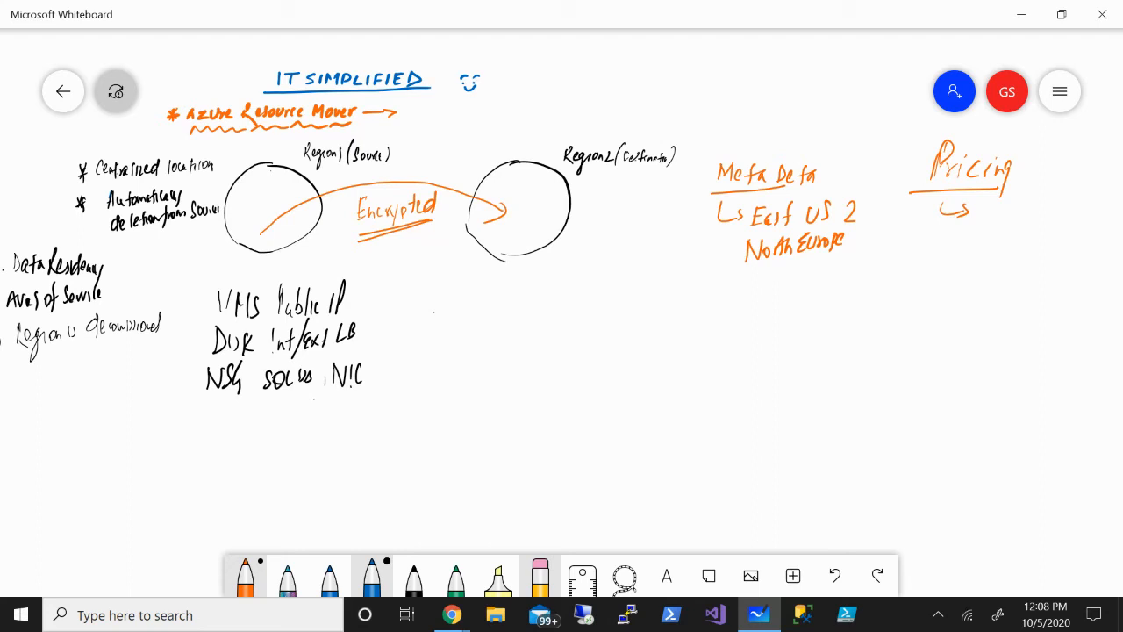
left_click_drag(912, 233, 913, 254)
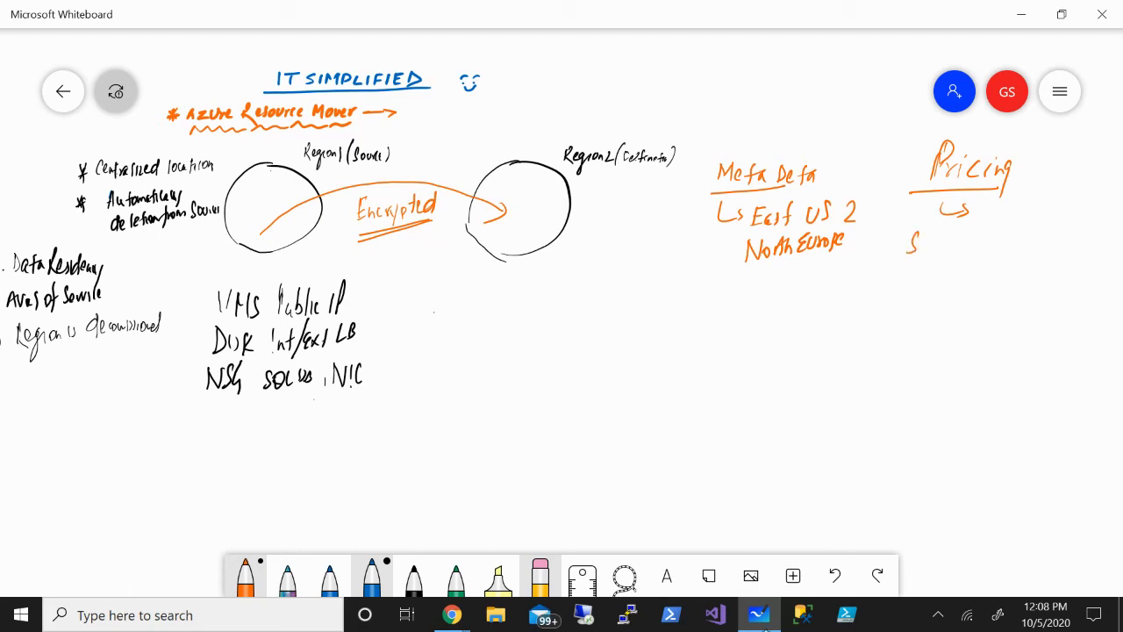
left_click_drag(908, 245, 961, 246)
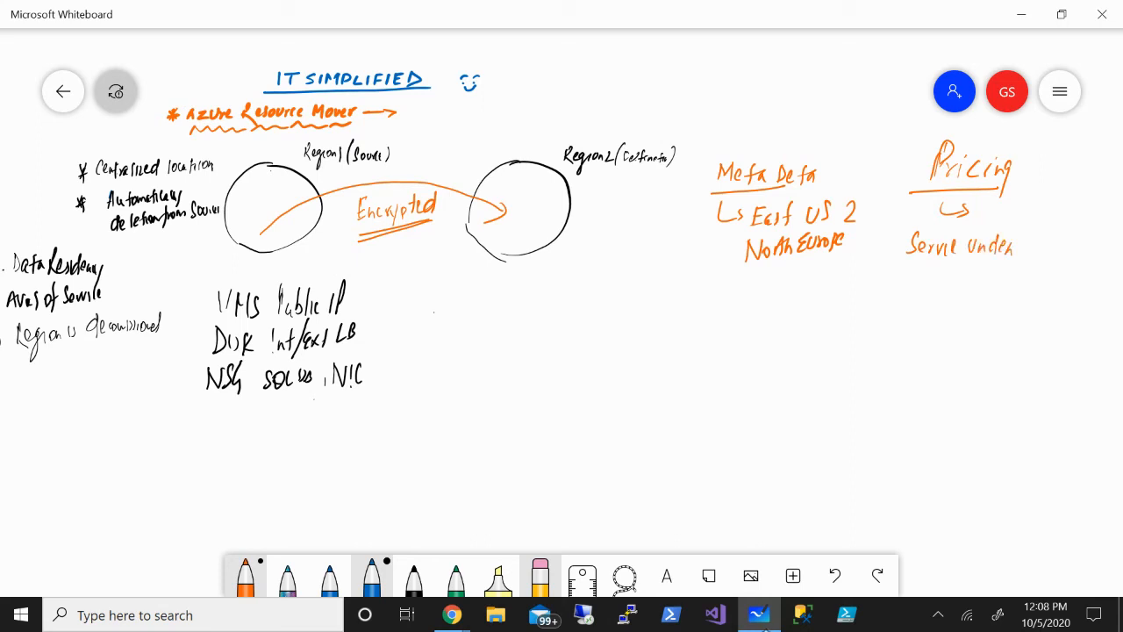
left_click_drag(1016, 255, 1044, 241)
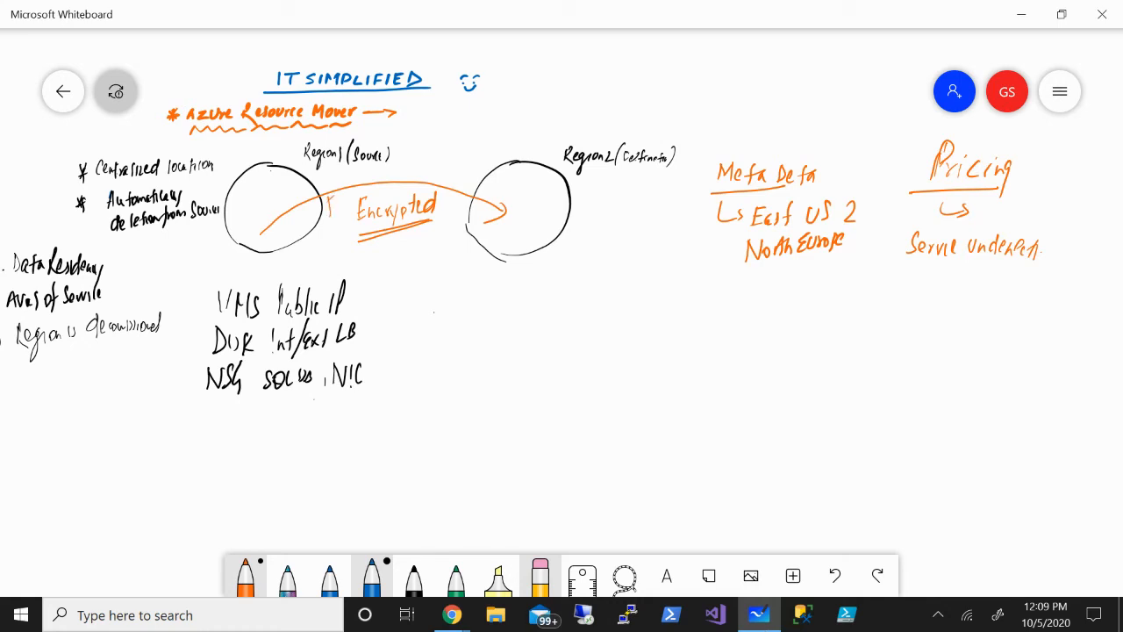
Mark egress on the Encrypted arrow and add Egress, Replica disk and ASR pricing bullets in a box.
left_click_drag(329, 220, 351, 206)
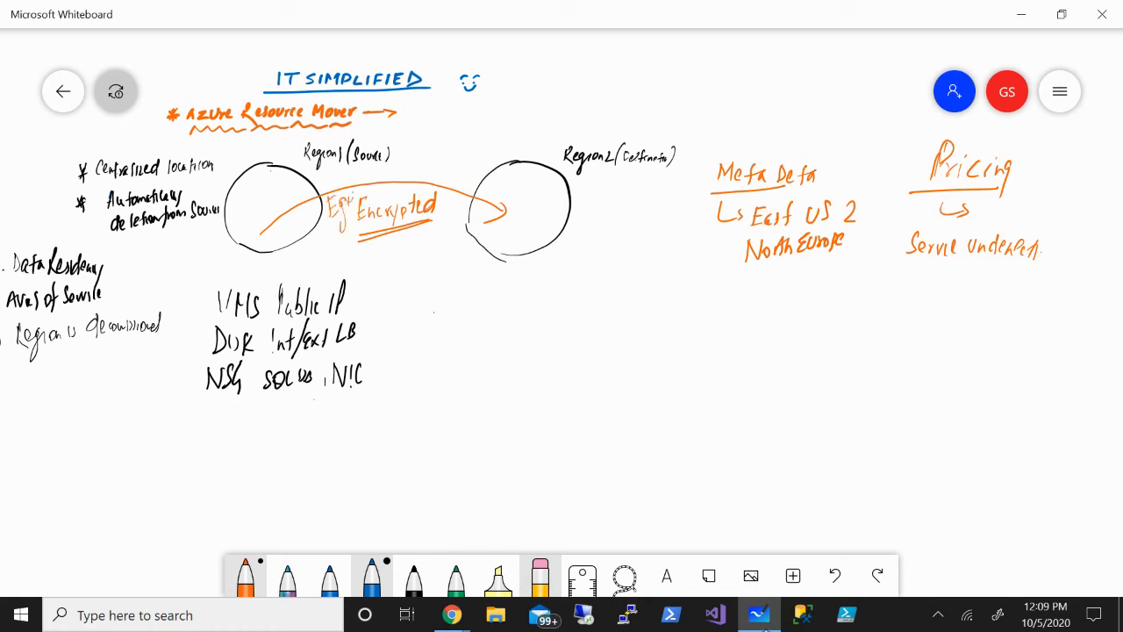
left_click(934, 274)
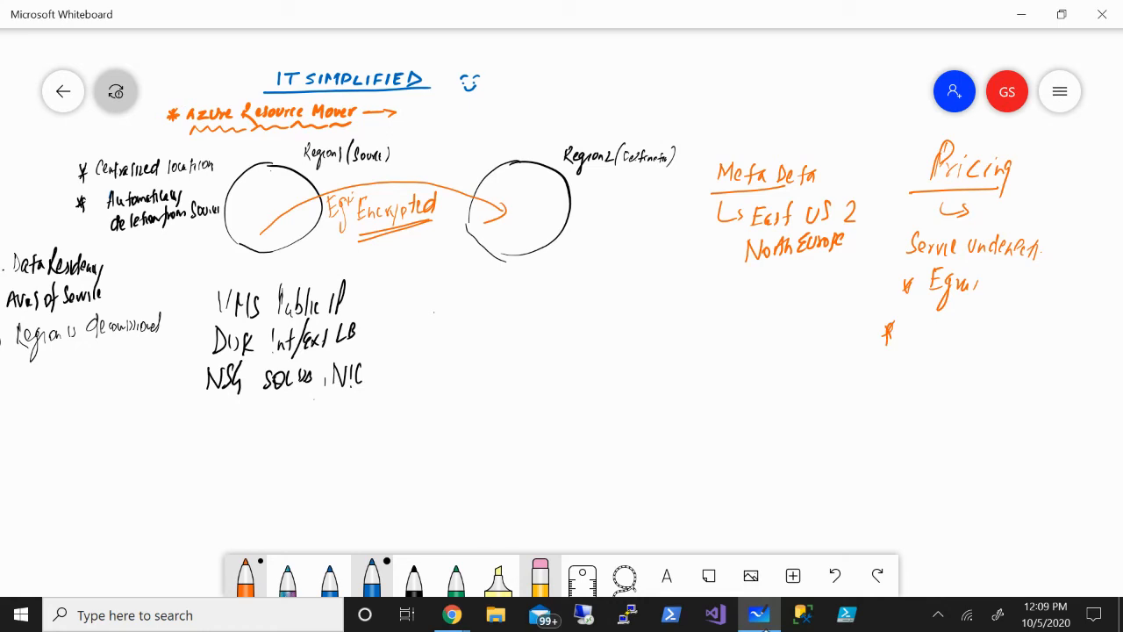
left_click_drag(904, 331, 956, 331)
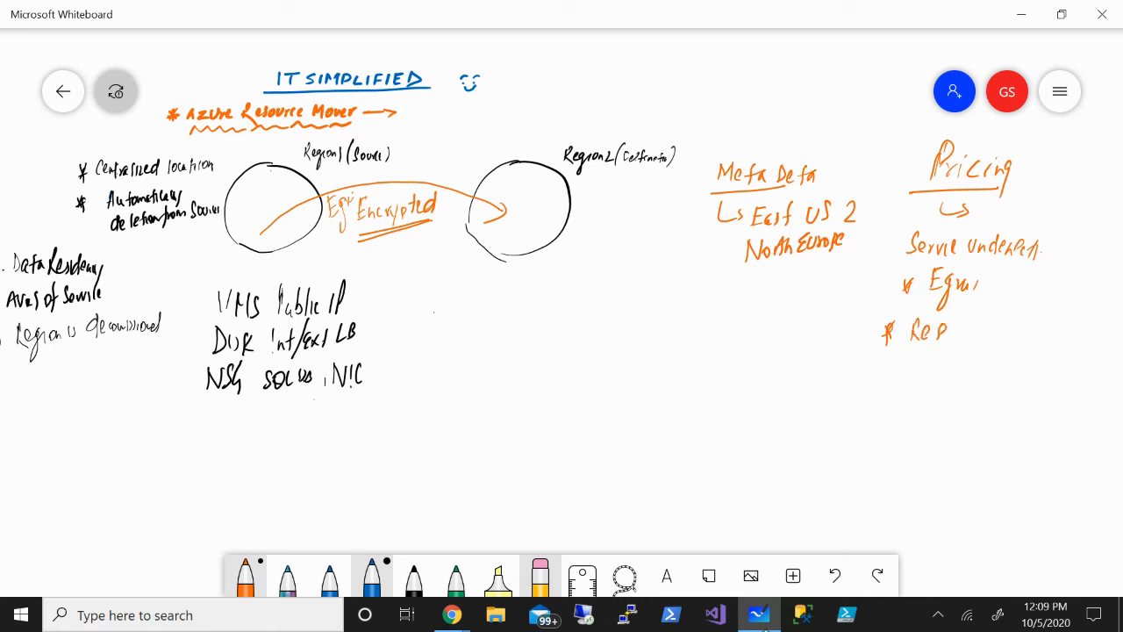
left_click_drag(922, 329, 1009, 329)
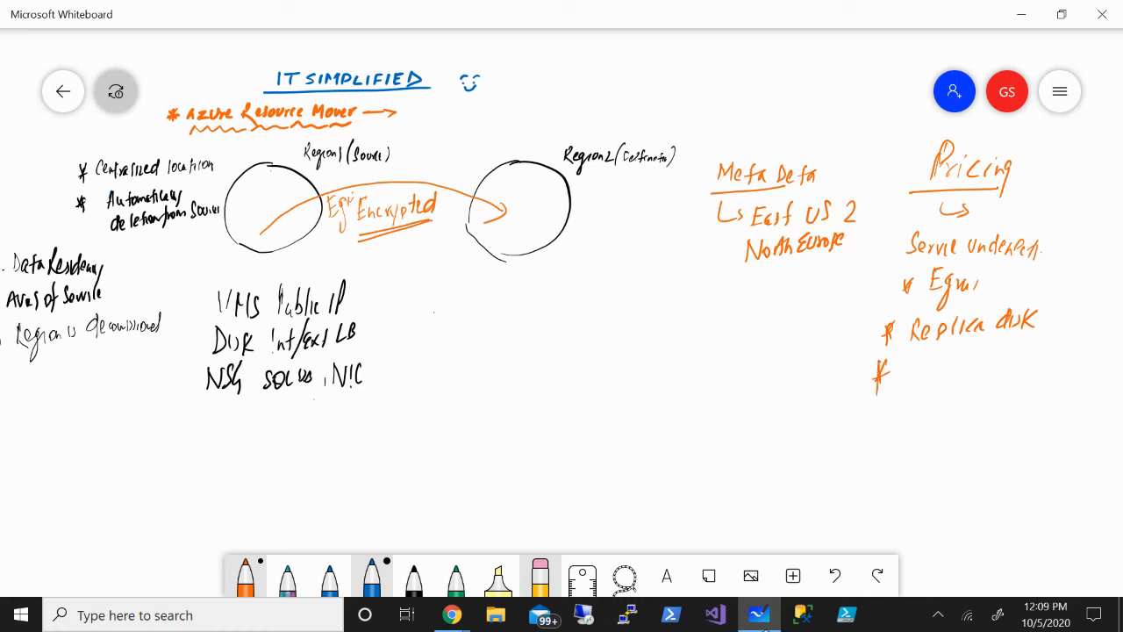
left_click_drag(878, 373, 926, 369)
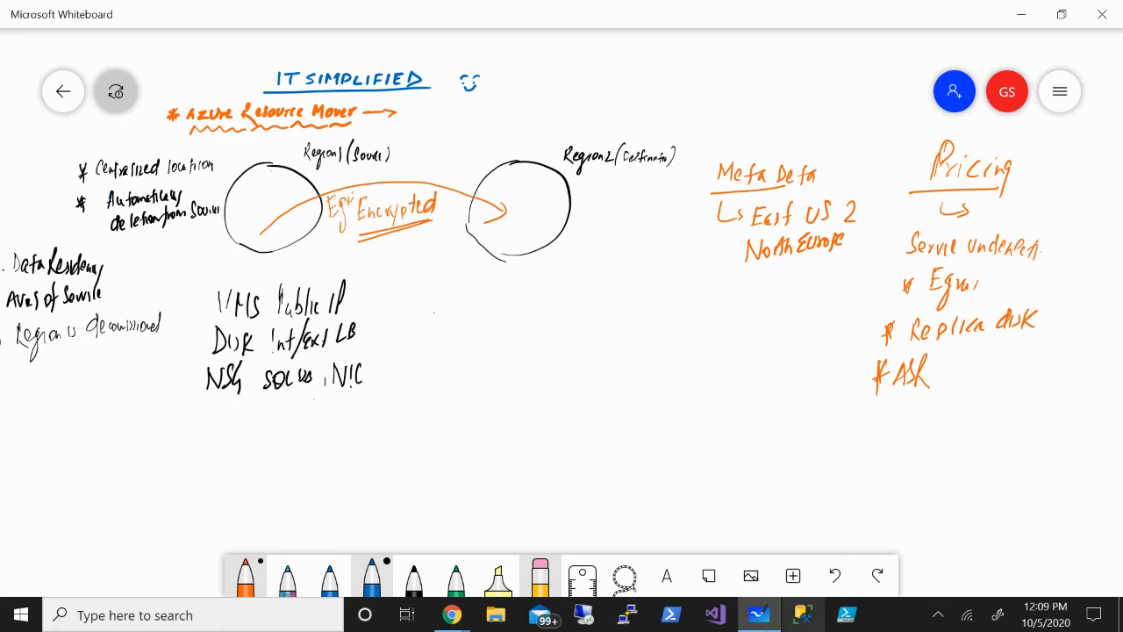
left_click_drag(882, 228, 860, 390)
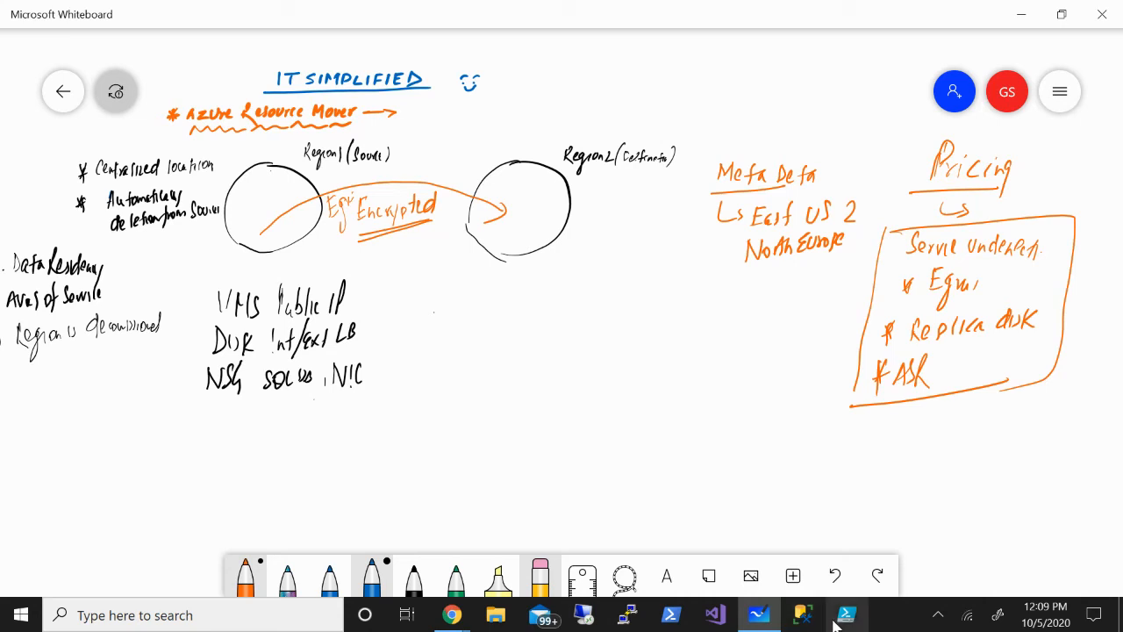
mouse_move(845, 613)
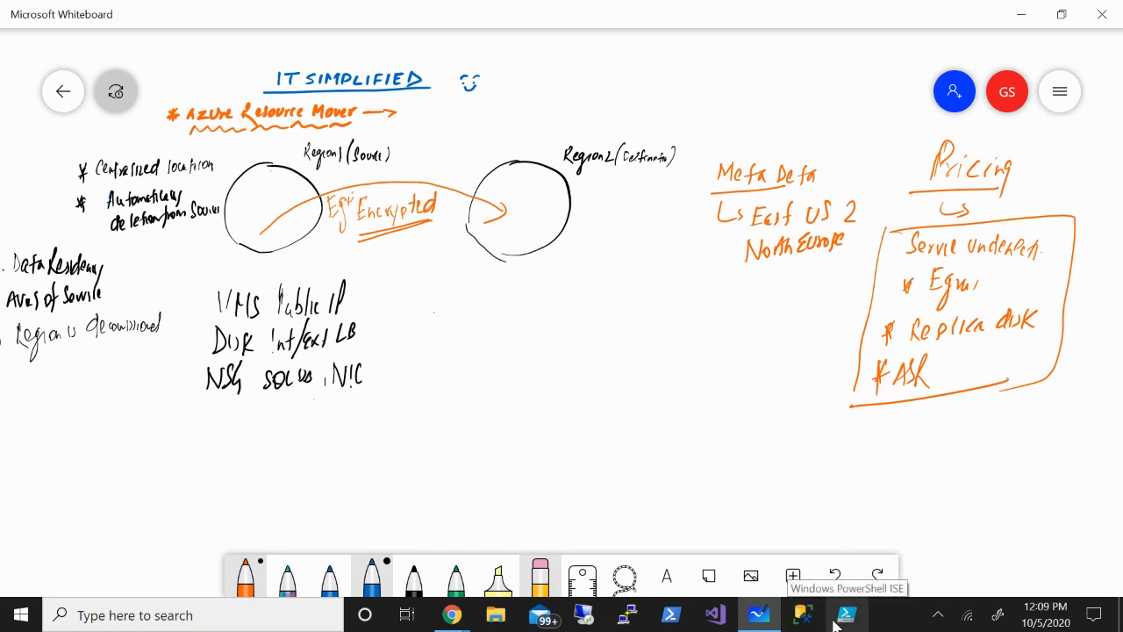
mouse_move(799, 386)
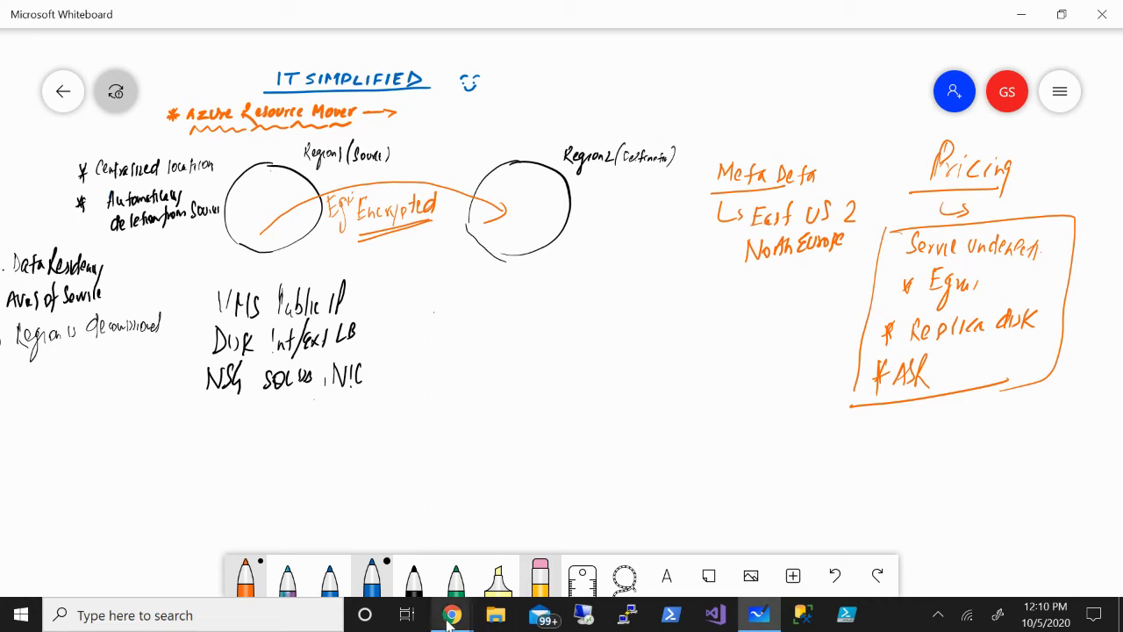
Search the Azure portal for Azure Resource Mover and scroll its overview down to Get Started.
left_click(451, 614)
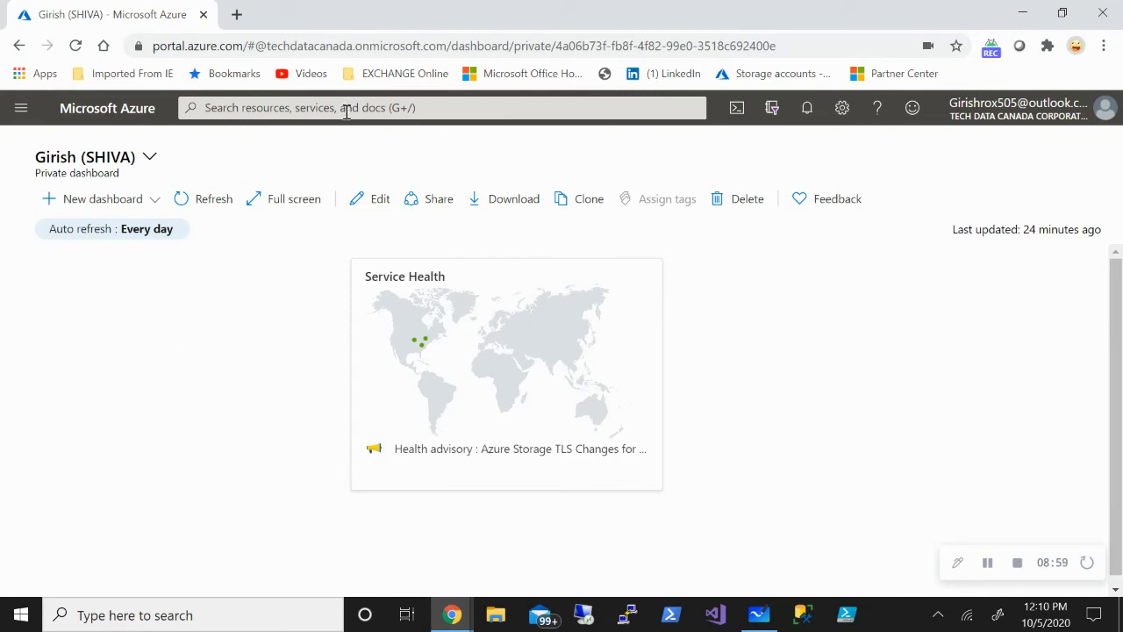
type("azure resour")
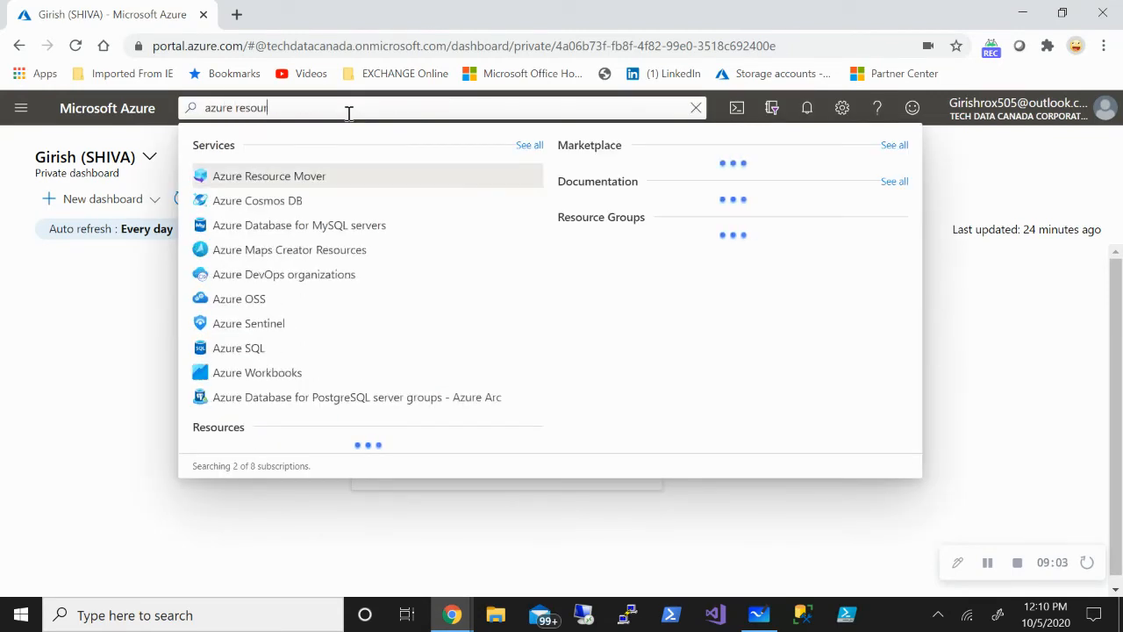
type("ce")
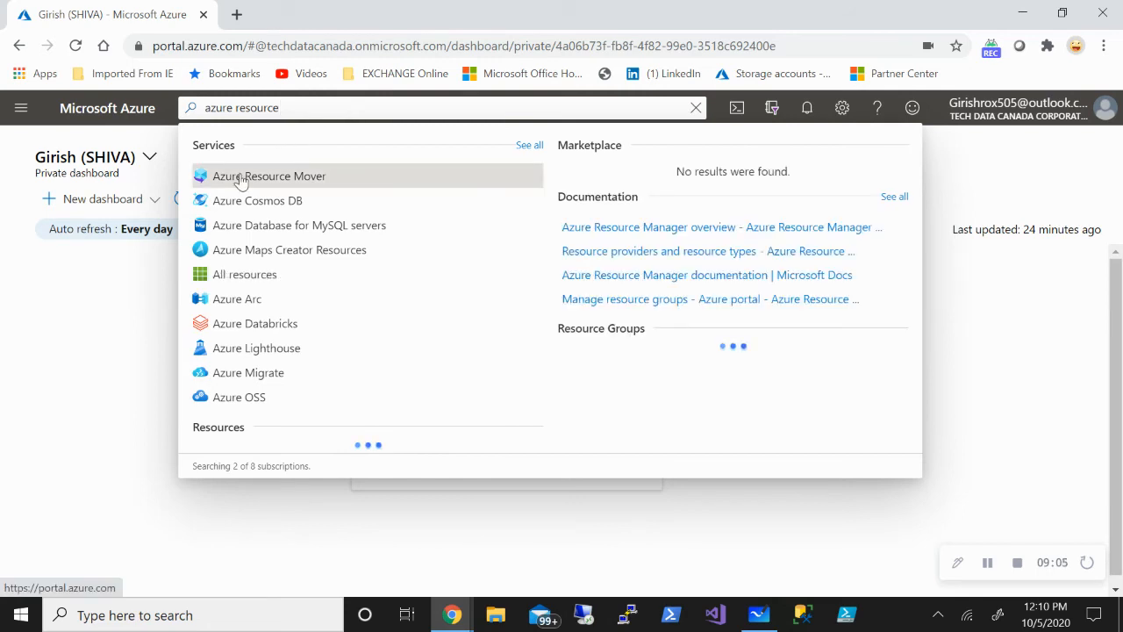
left_click(268, 176)
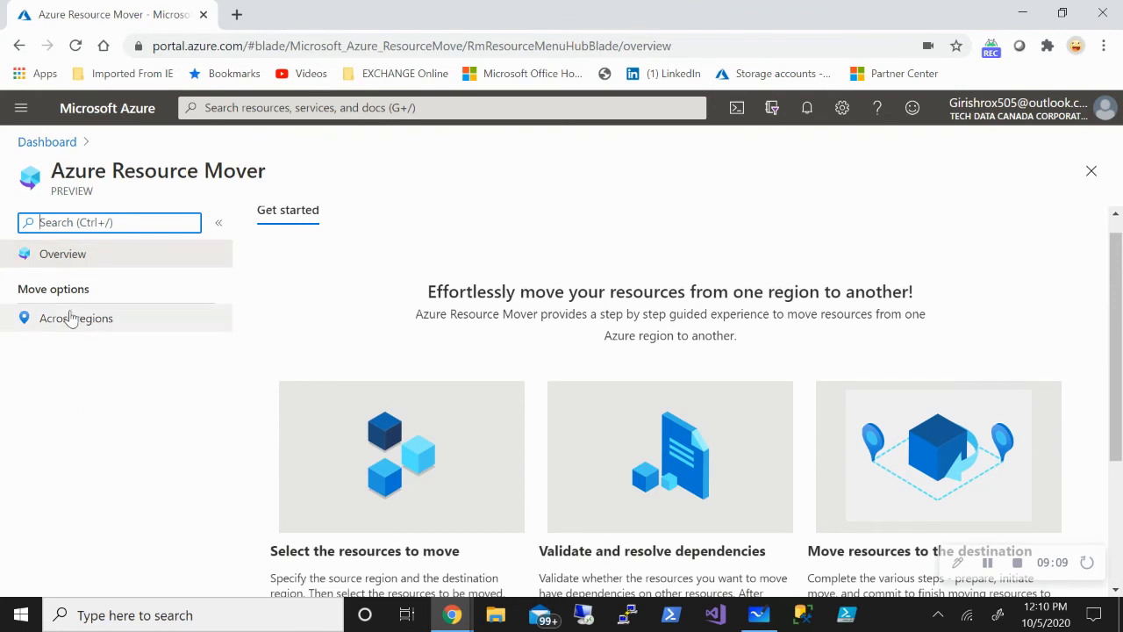
mouse_move(612, 208)
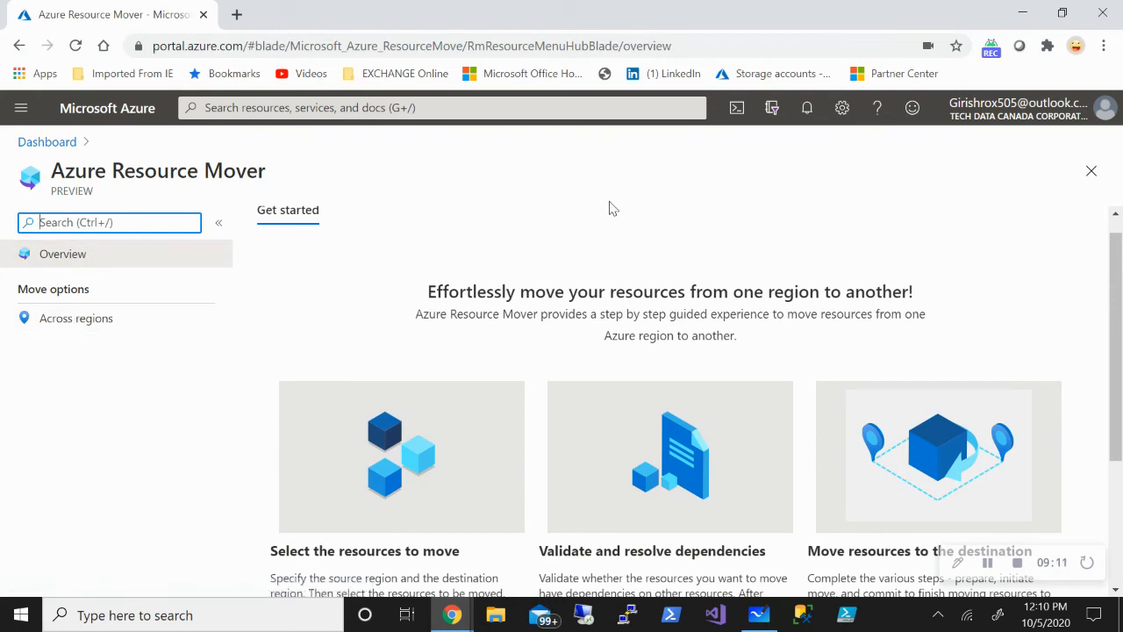
mouse_move(881, 293)
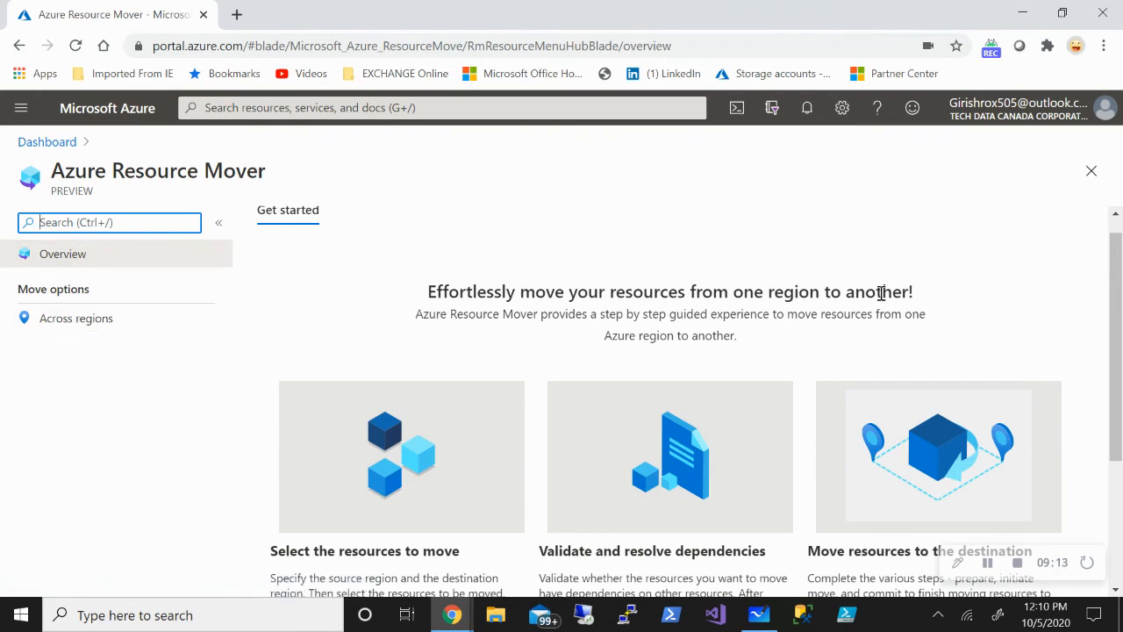
scroll("down", 3)
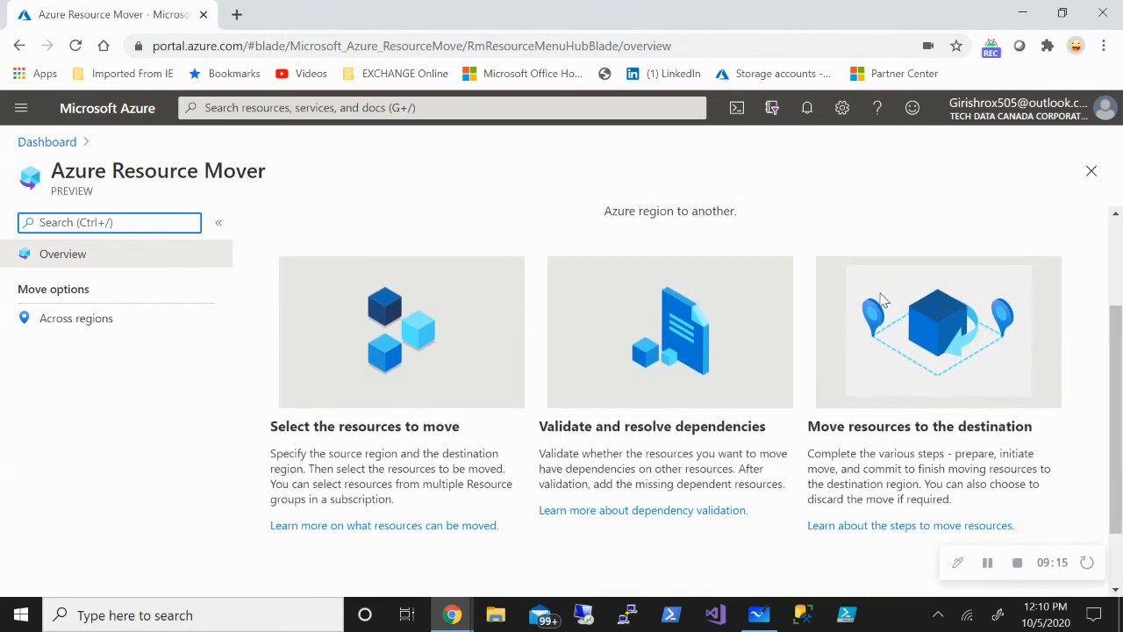
mouse_move(513, 441)
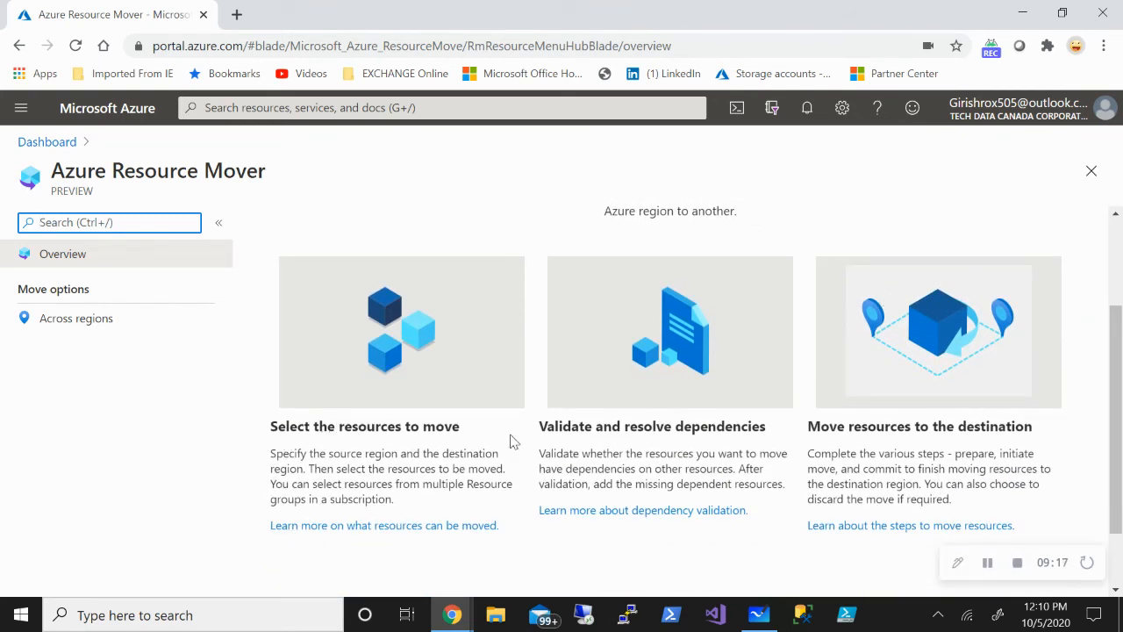
mouse_move(697, 443)
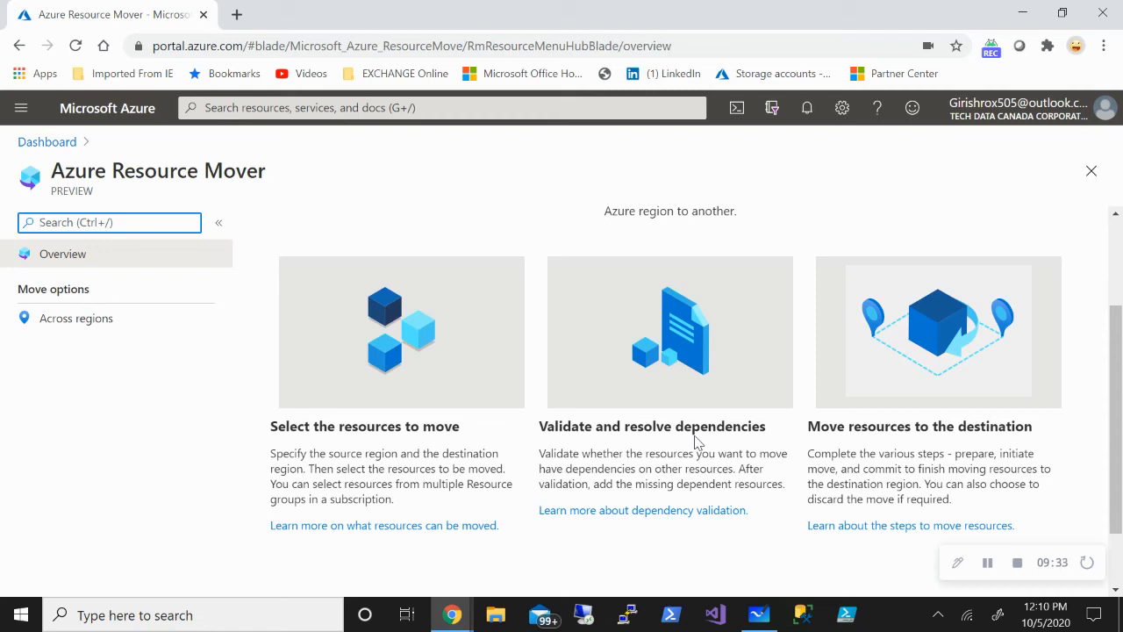
scroll("down", 3)
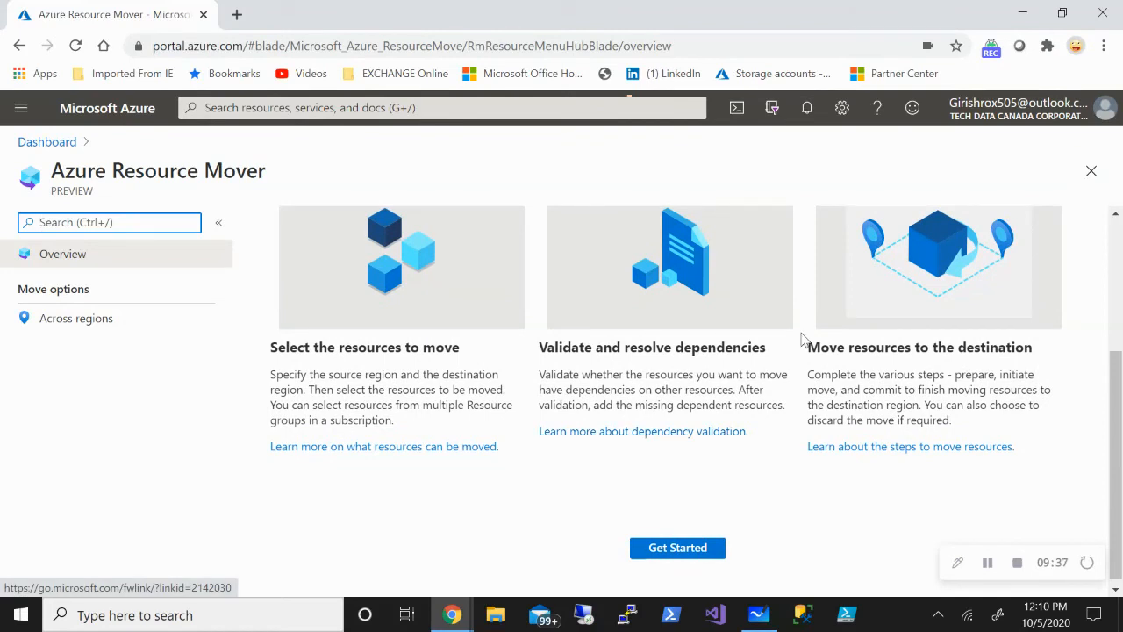
mouse_move(678, 538)
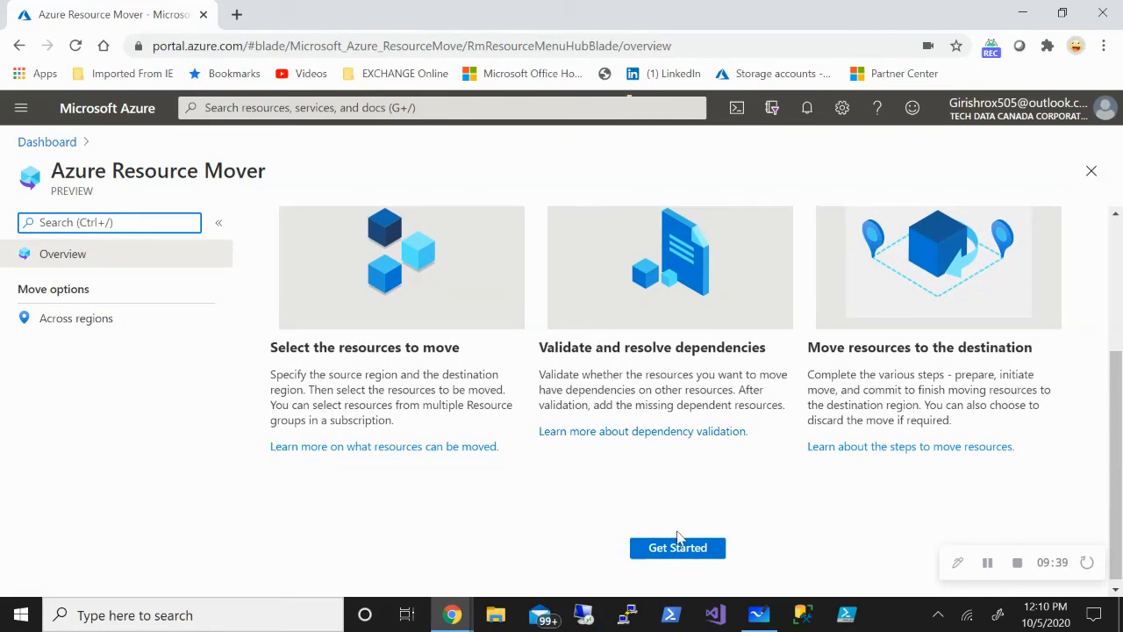
left_click(676, 548)
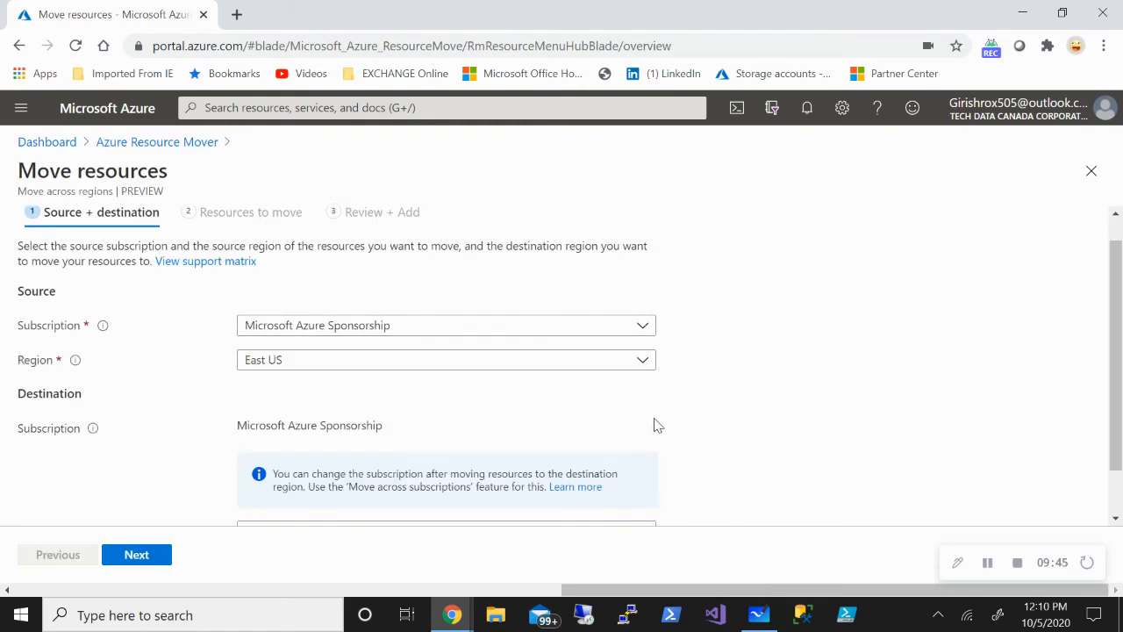
left_click(447, 360)
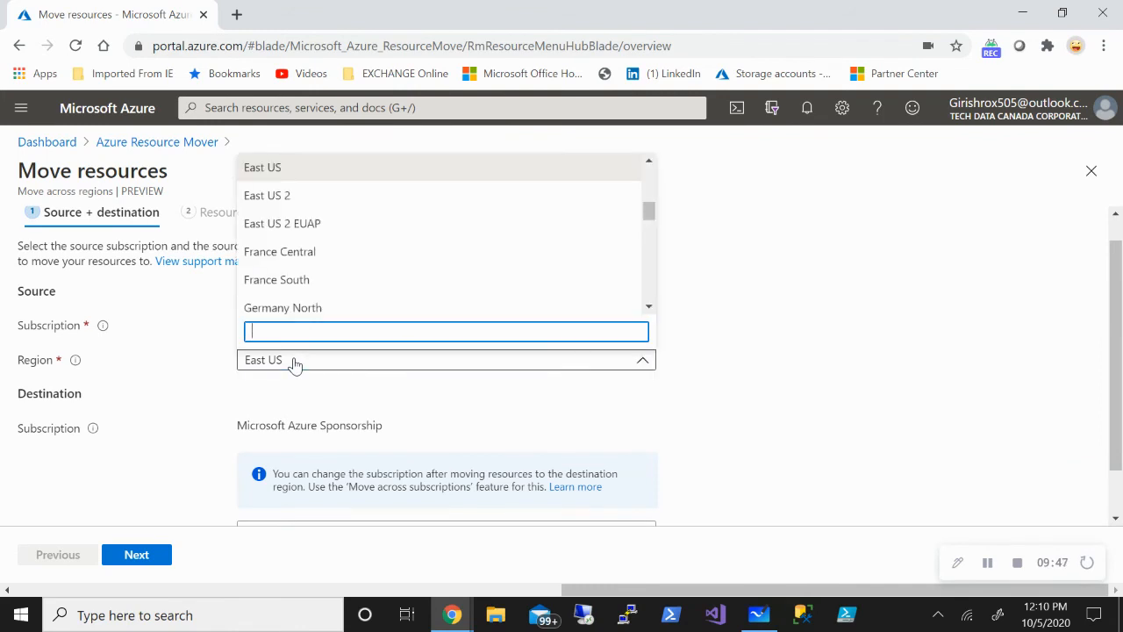
left_click(266, 195)
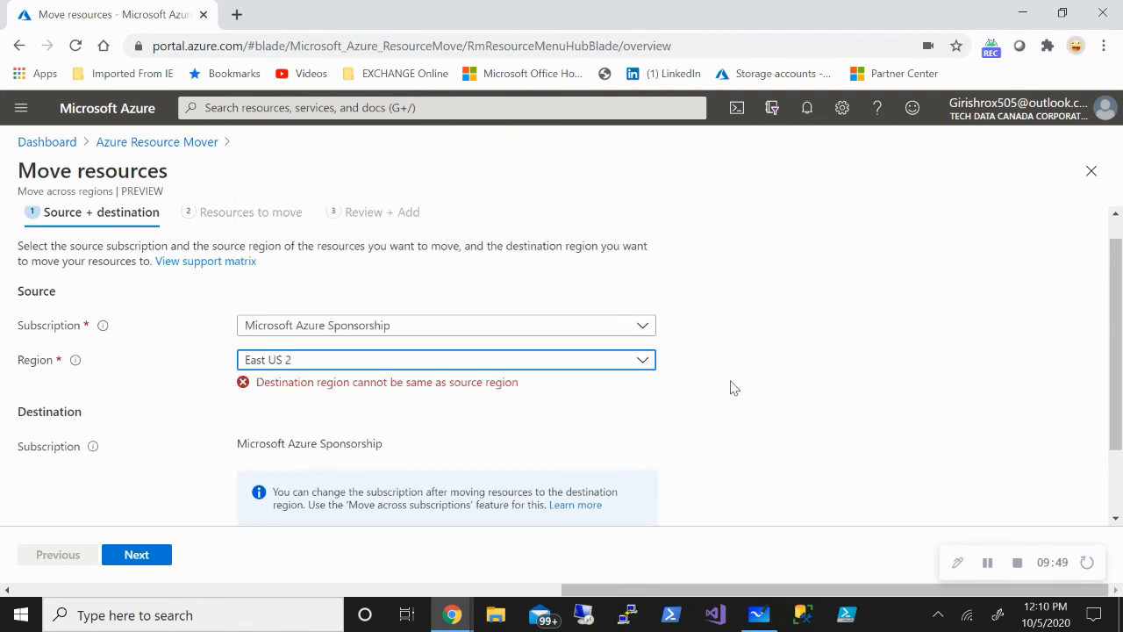
scroll("down", 3)
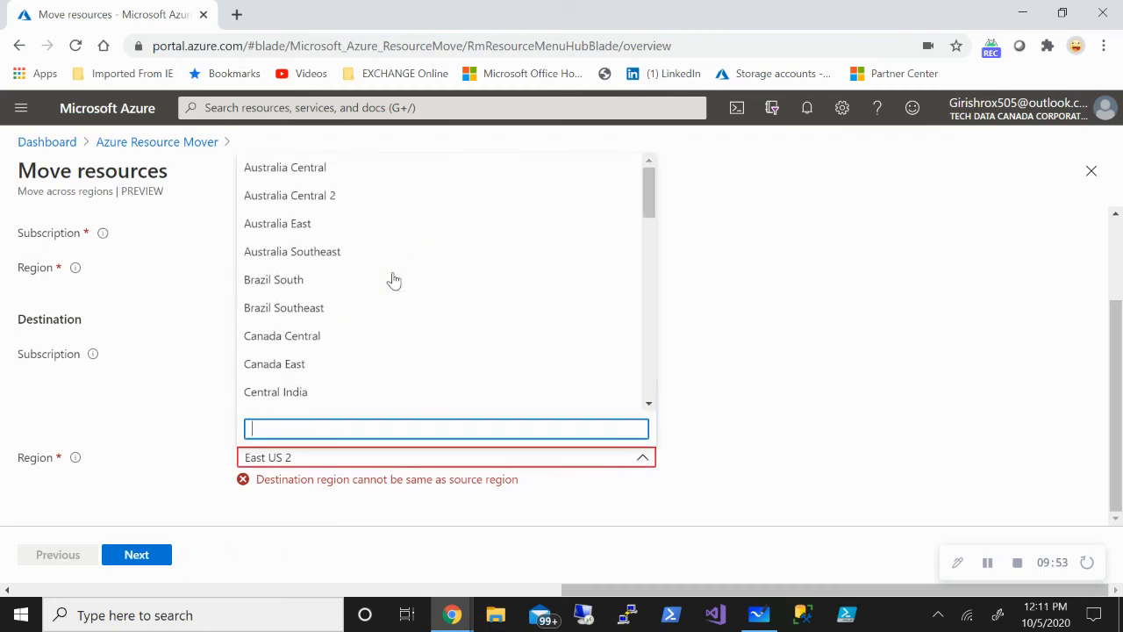
left_click(281, 335)
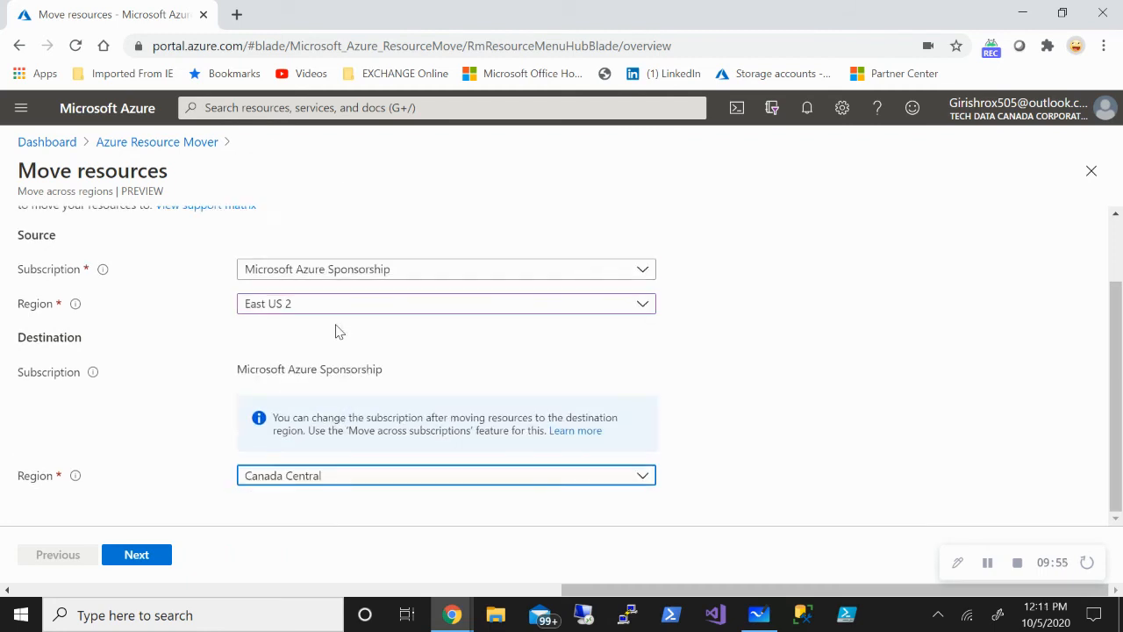
mouse_move(815, 351)
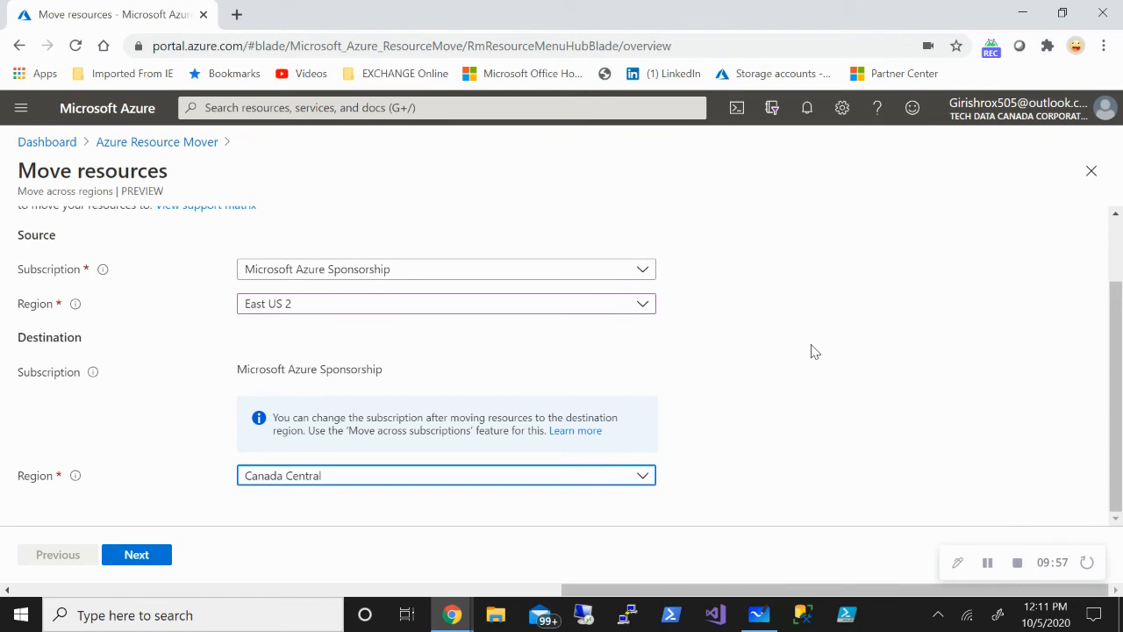
mouse_move(348, 274)
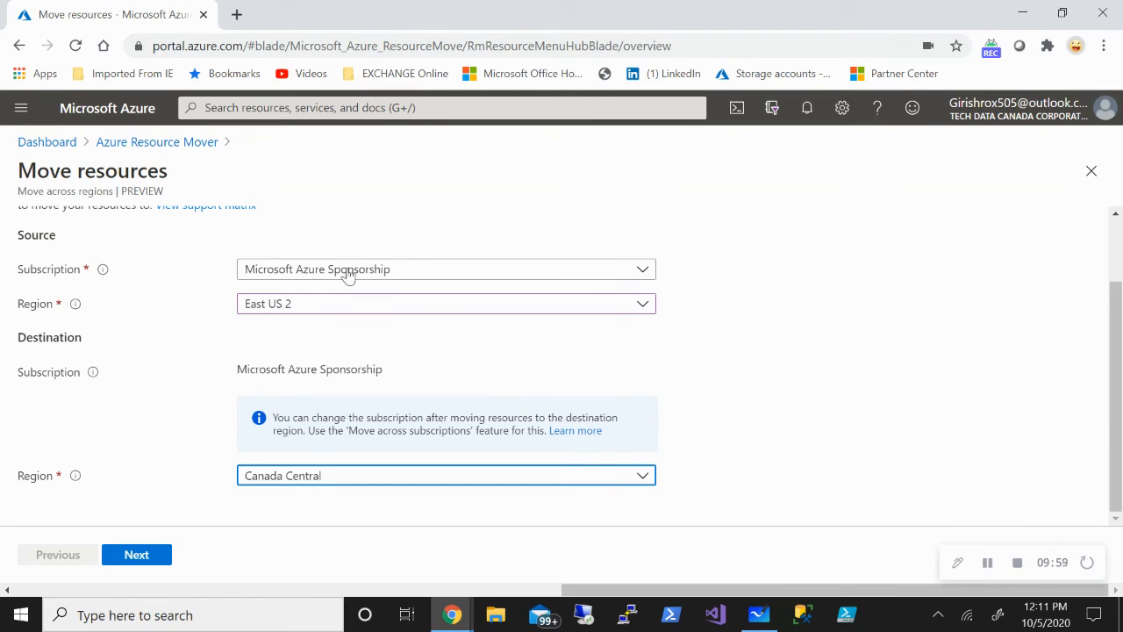
mouse_move(773, 396)
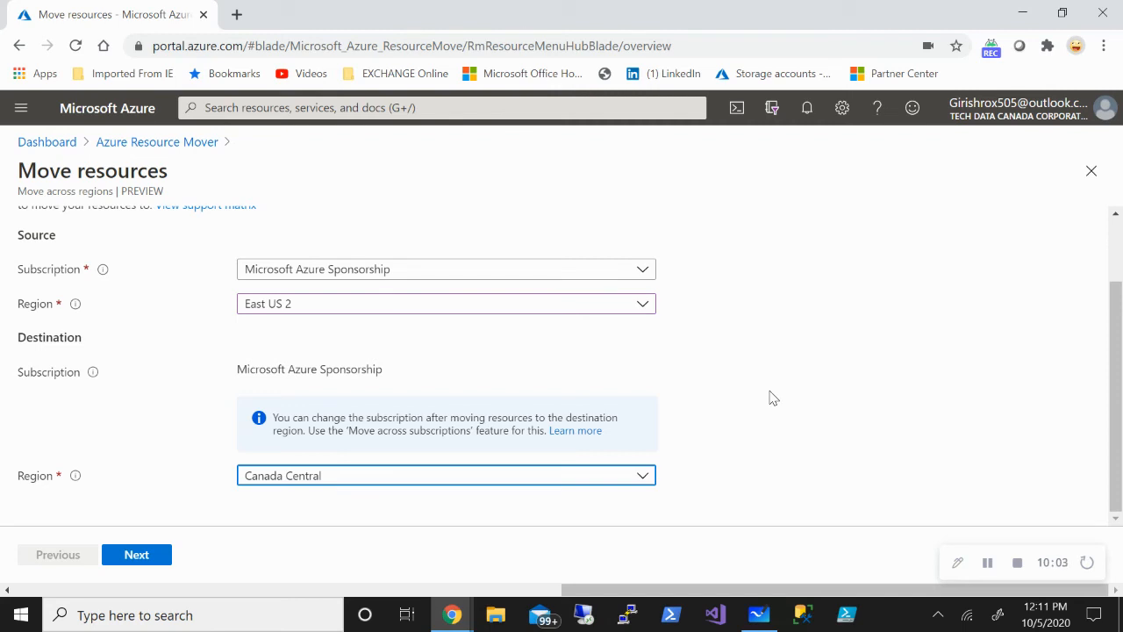
mouse_move(766, 374)
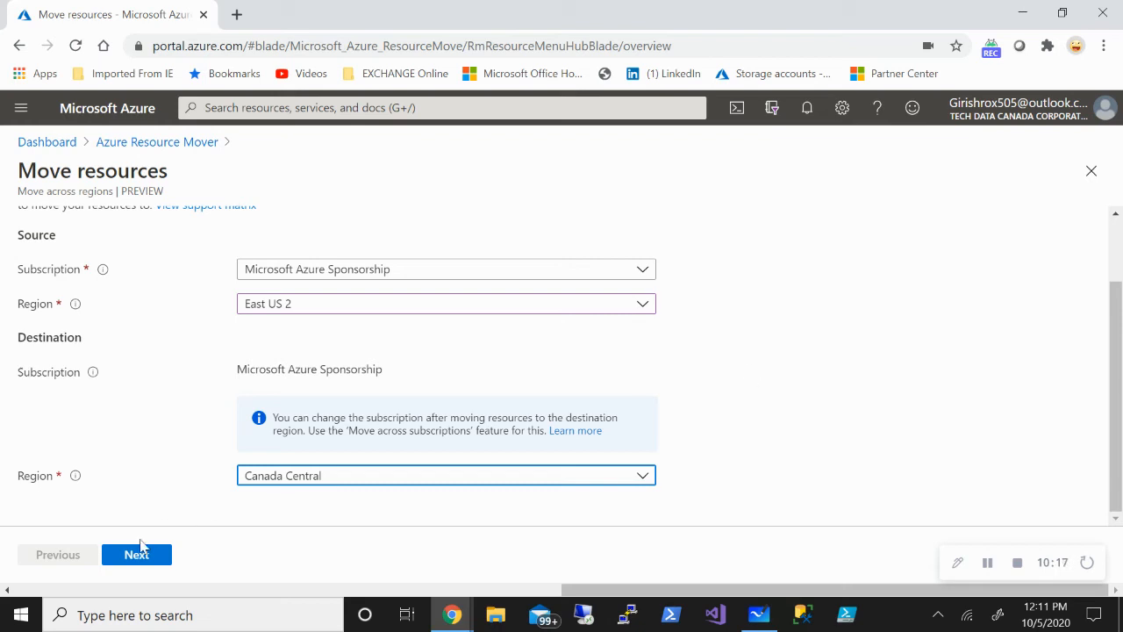
left_click(136, 553)
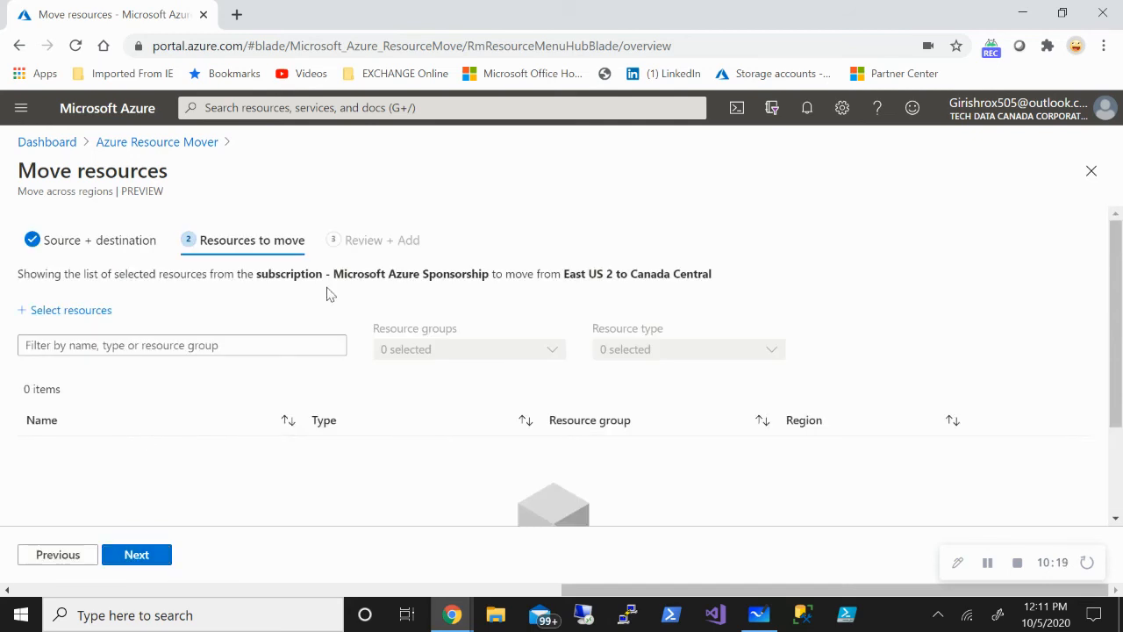
left_click(57, 554)
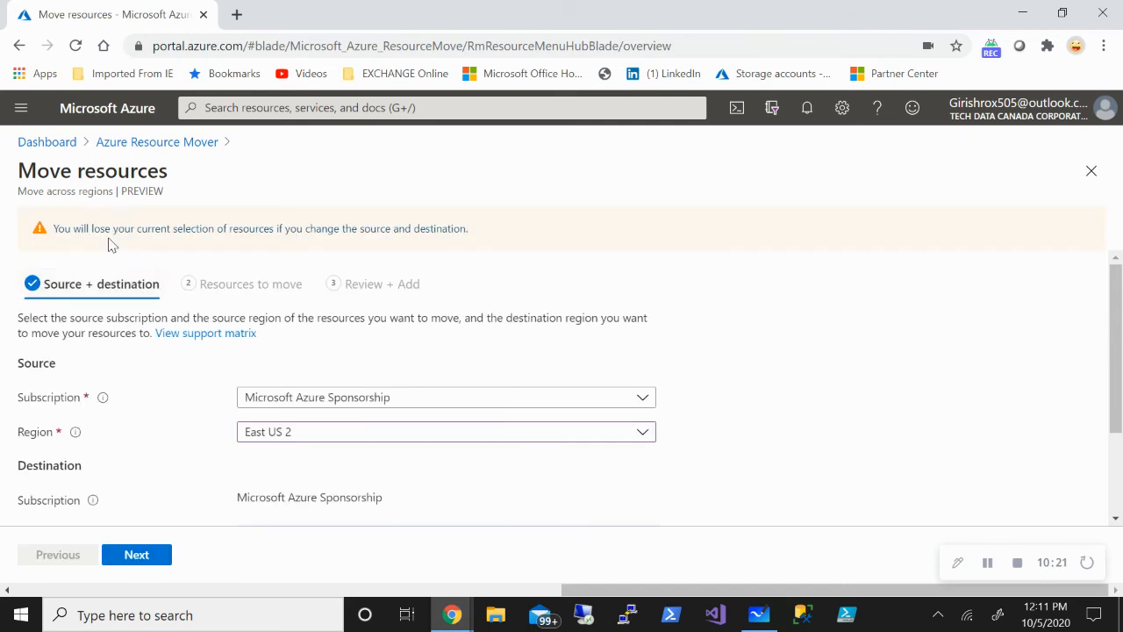
scroll("down", 3)
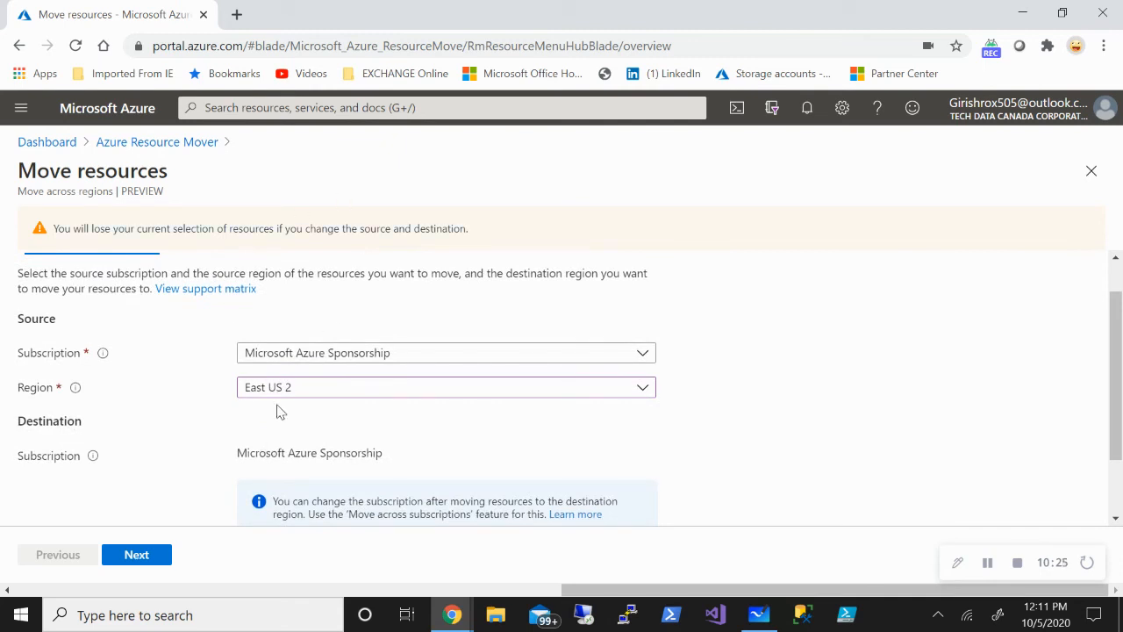
mouse_move(251, 450)
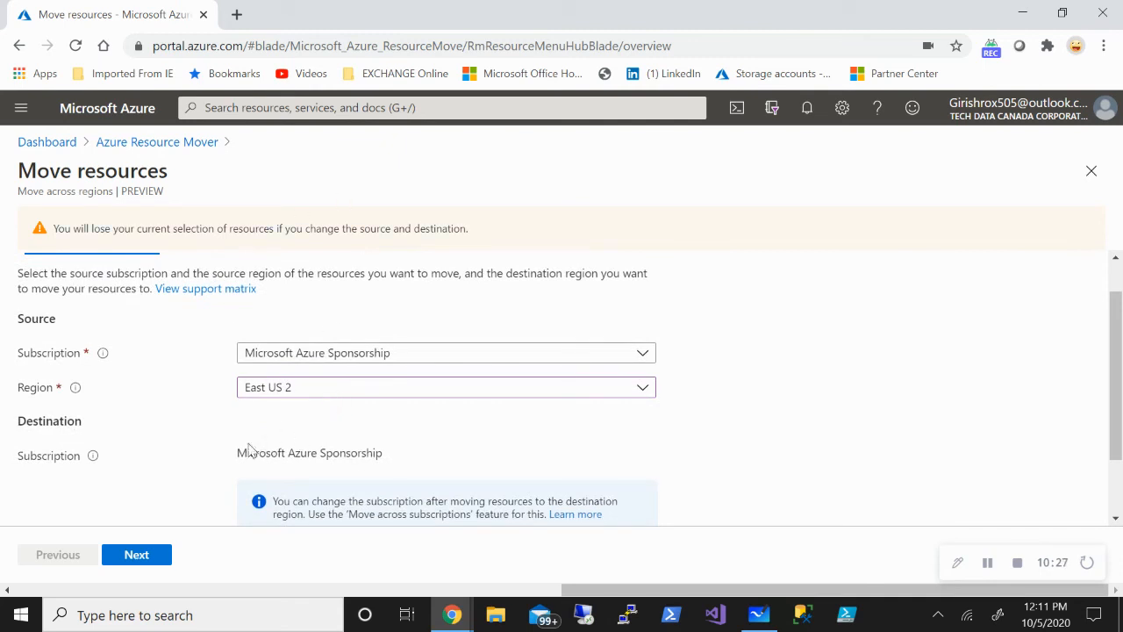
scroll("down", 3)
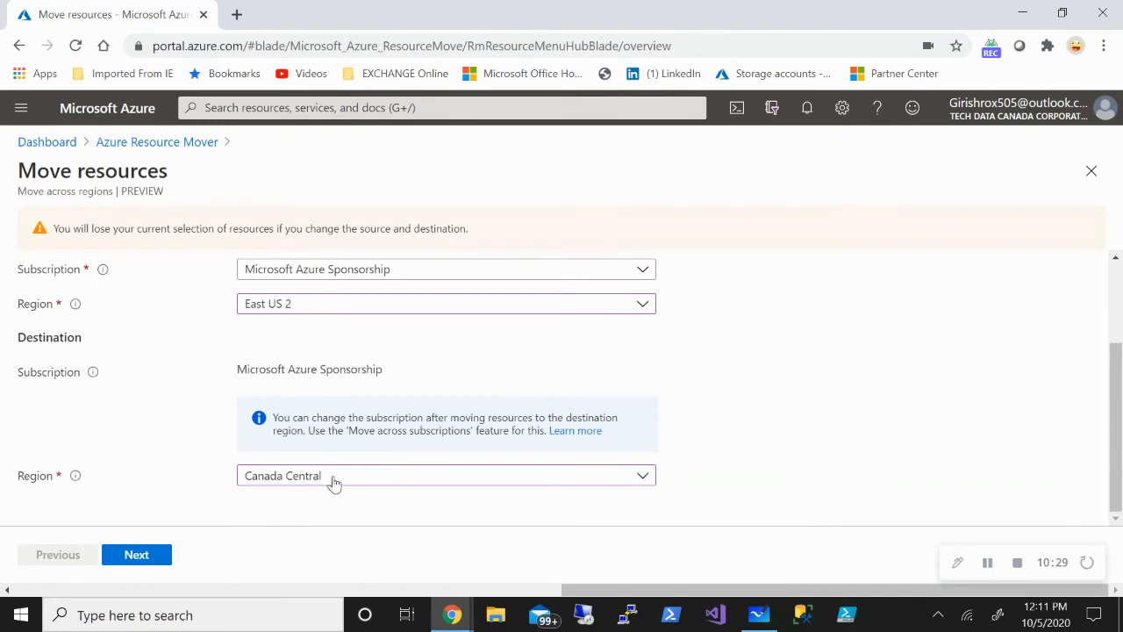
left_click(136, 553)
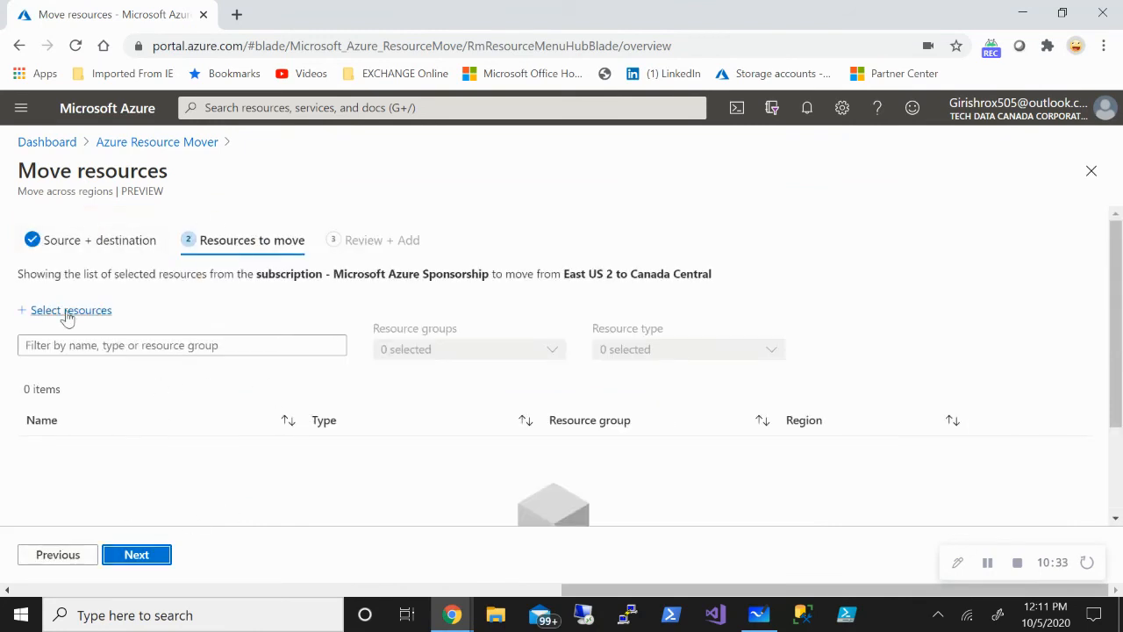
left_click(70, 310)
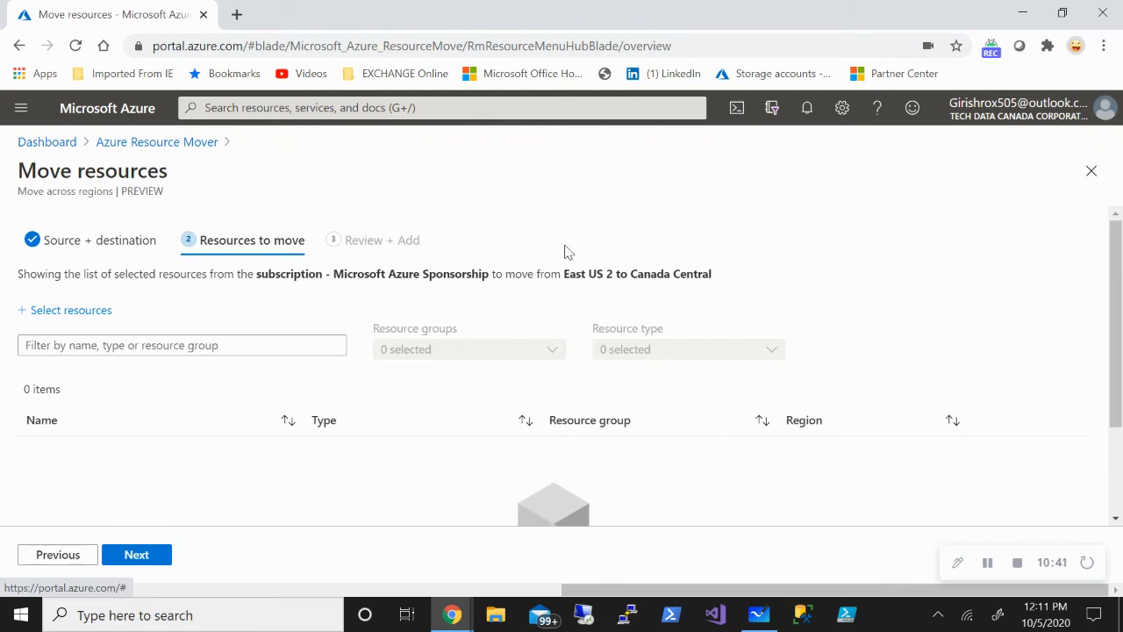
left_click(1092, 170)
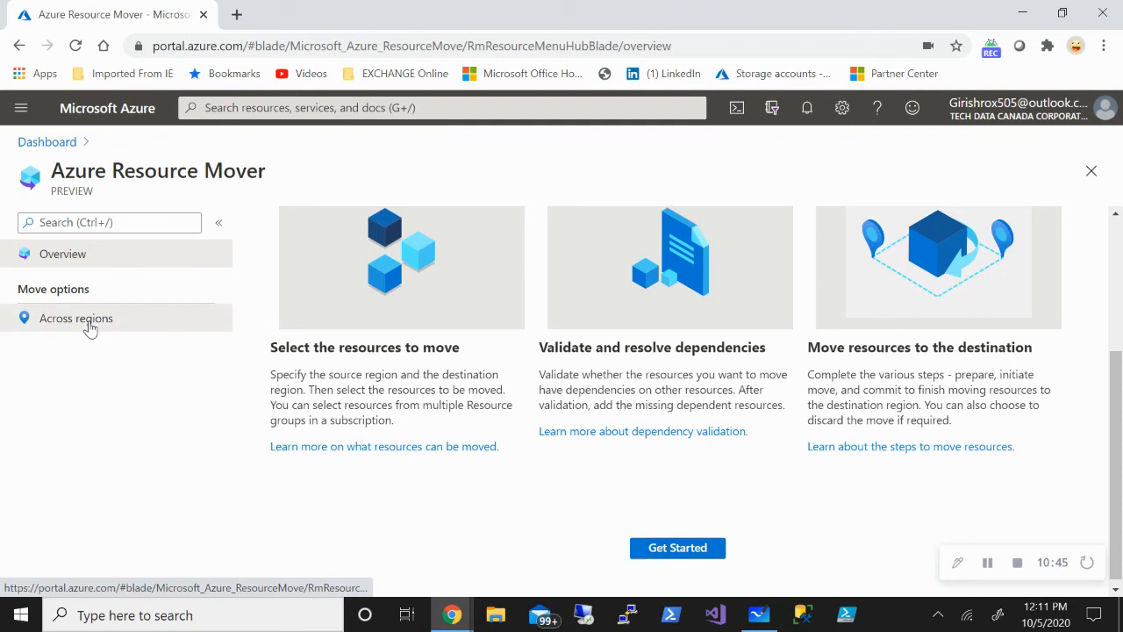
left_click(76, 317)
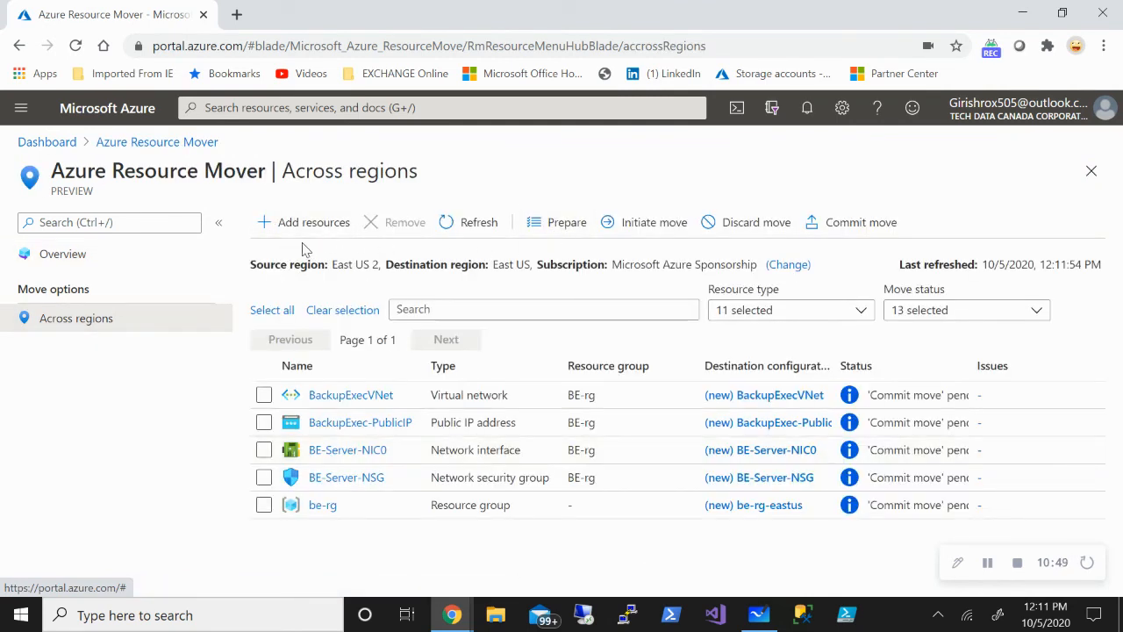
mouse_move(539, 246)
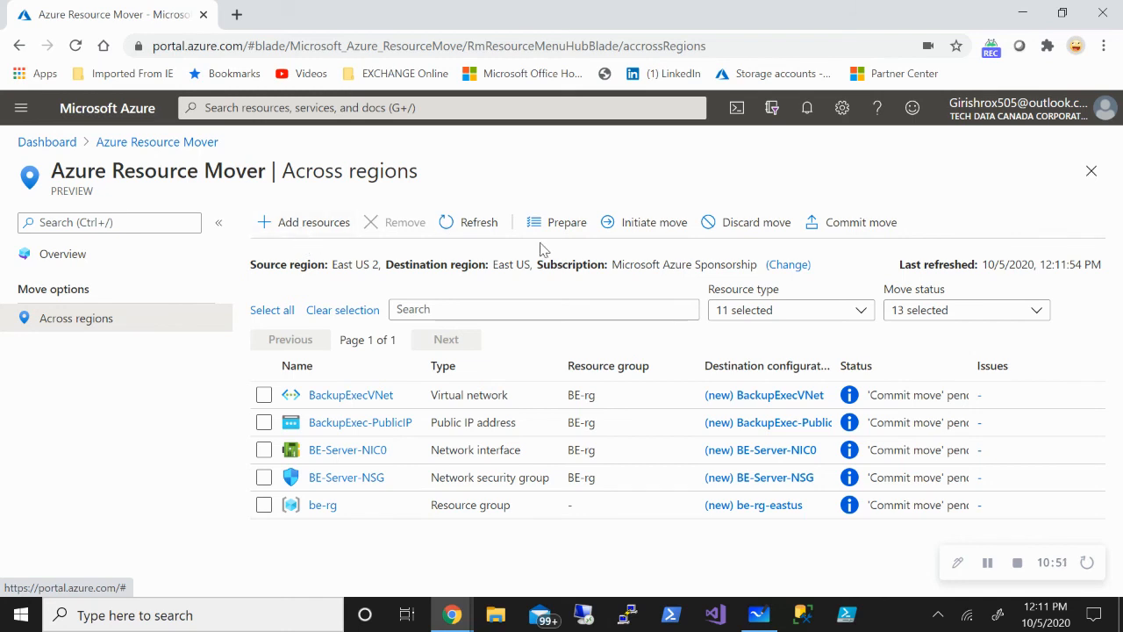
mouse_move(535, 200)
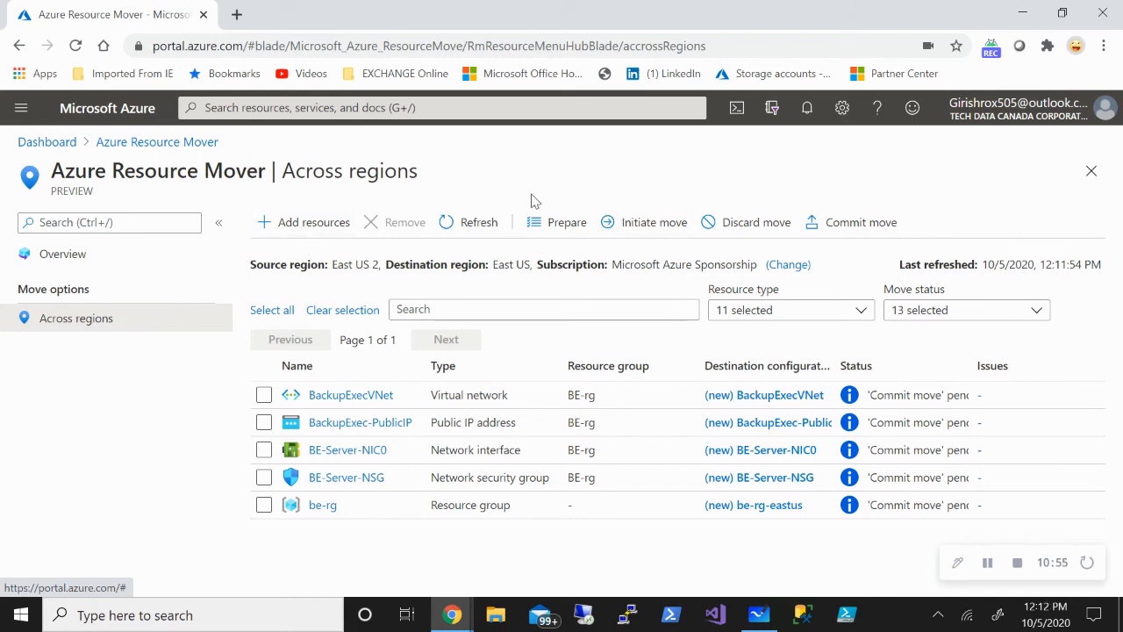
mouse_move(625, 272)
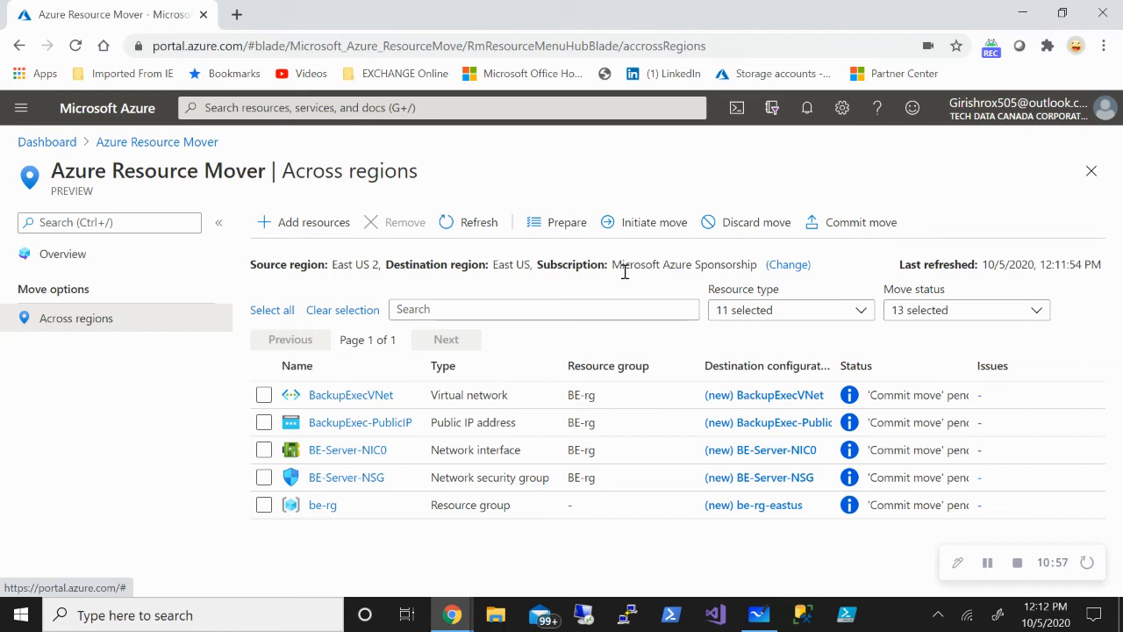
mouse_move(643, 266)
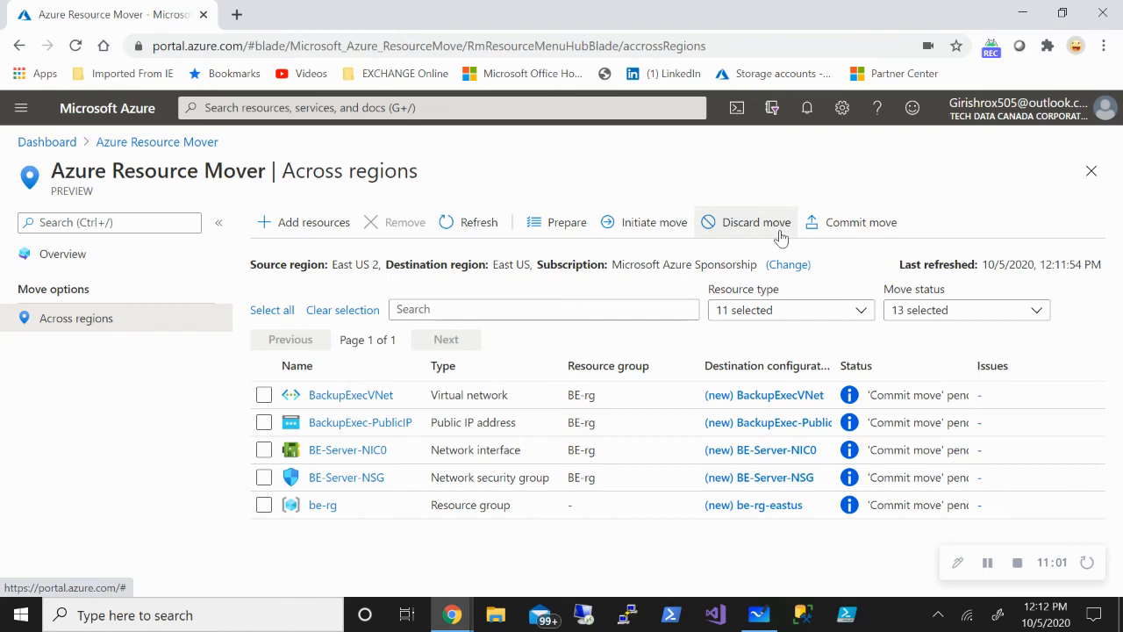
mouse_move(654, 222)
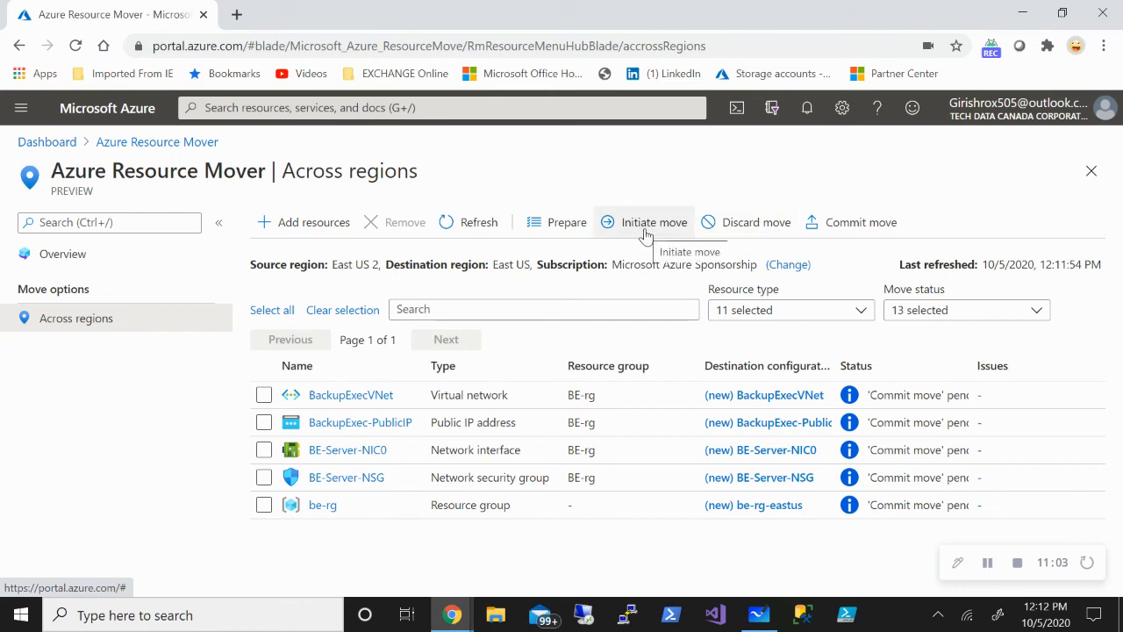
mouse_move(924, 250)
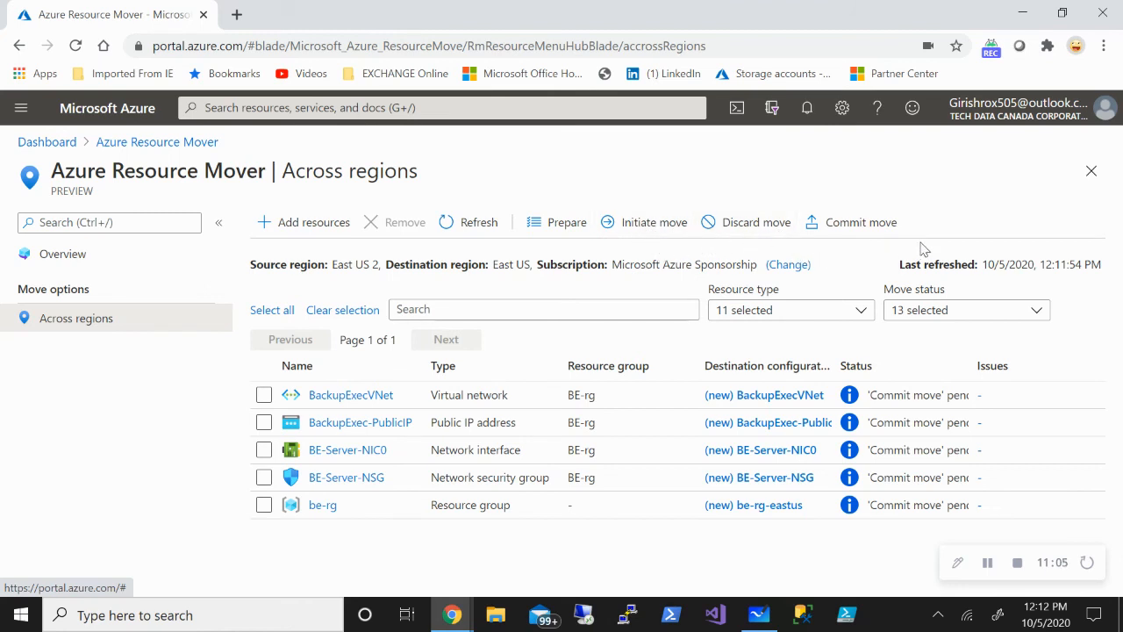
mouse_move(806, 297)
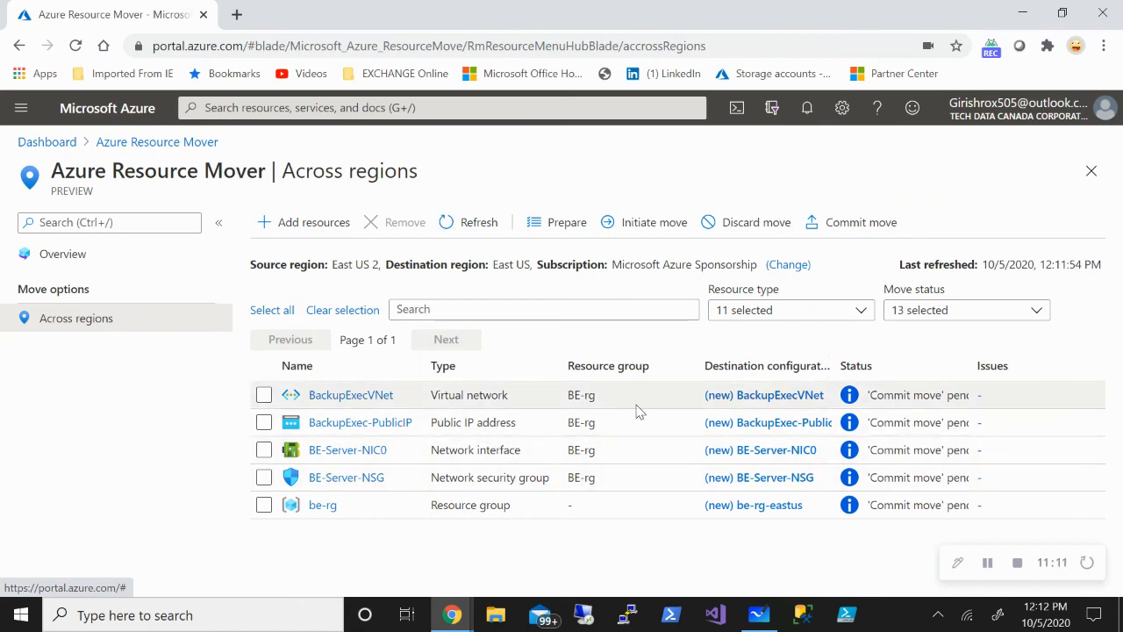
mouse_move(351, 394)
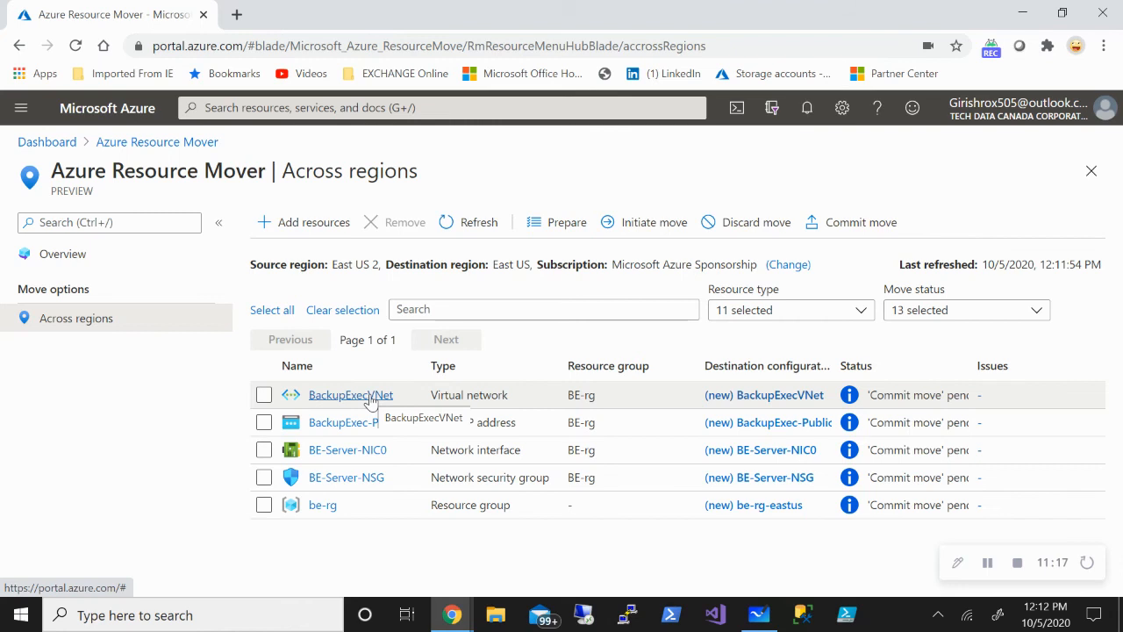
mouse_move(542, 352)
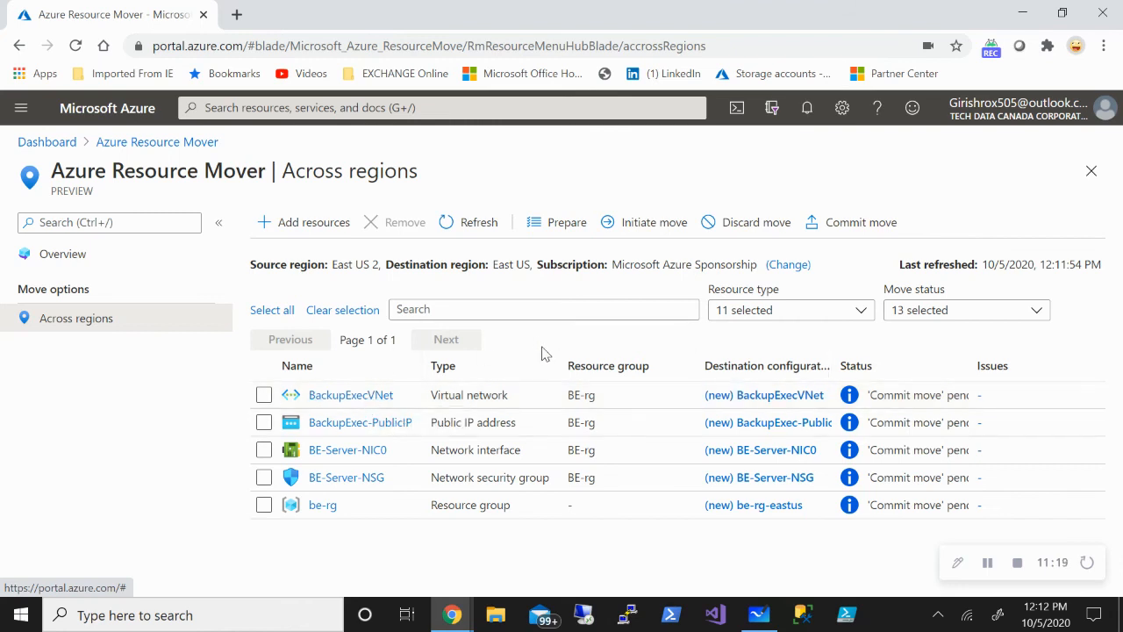
mouse_move(878, 408)
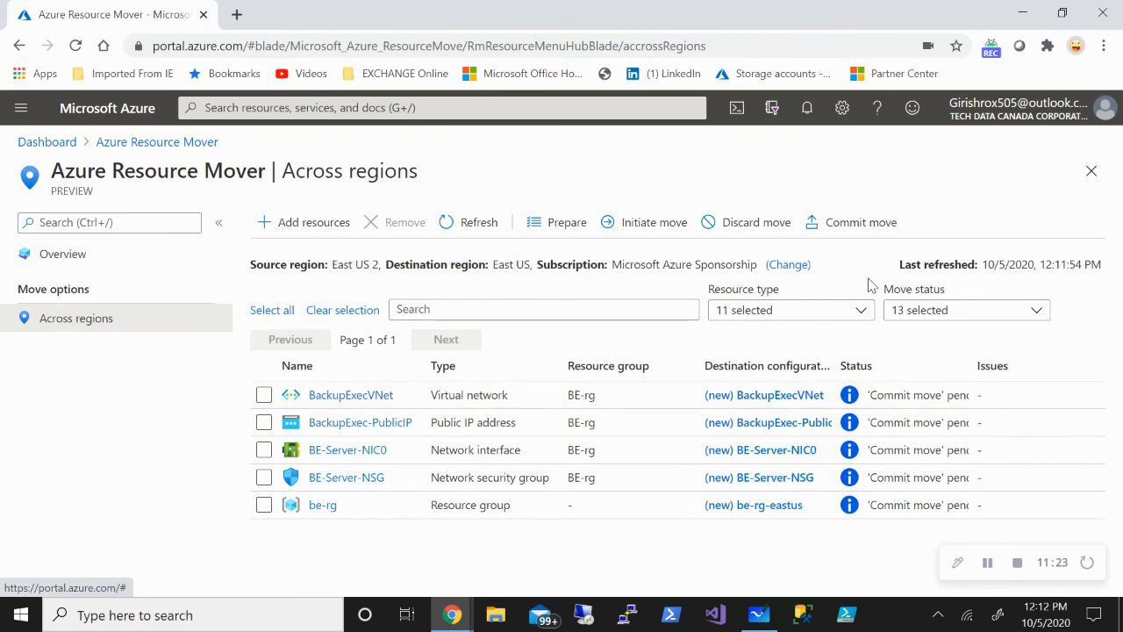
mouse_move(684, 371)
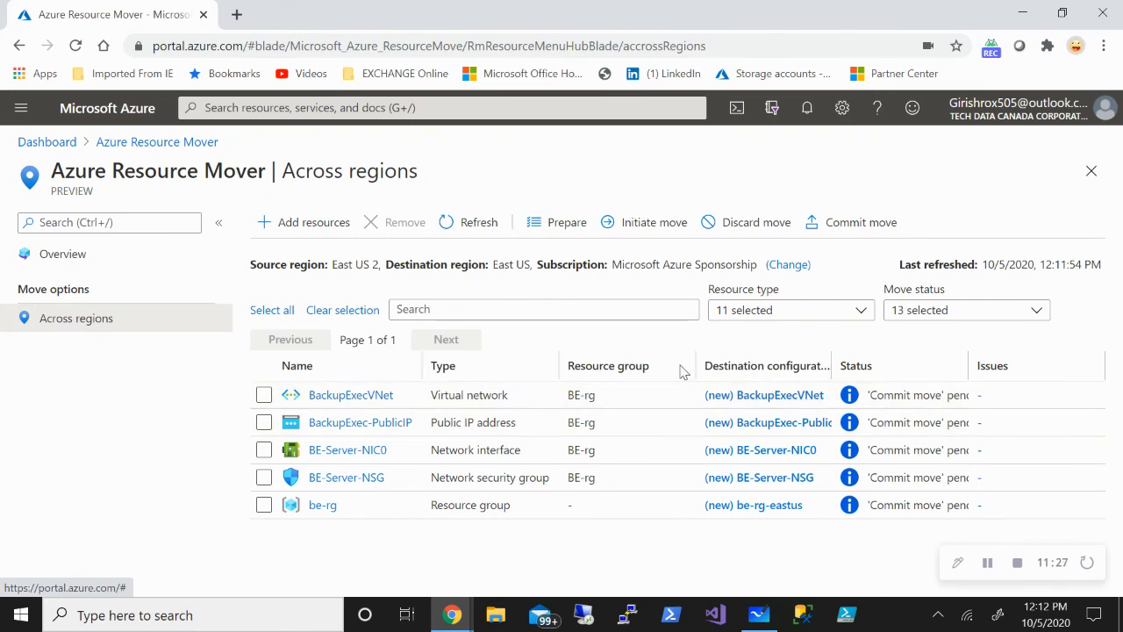
mouse_move(713, 362)
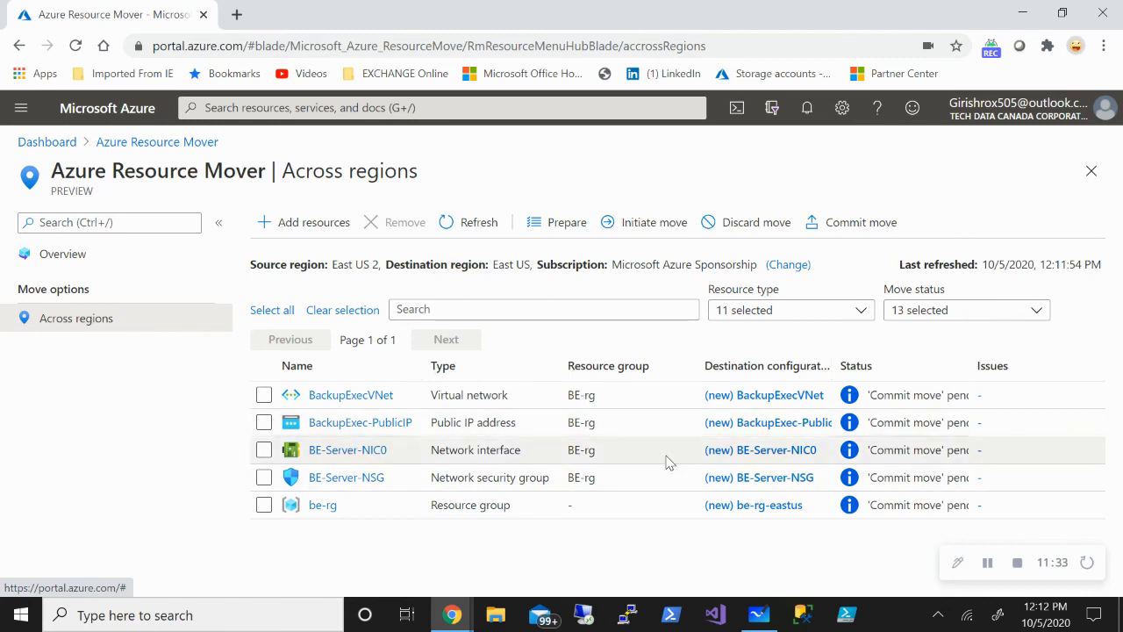
mouse_move(760, 382)
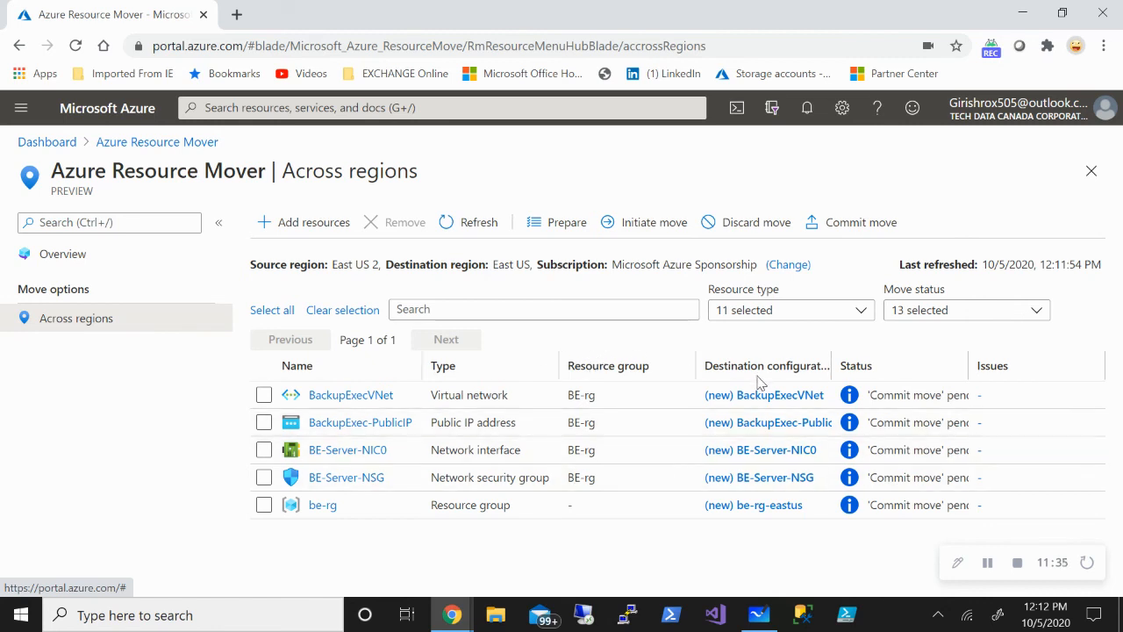
mouse_move(805, 232)
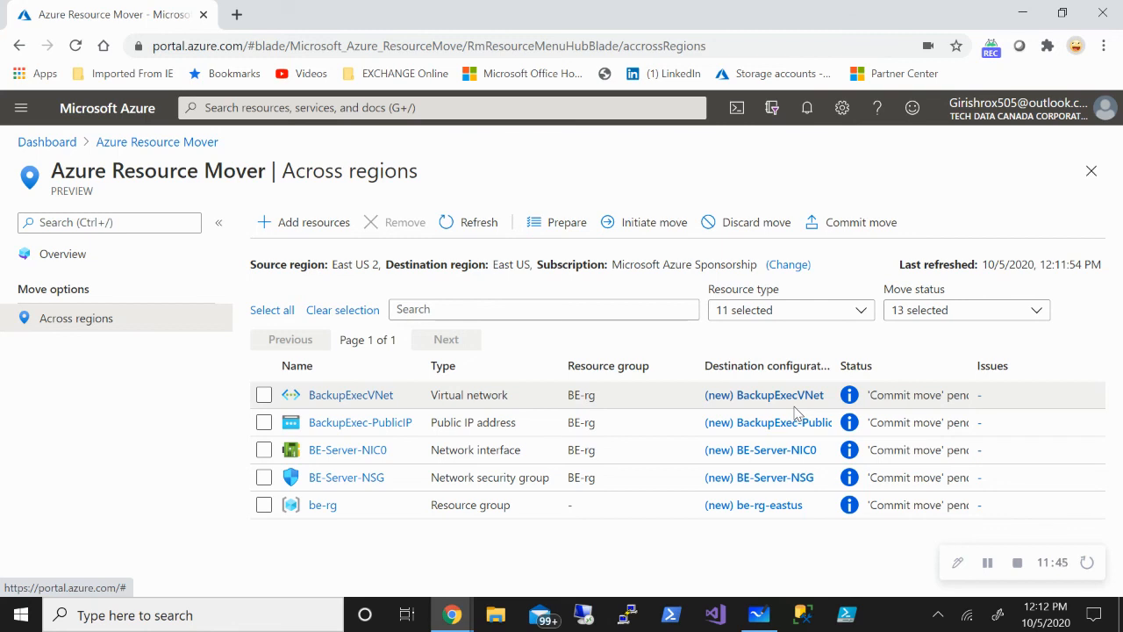
mouse_move(719, 492)
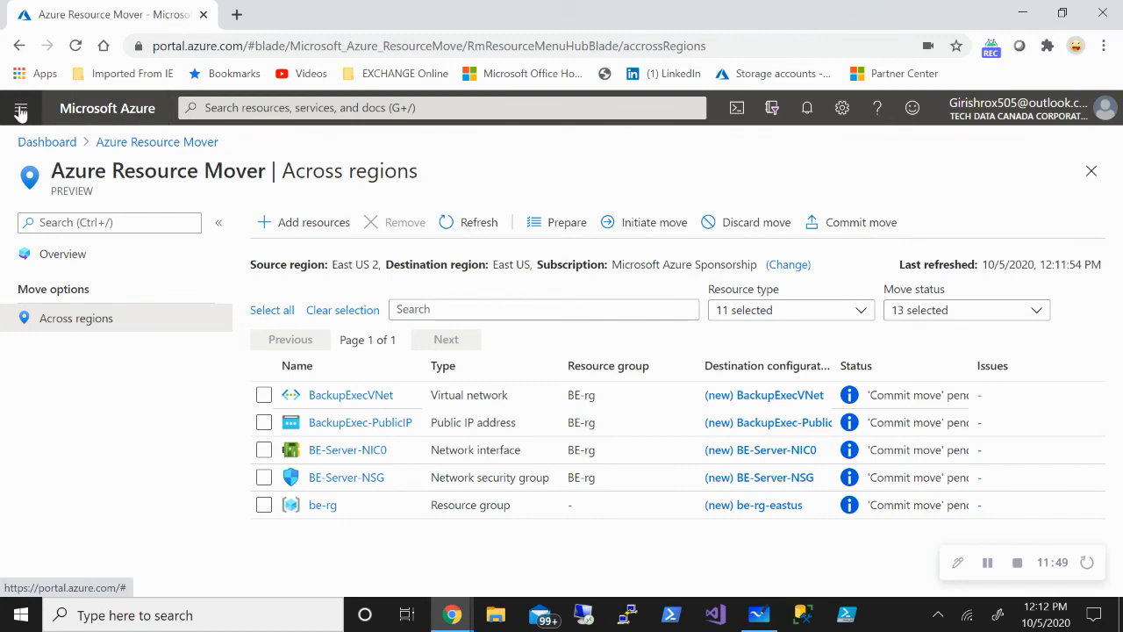
Open Resource groups from the portal menu, showing BE-rg and be-rg-eastus.
left_click(21, 107)
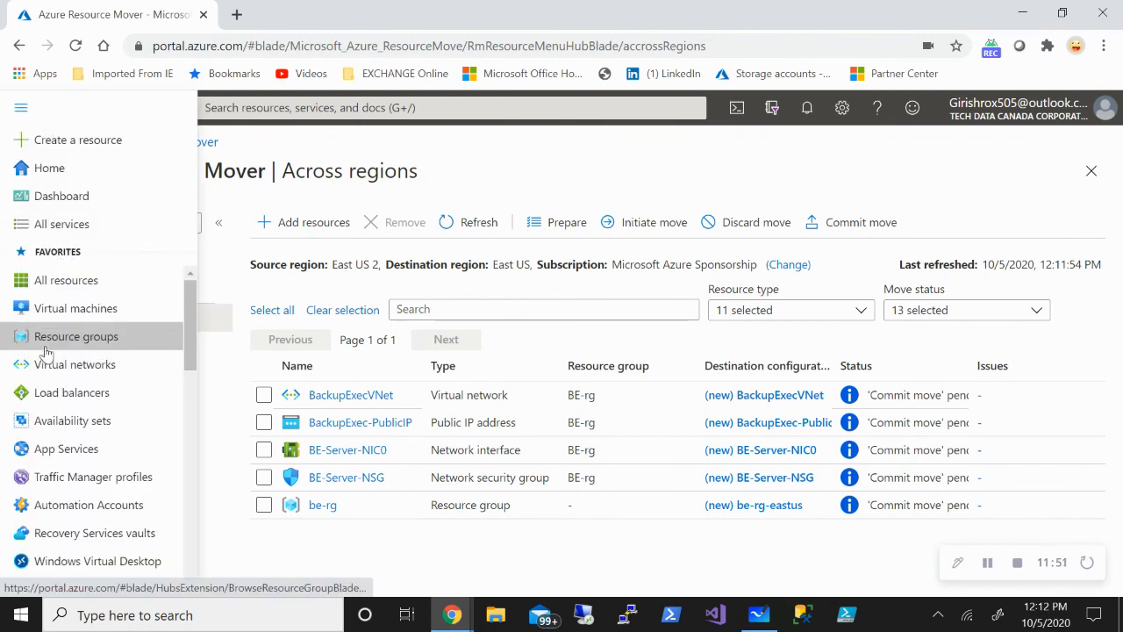
left_click(75, 336)
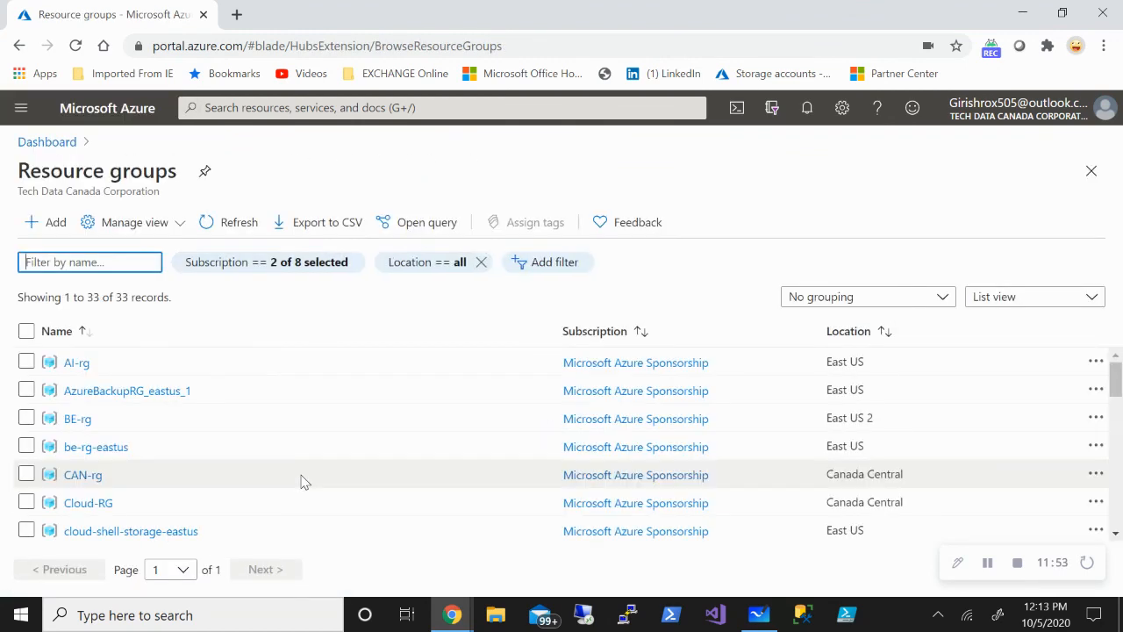
mouse_move(118, 417)
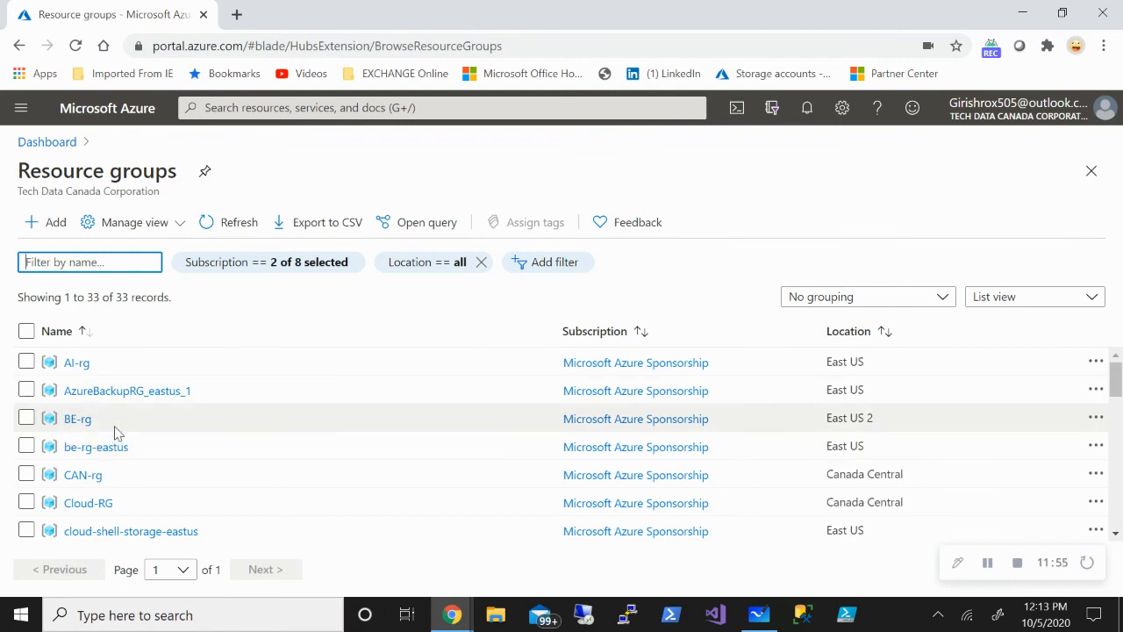
mouse_move(78, 407)
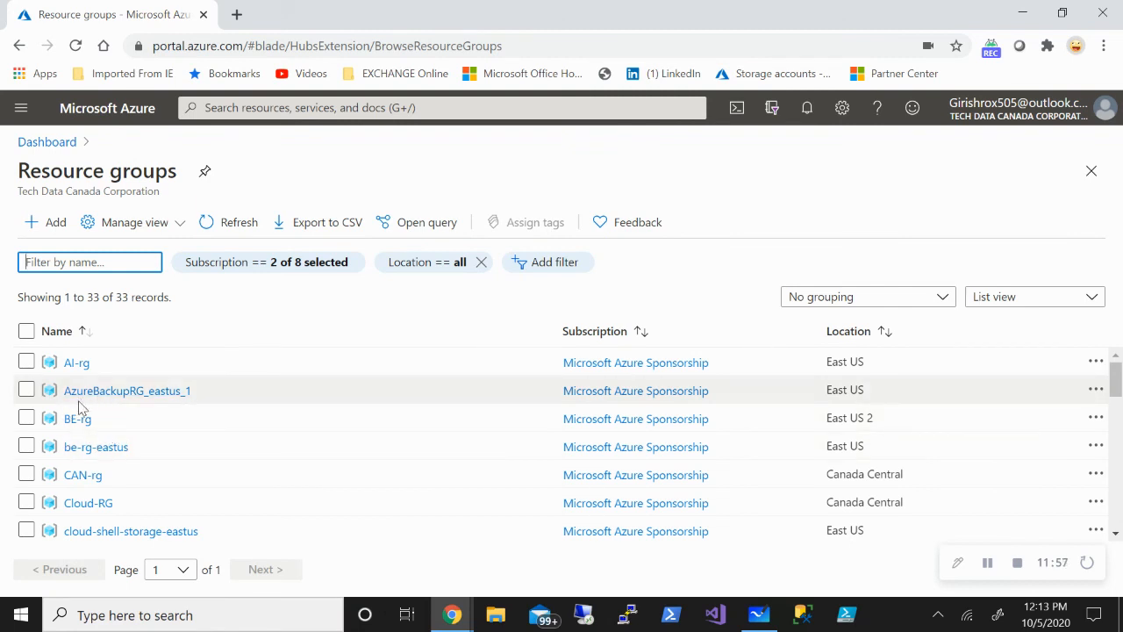
mouse_move(130, 446)
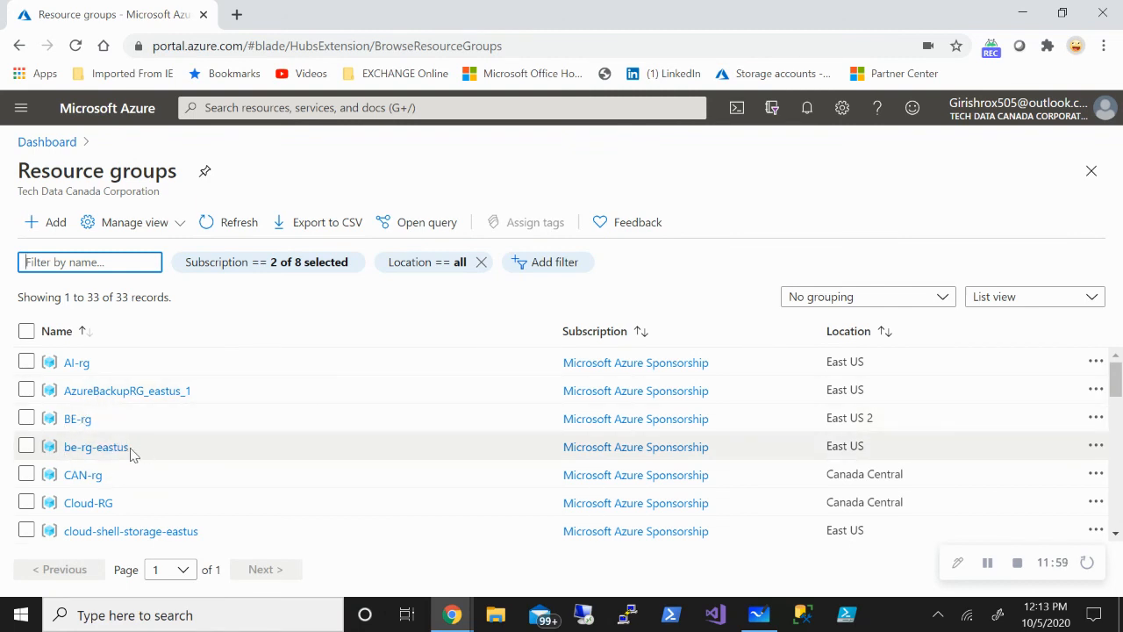
mouse_move(225, 445)
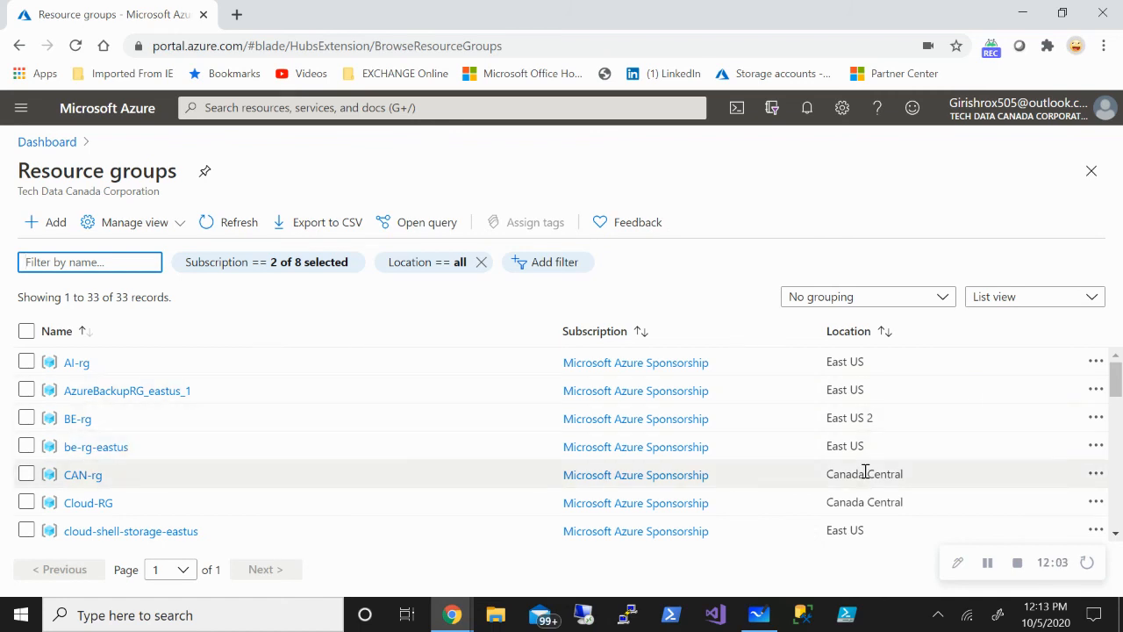
mouse_move(247, 465)
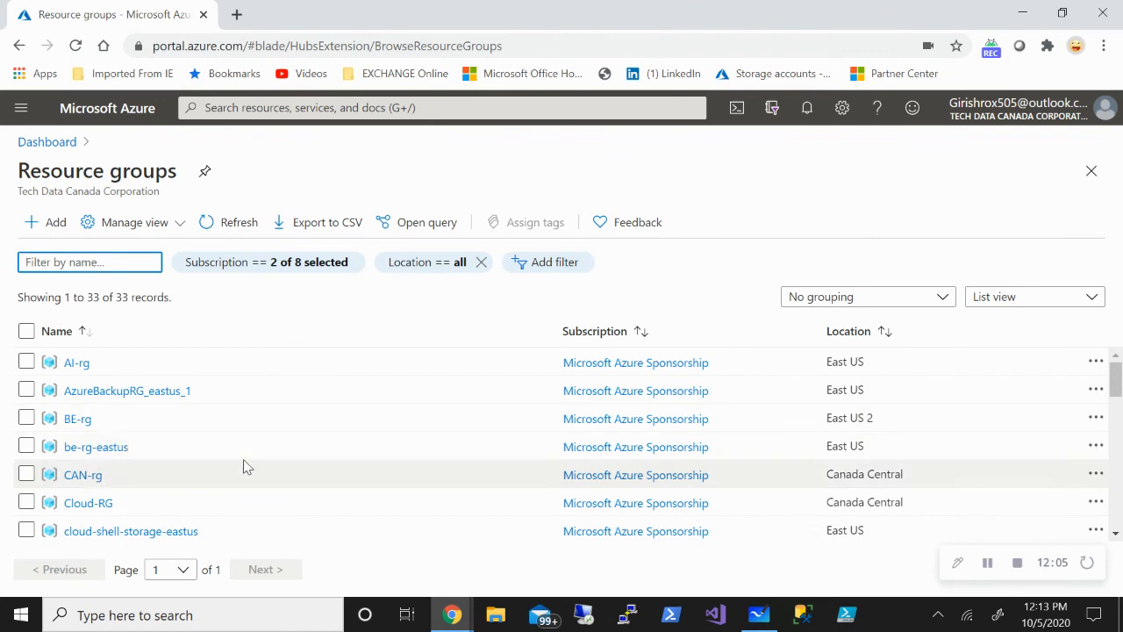
mouse_move(452, 614)
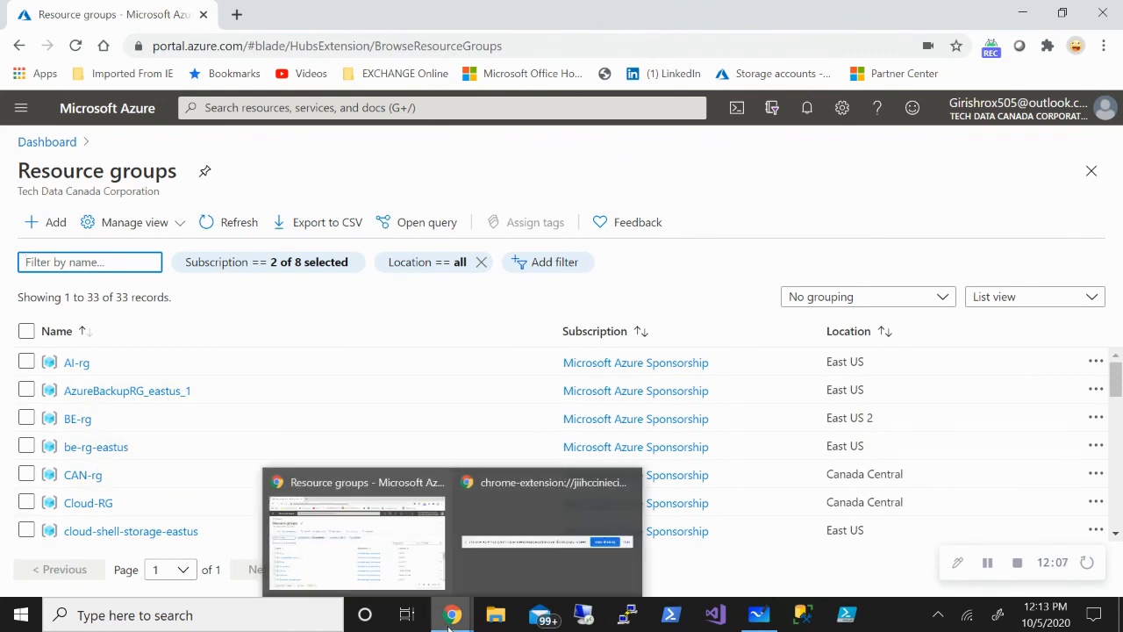
mouse_move(401, 562)
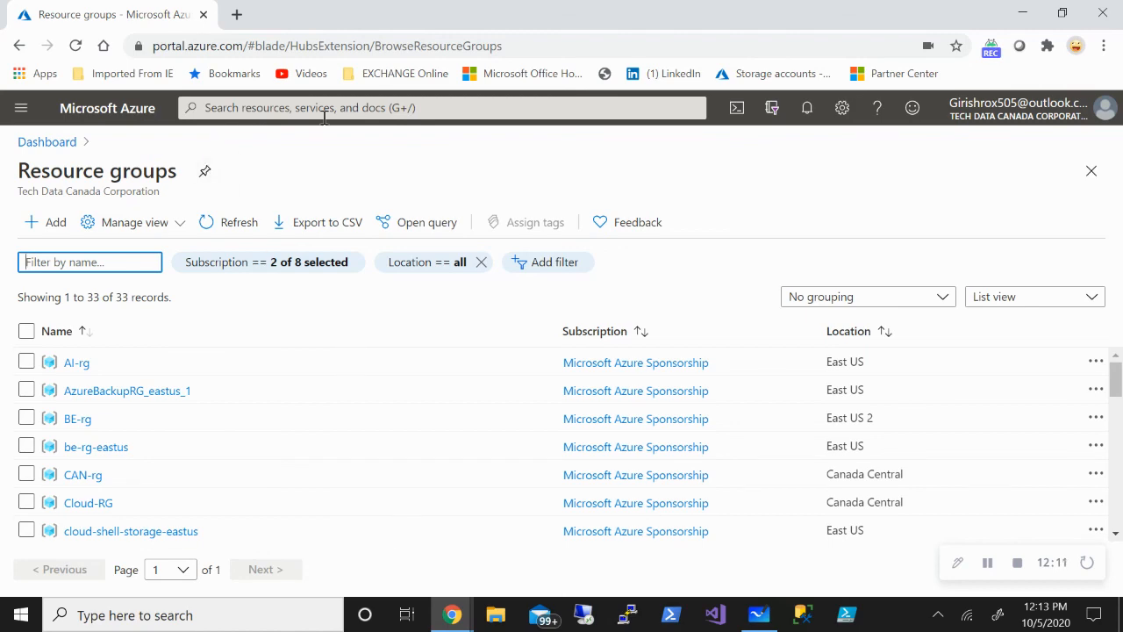
Open Azure Resource Mover's across-regions move list, then switch back to Whiteboard.
type("azure")
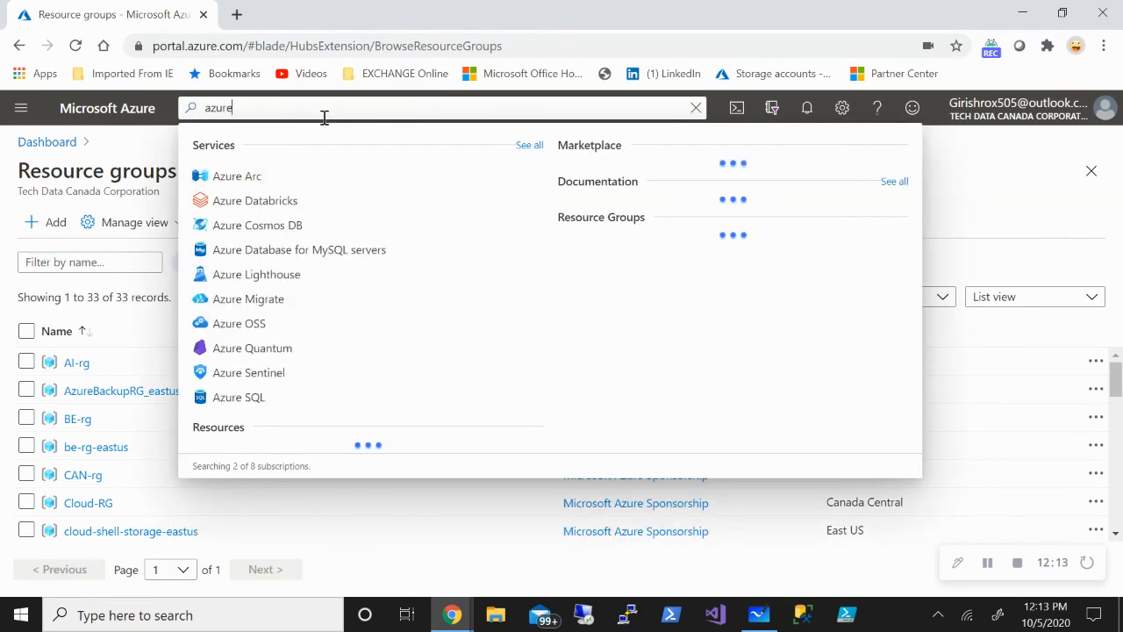
type("res")
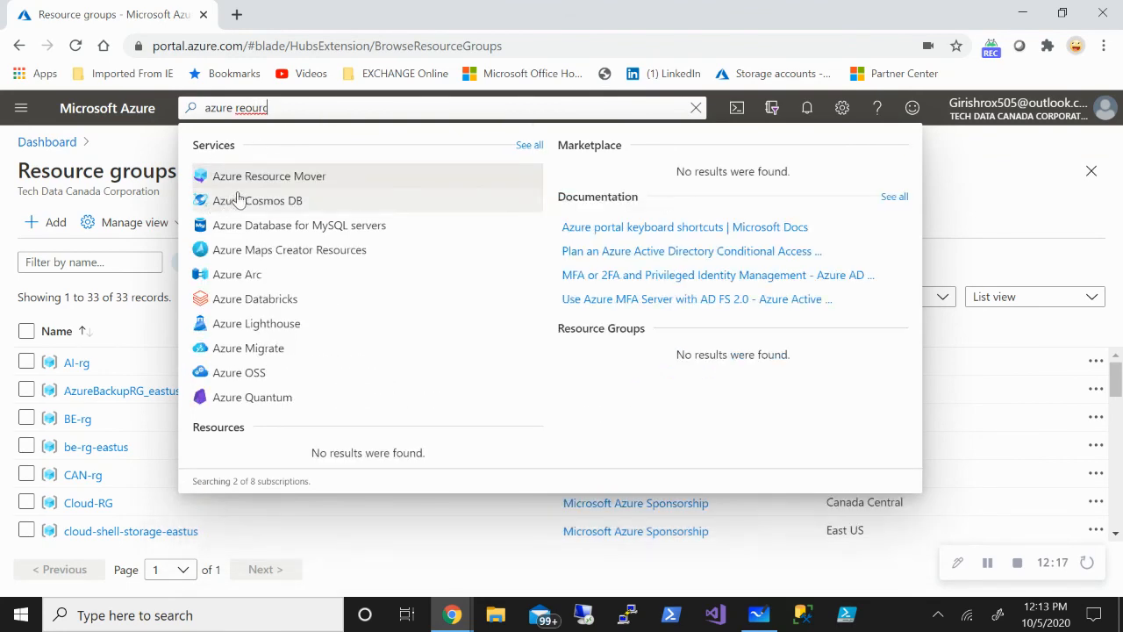
left_click(269, 175)
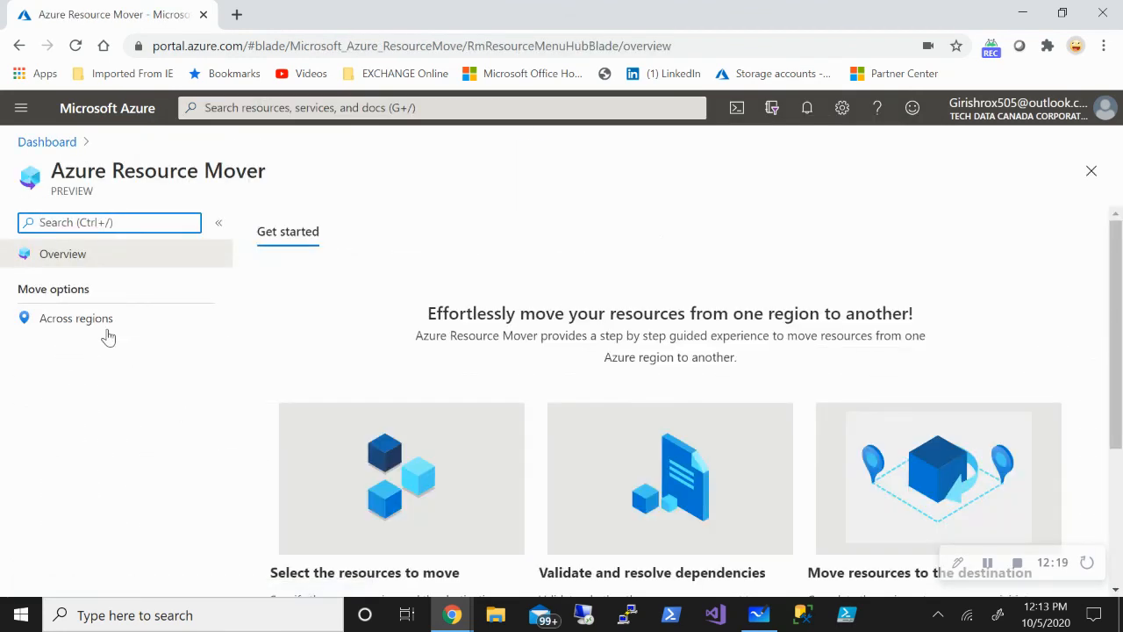
left_click(75, 318)
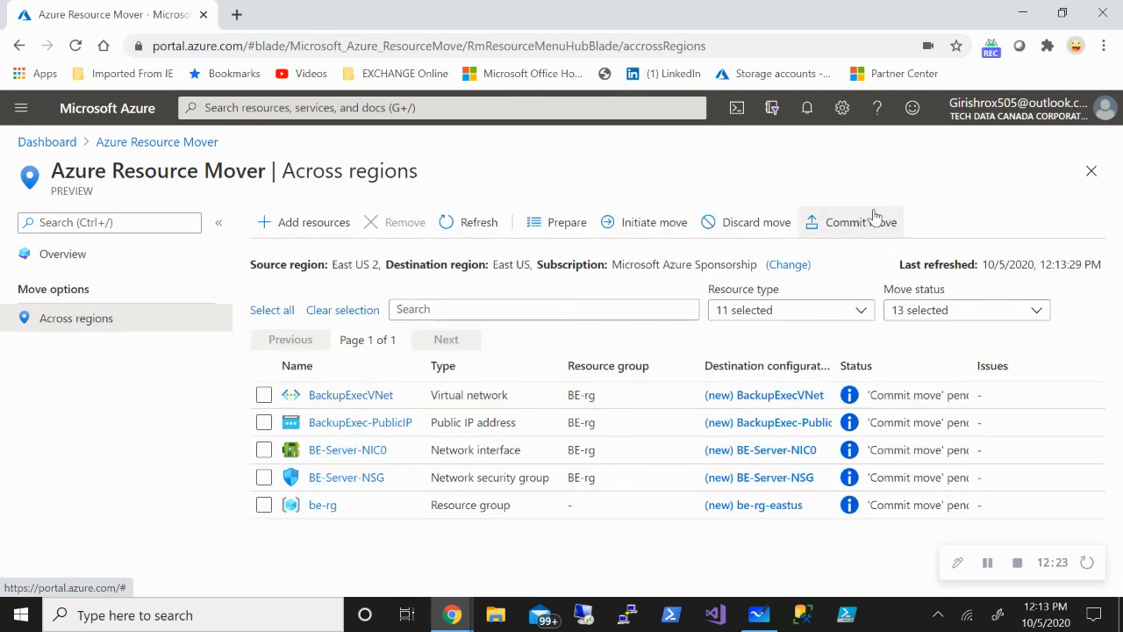
mouse_move(851, 222)
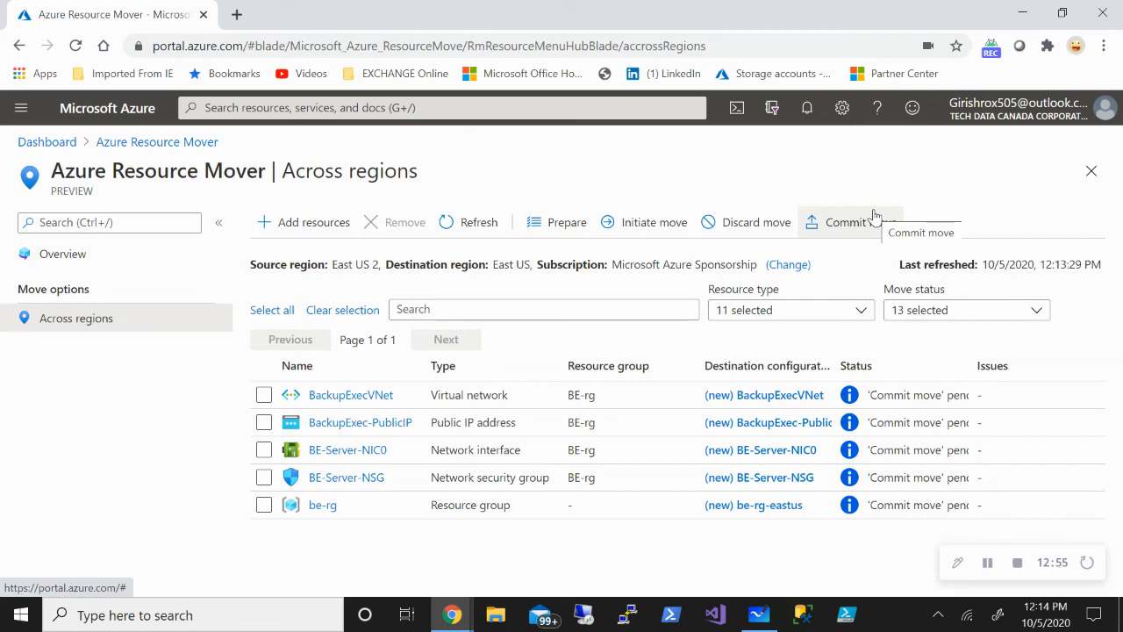
mouse_move(303, 255)
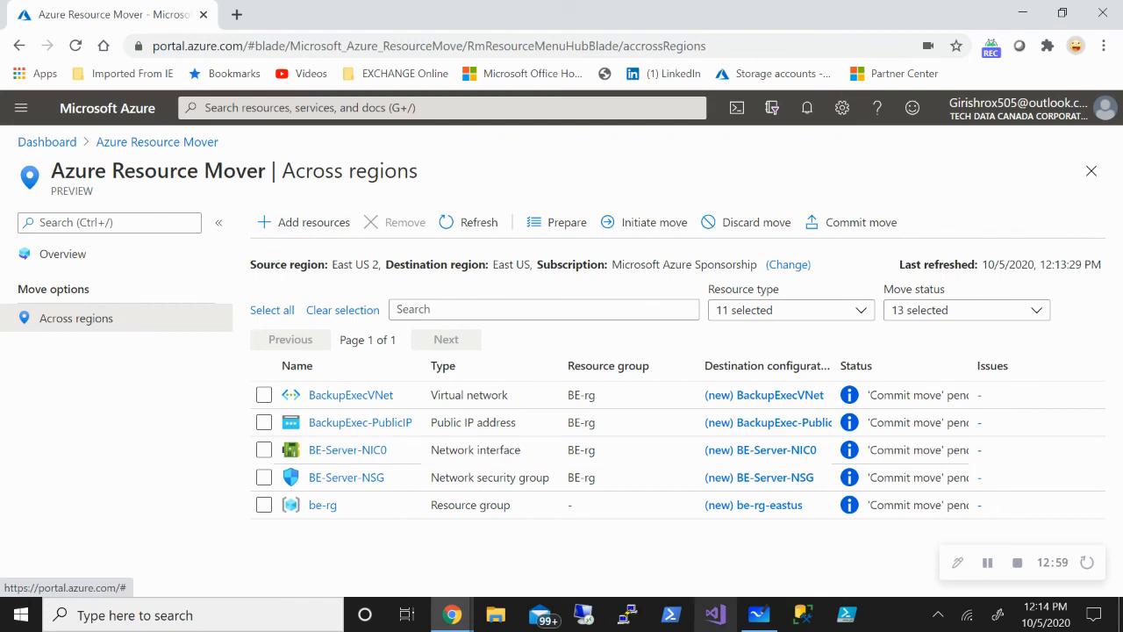
left_click(757, 615)
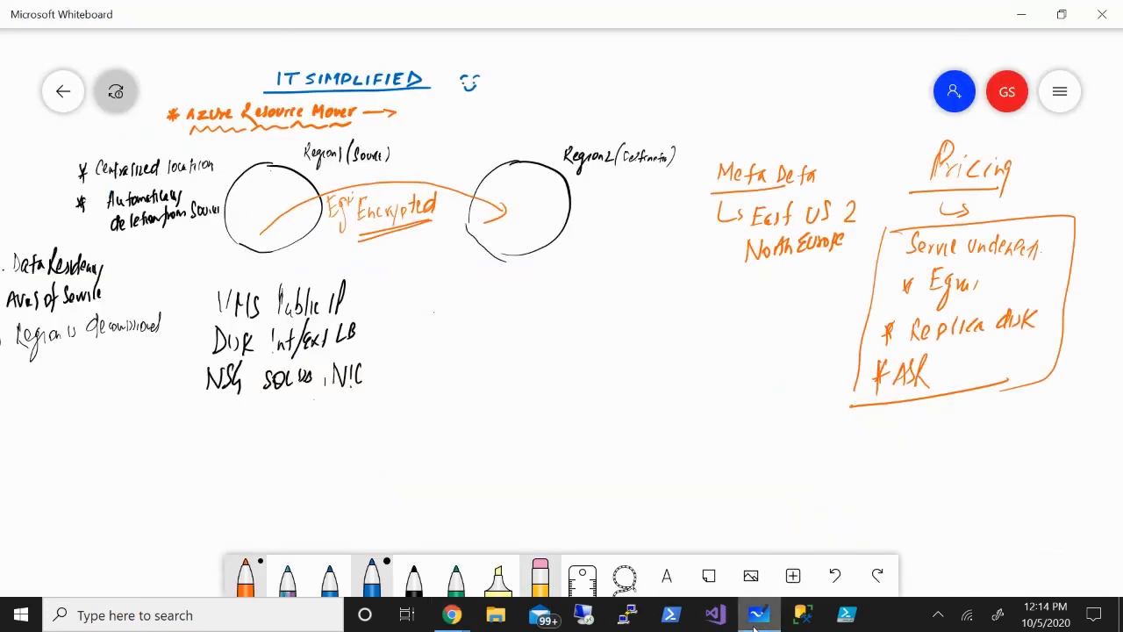